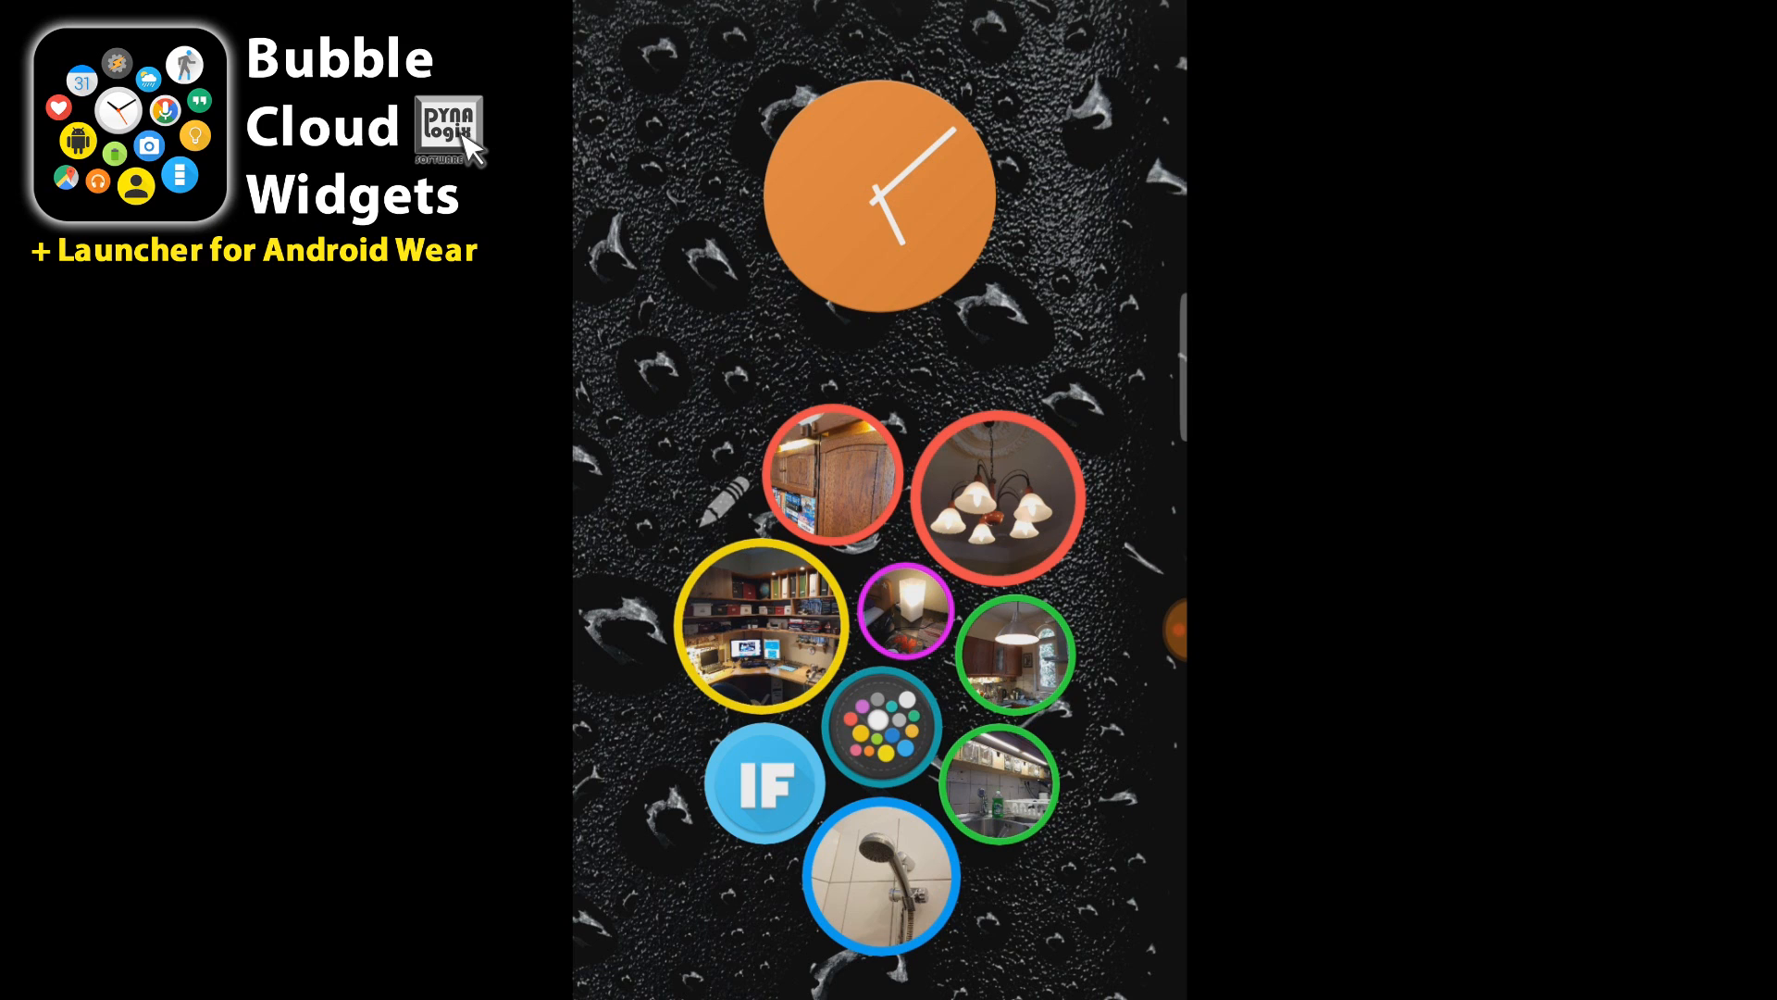
Launch IFTTT from the IF bubble on the home-screen cloud to list existing applets
click(765, 783)
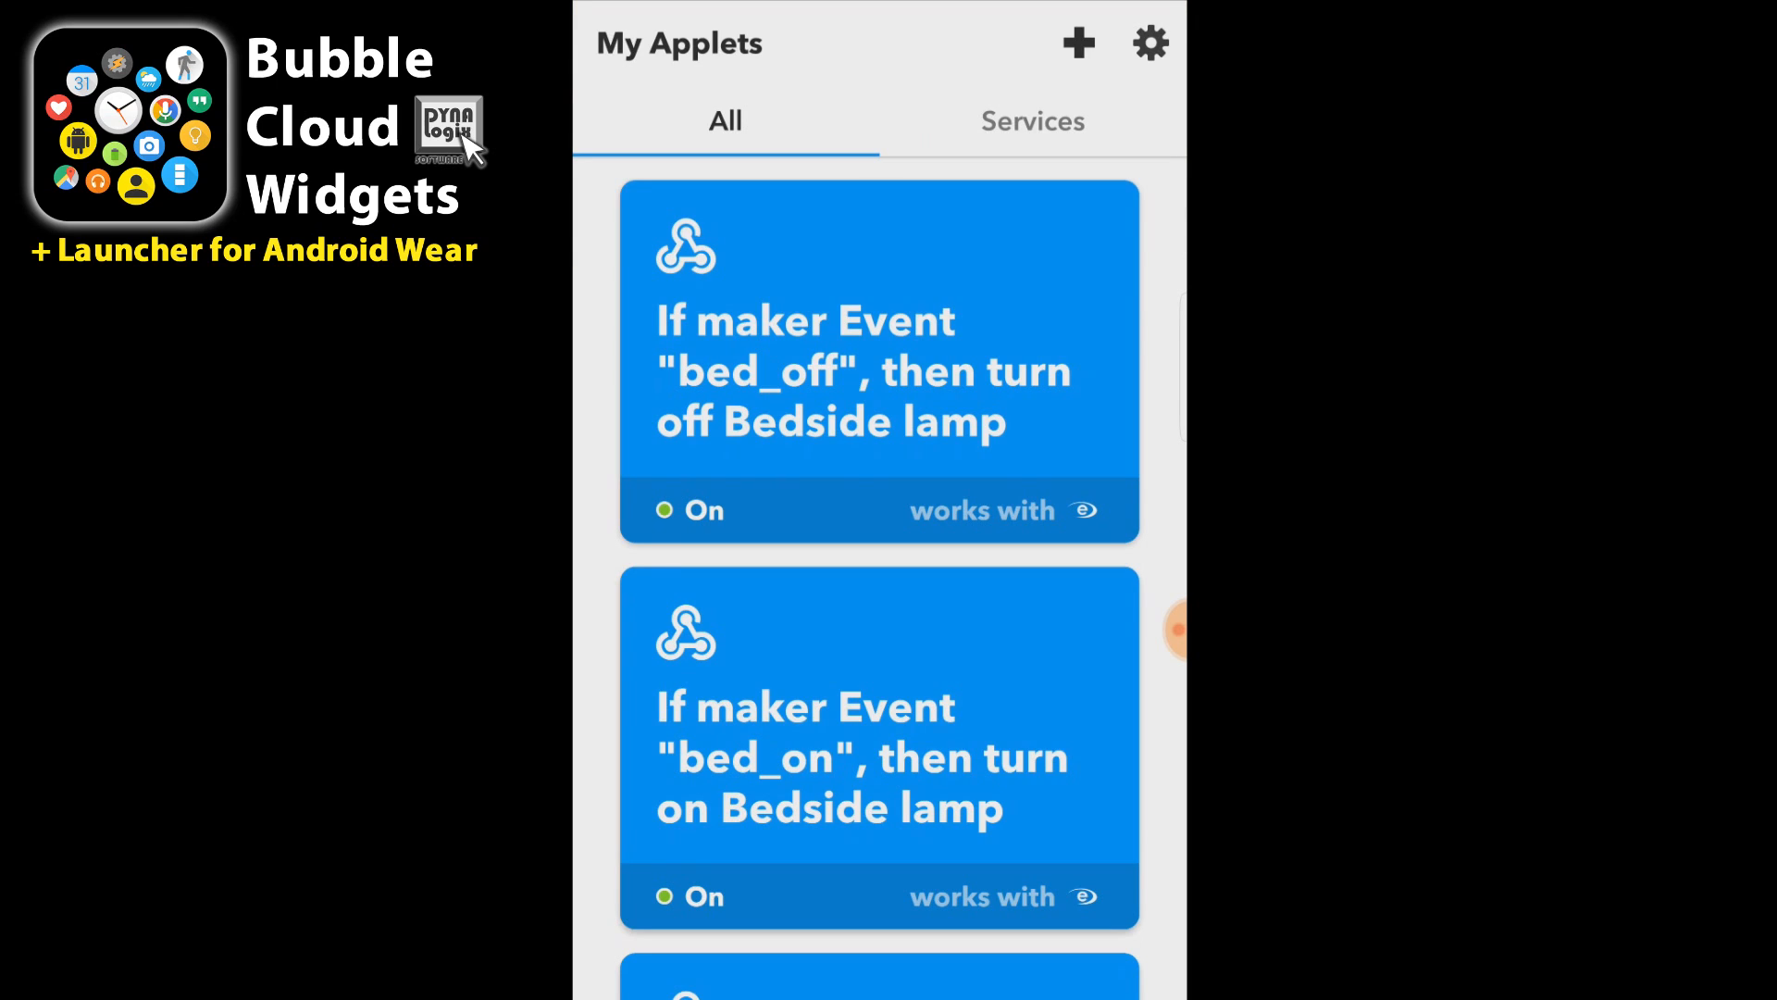
Start a new applet with a Webhooks 'Receive a web request' trigger named xmastree_on
click(1076, 43)
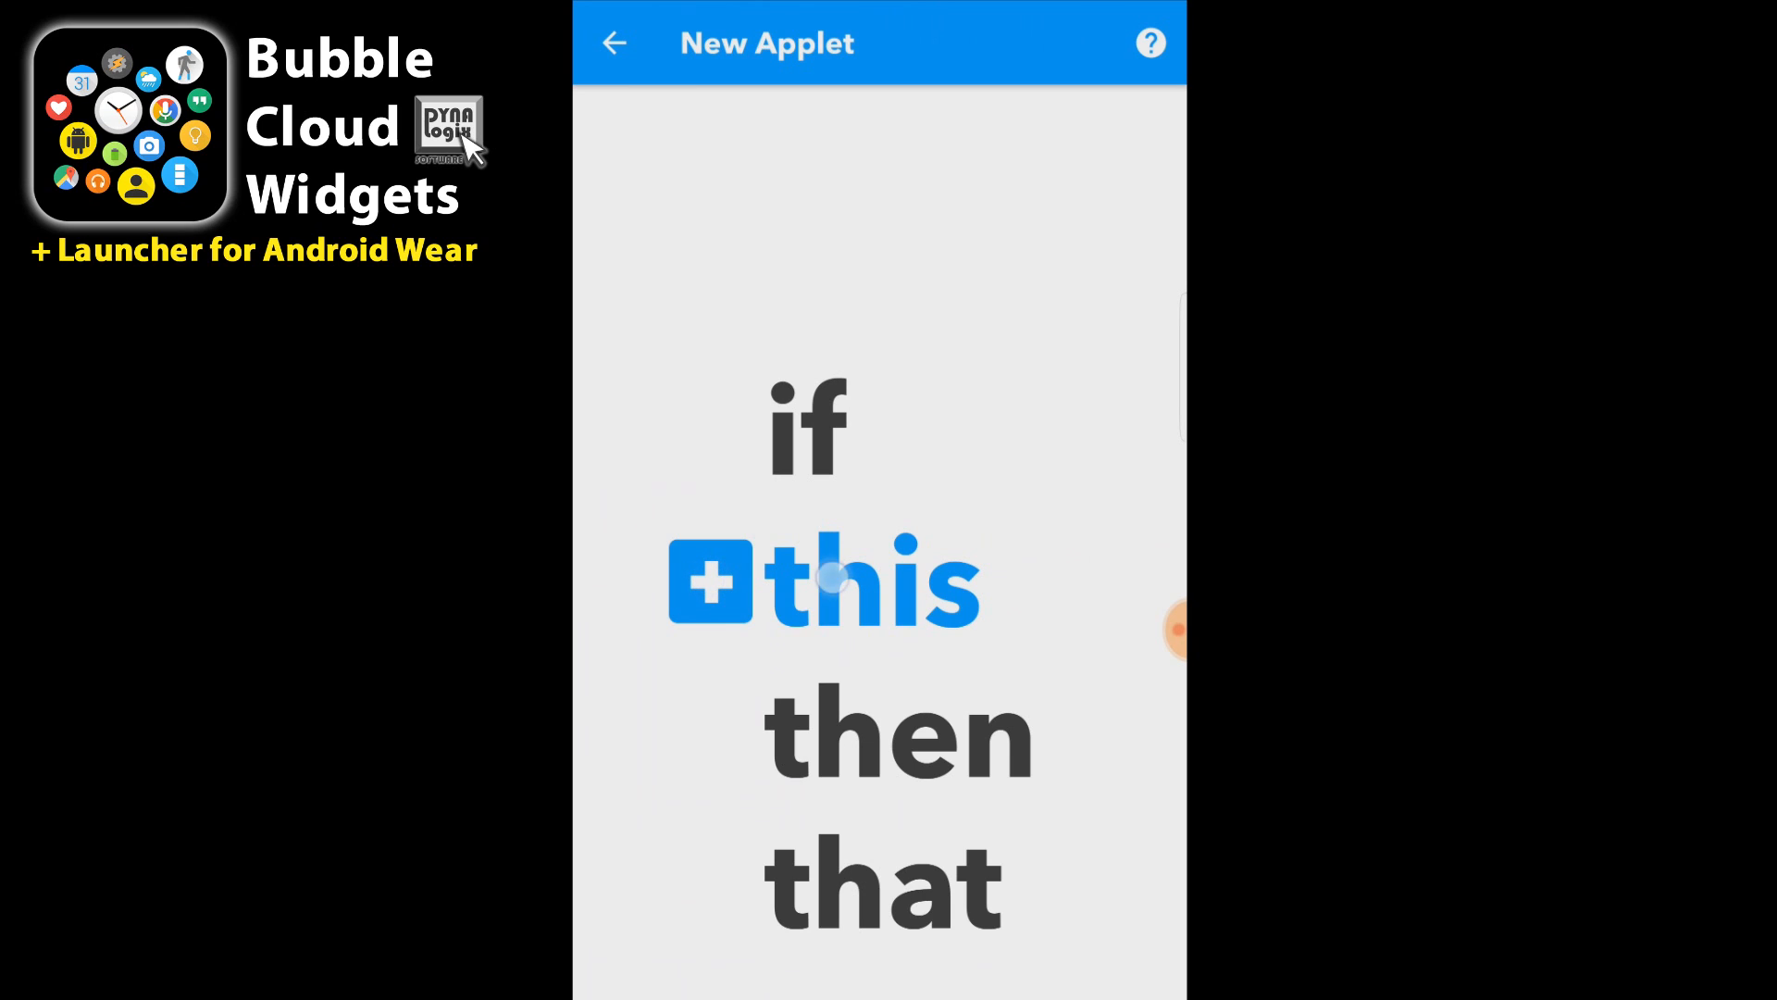
click(825, 582)
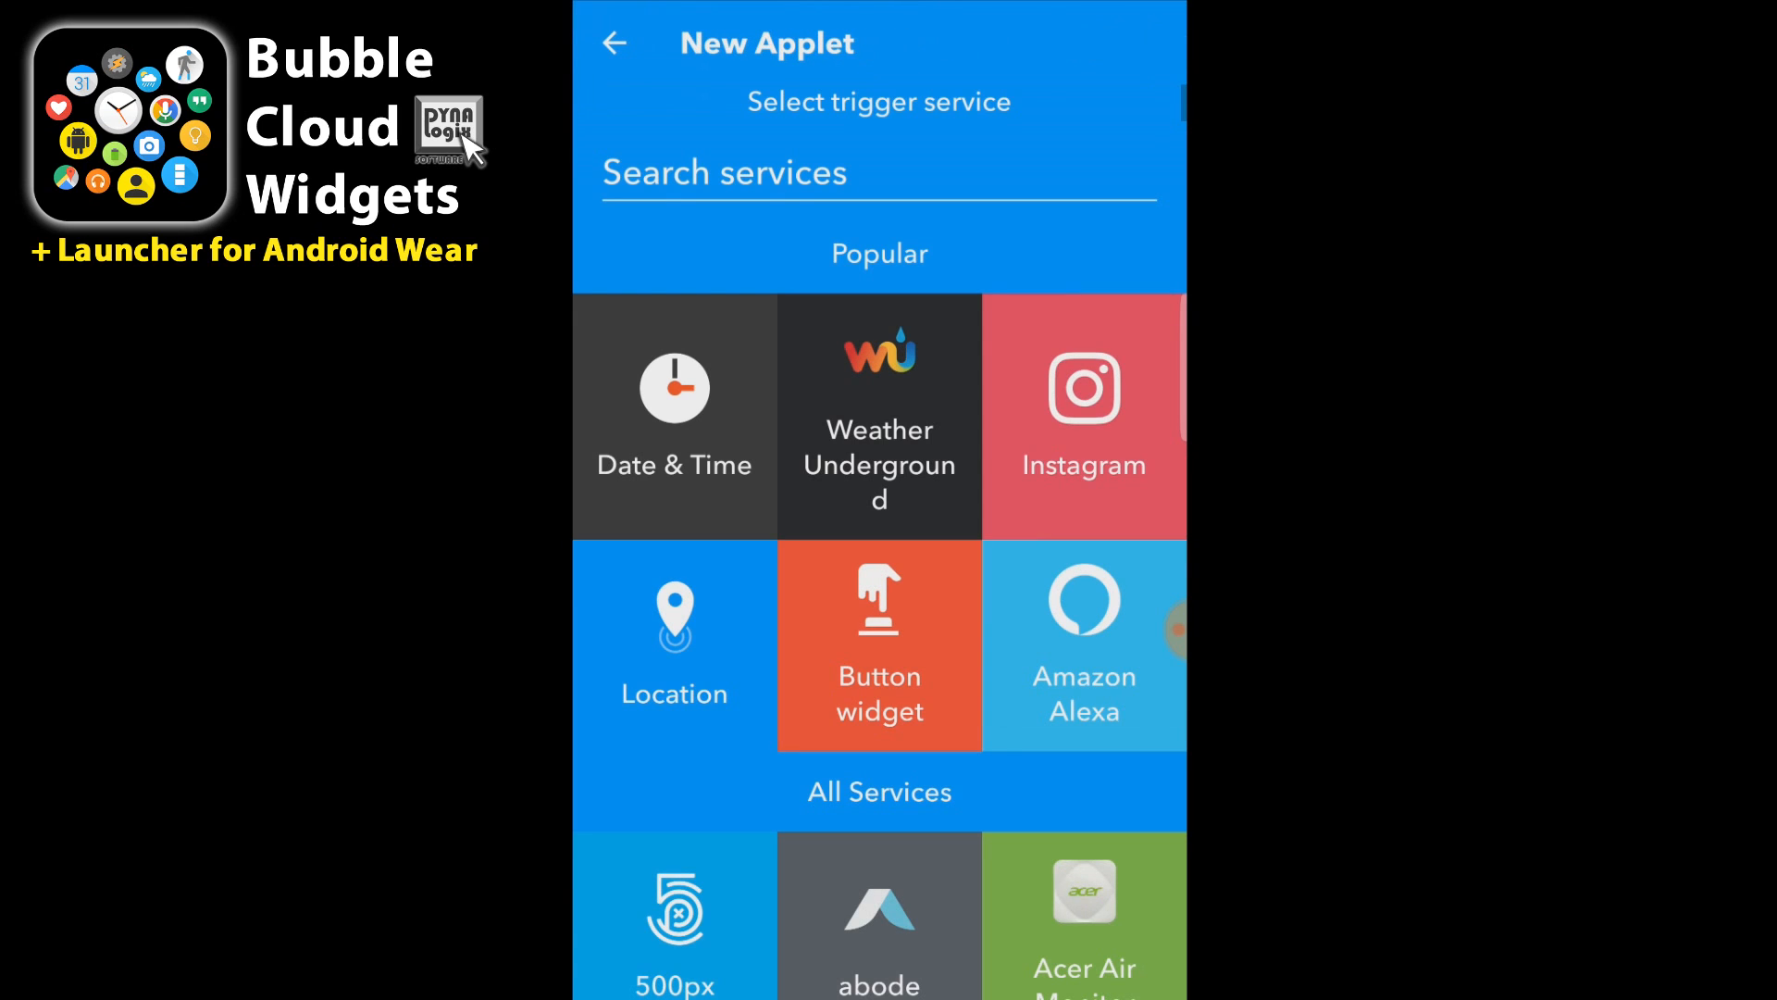
text(web)
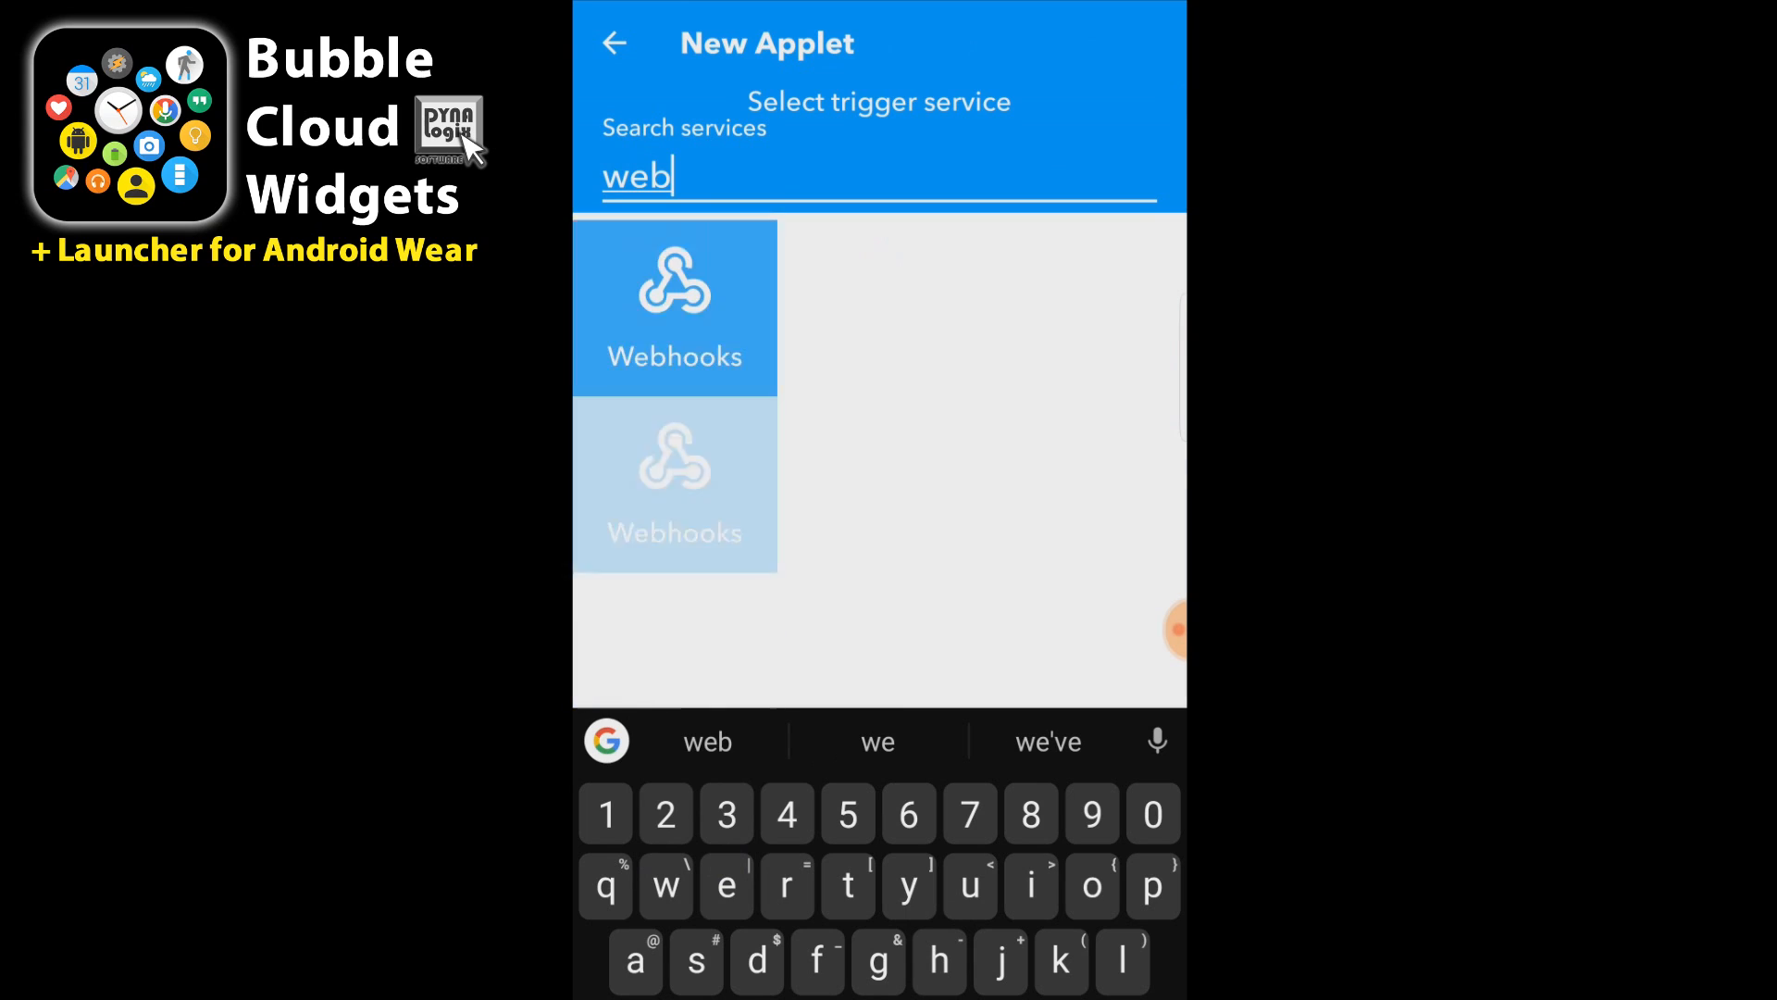
click(674, 305)
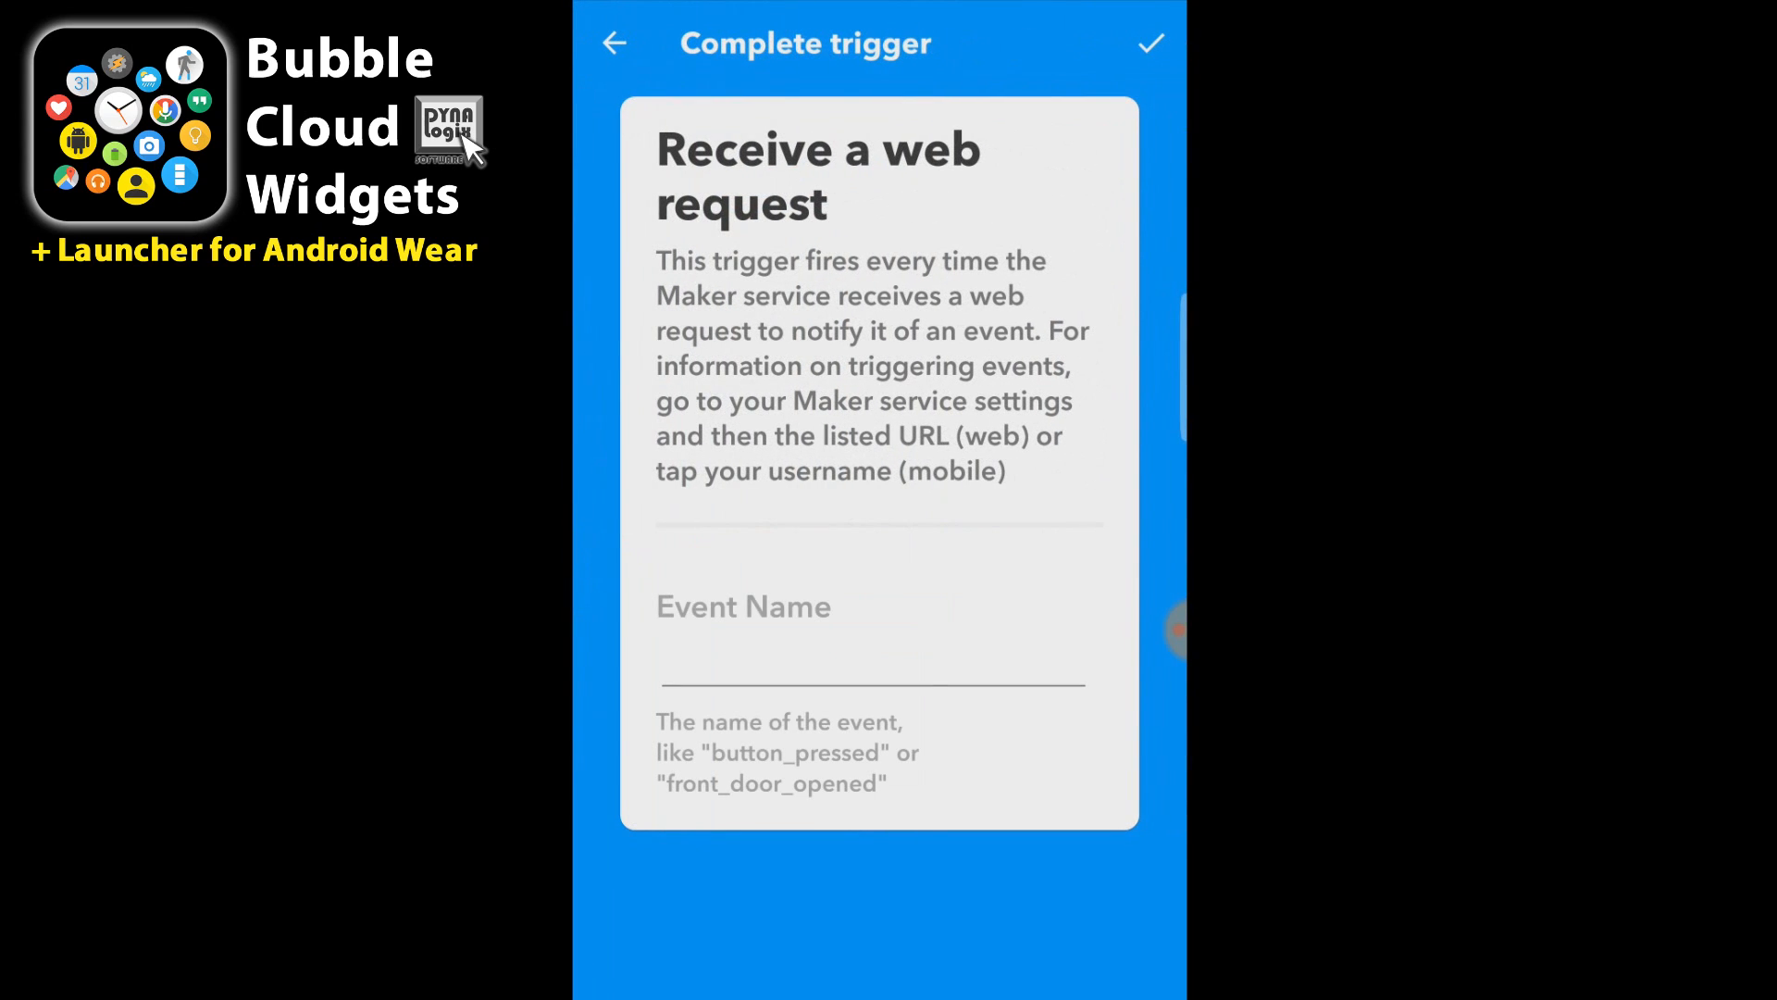
text(xm)
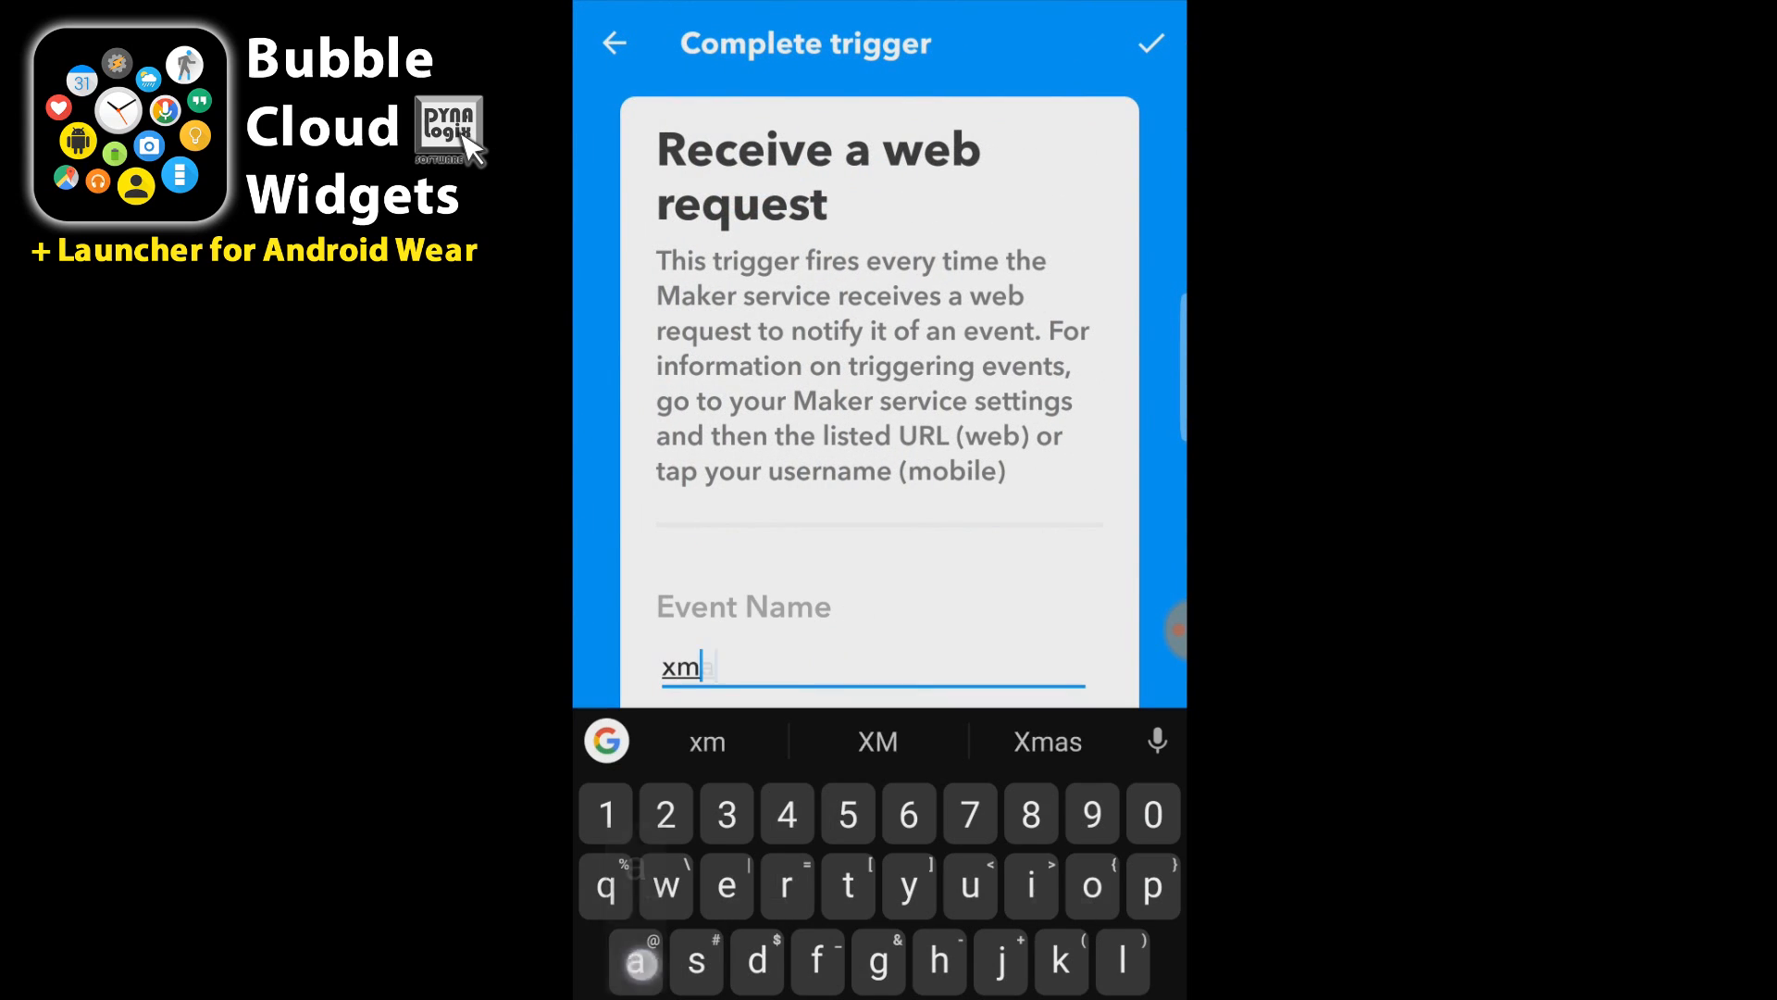
text(astree_)
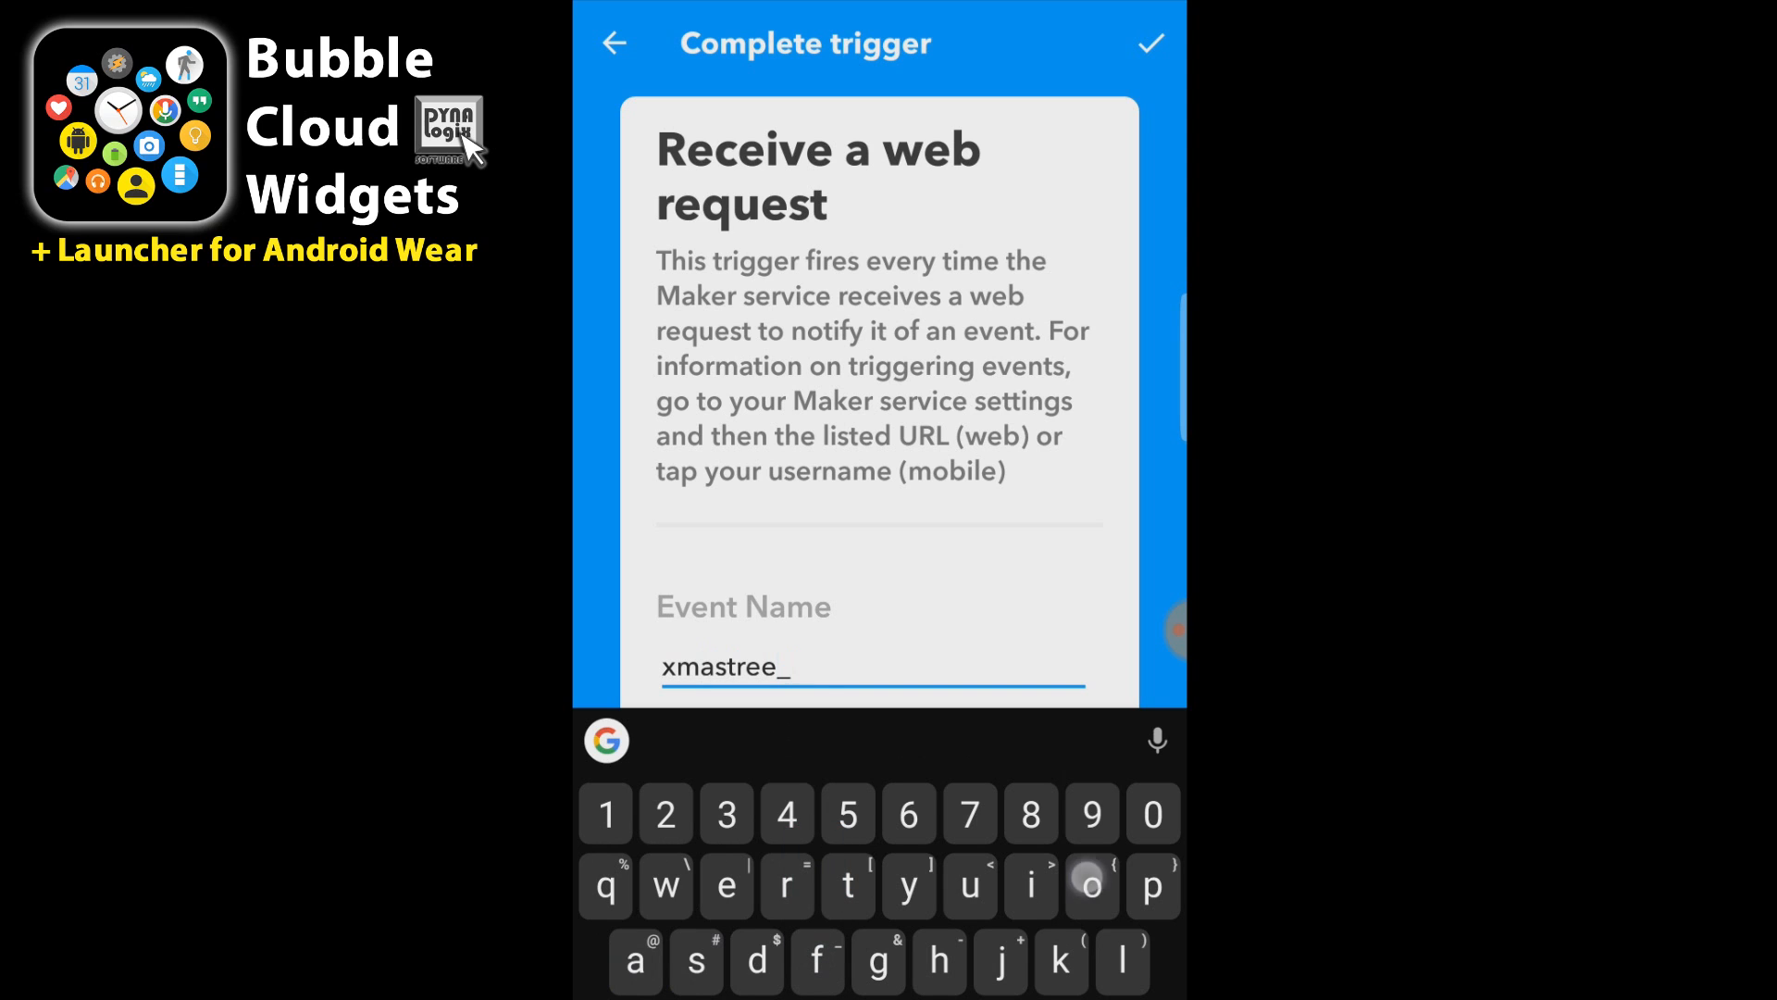
click(1150, 43)
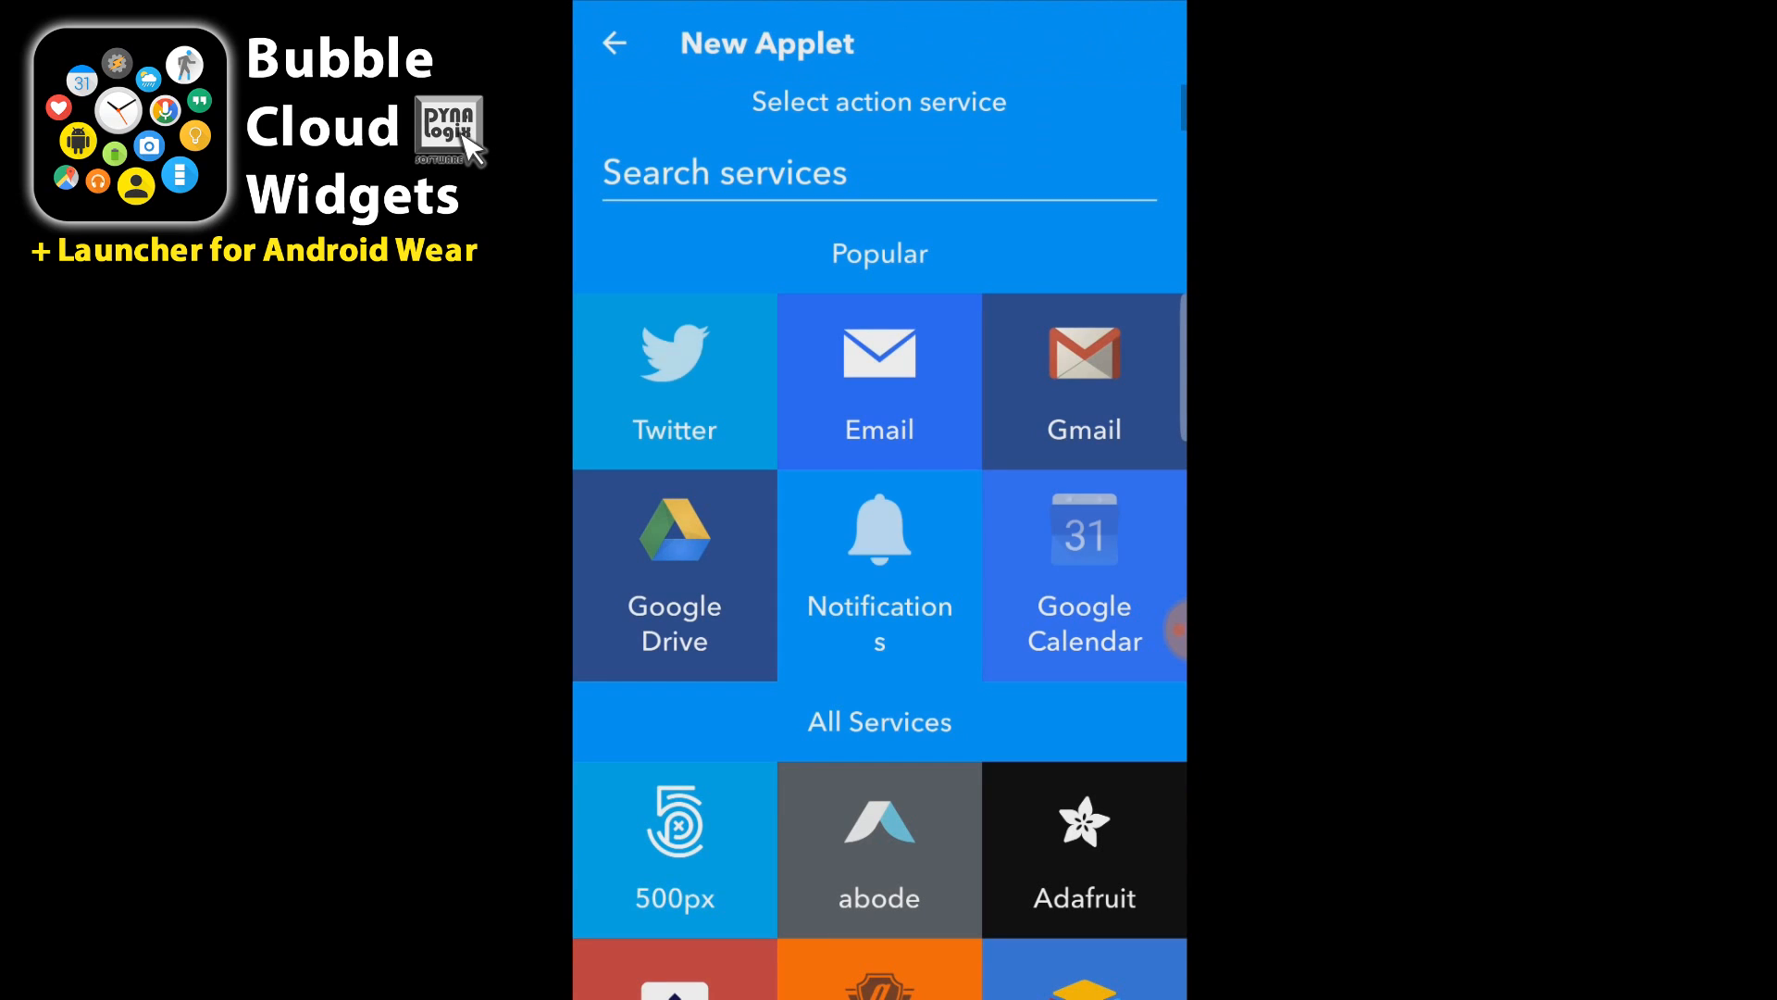
Set the action to eWeLink Turn 1 Channel Switch, Christmas tree lights, on
text(ewe)
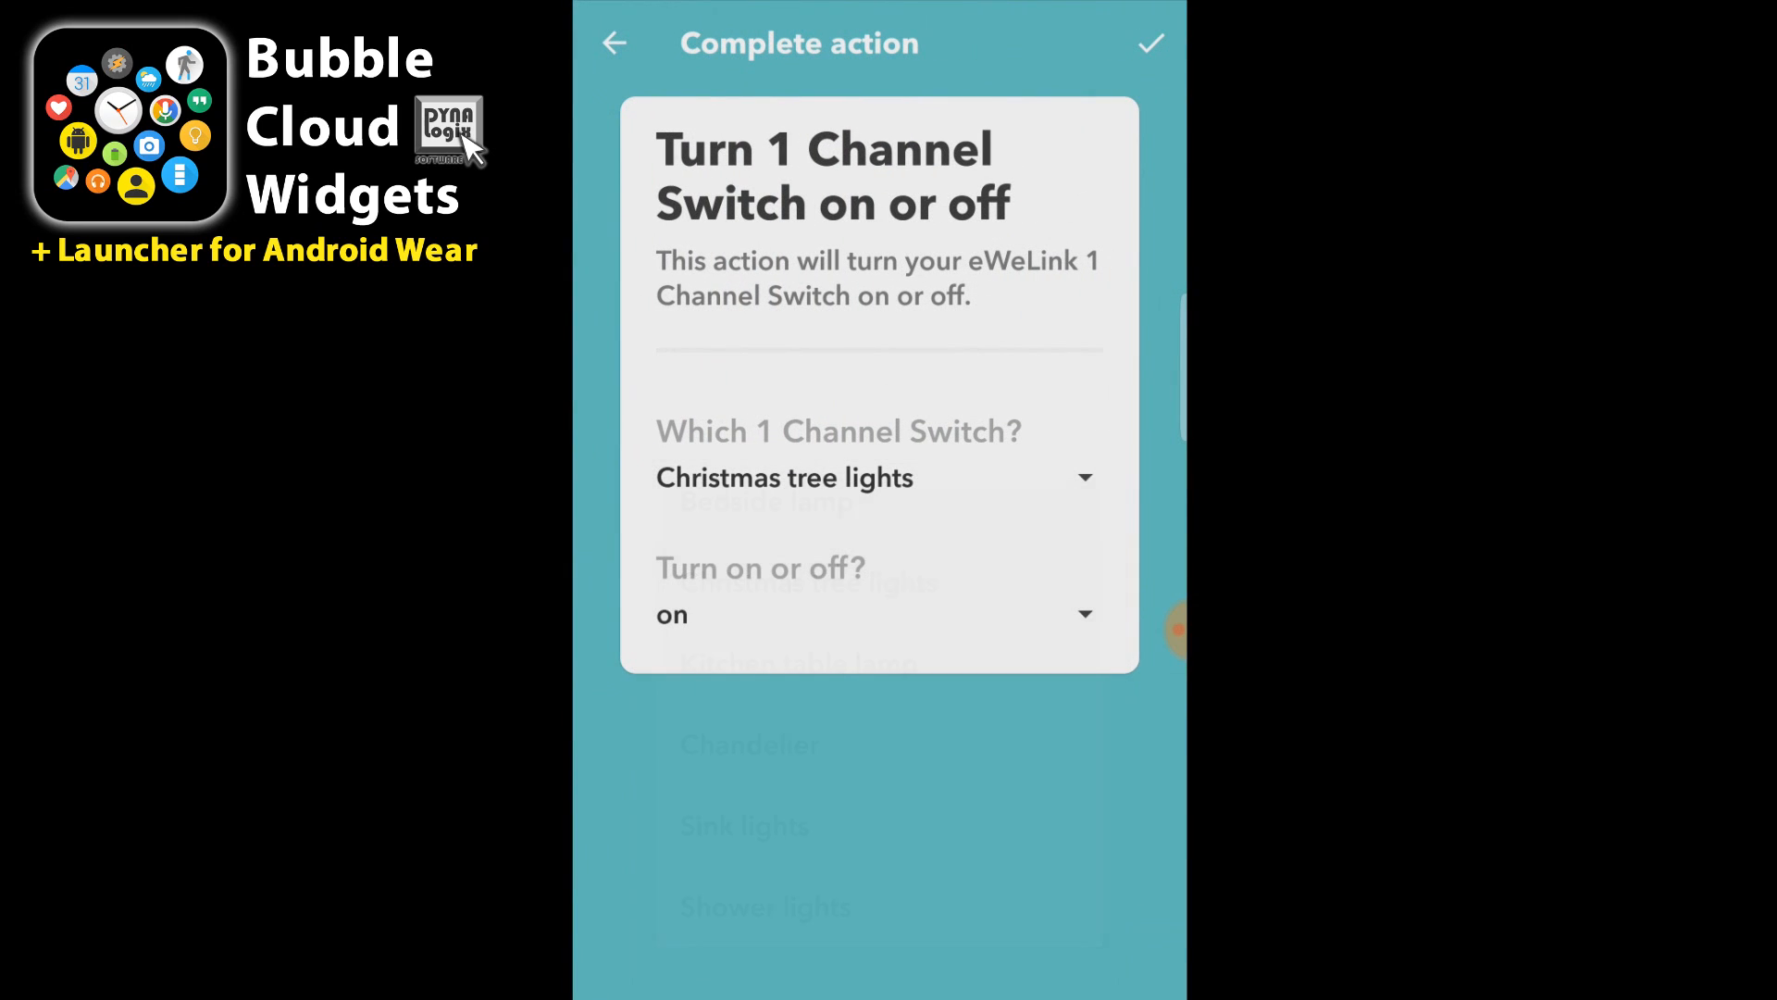
click(1150, 43)
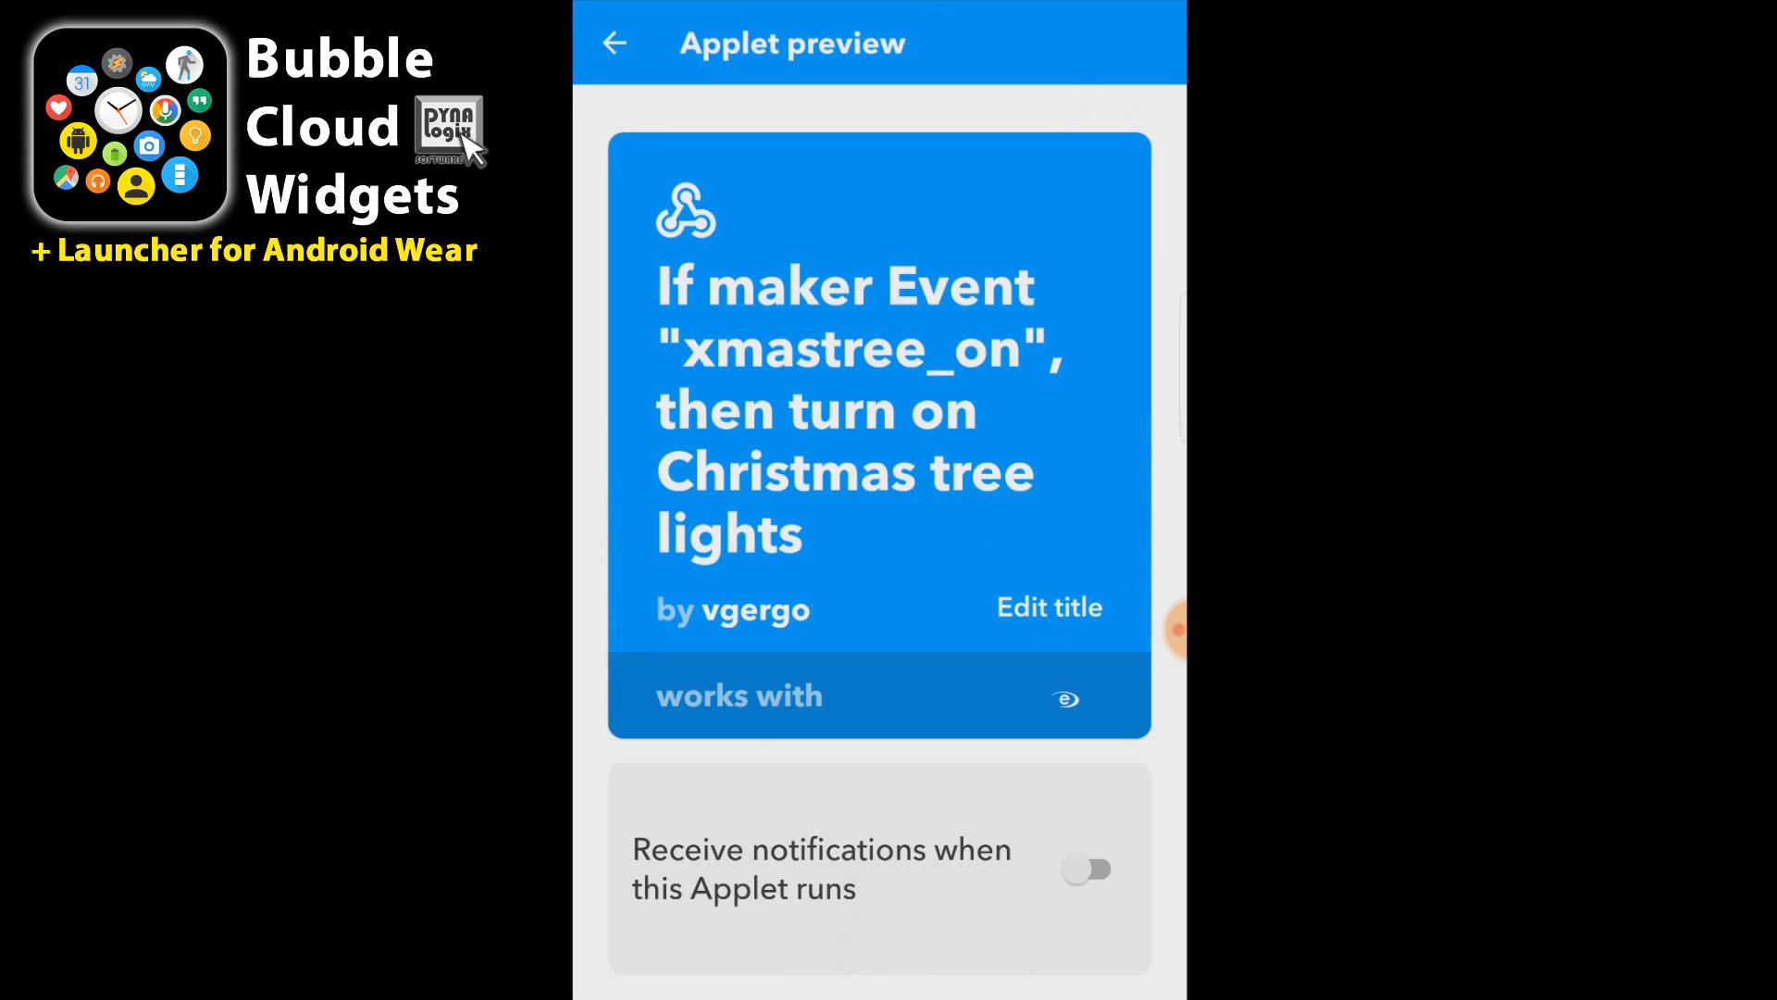
Save the first applet and start a second with Webhooks trigger xmastree_off
click(614, 42)
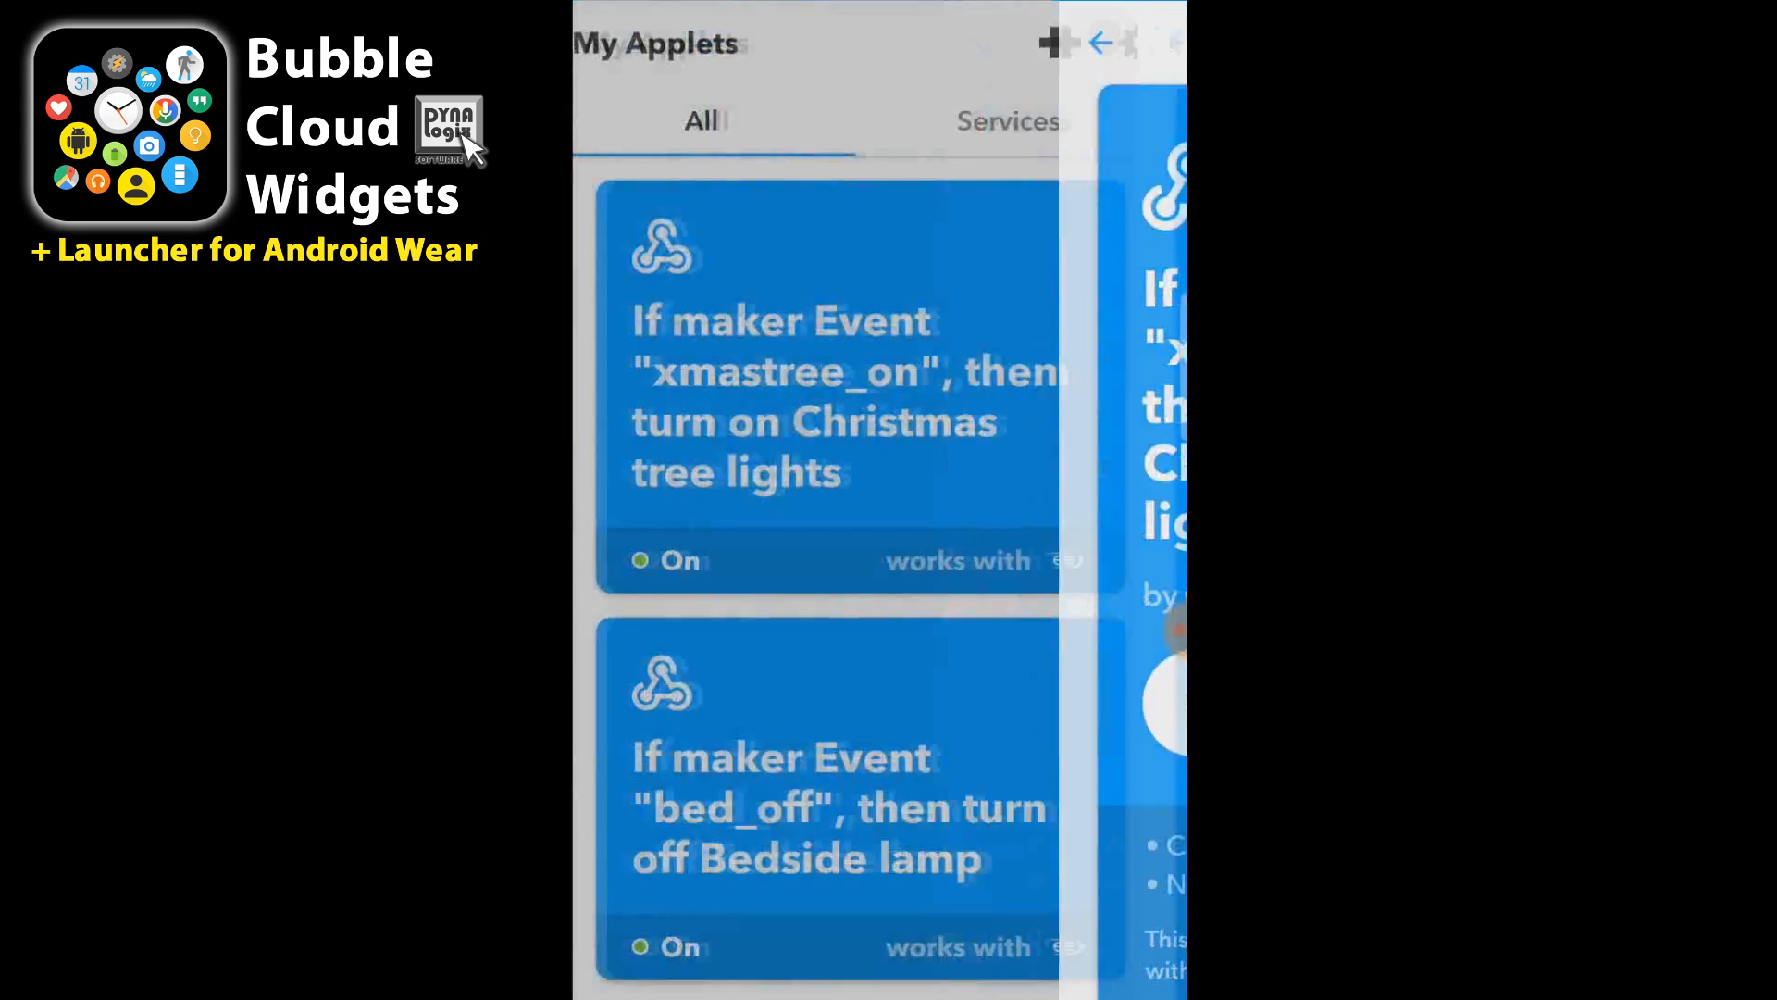
click(1053, 43)
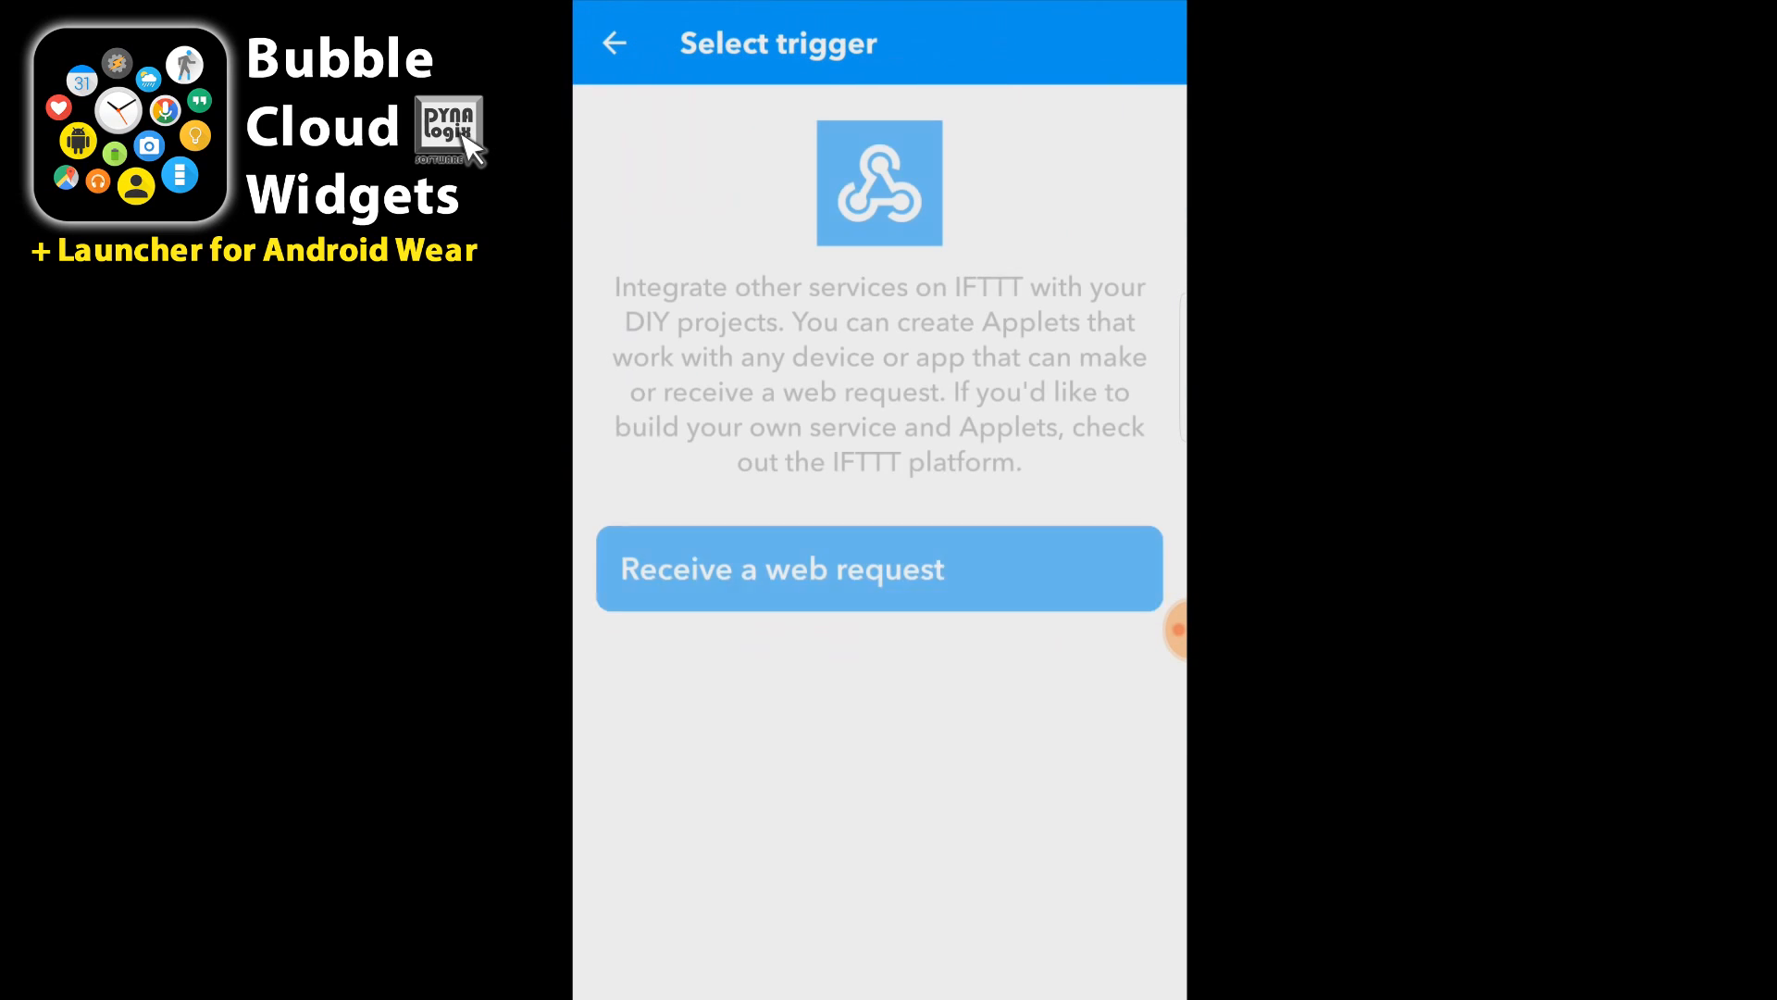
click(878, 568)
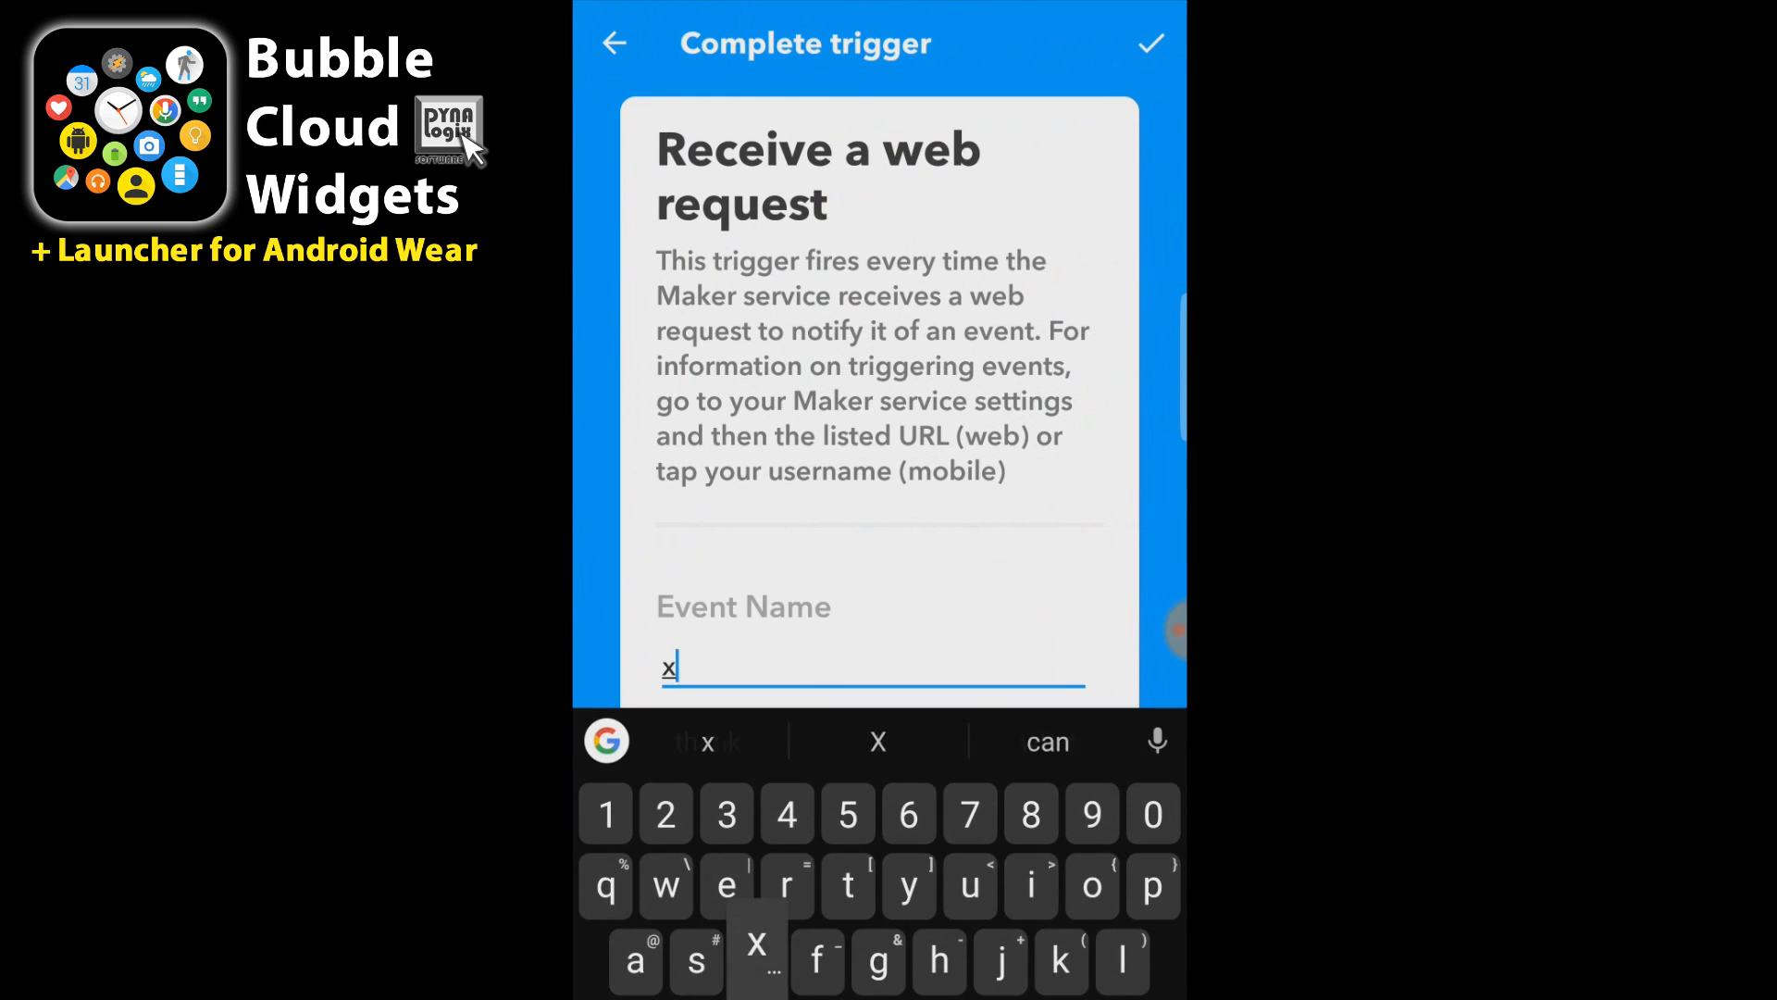
text(mastree_off)
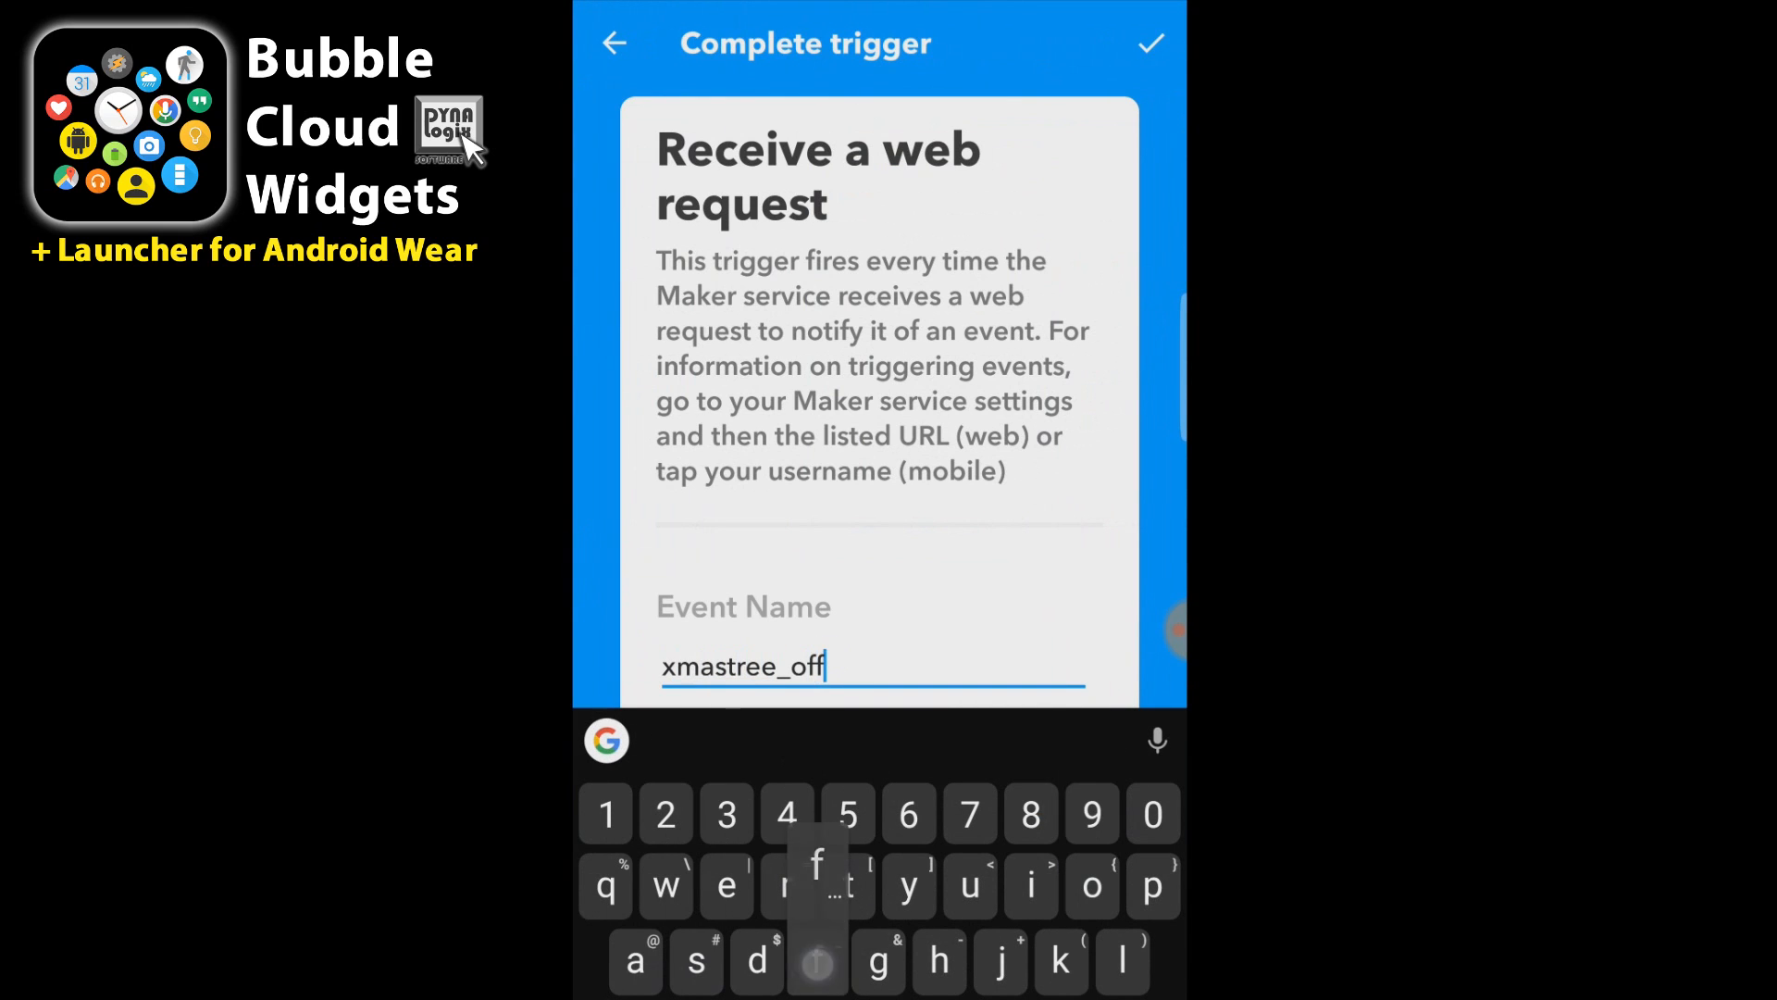
click(1150, 43)
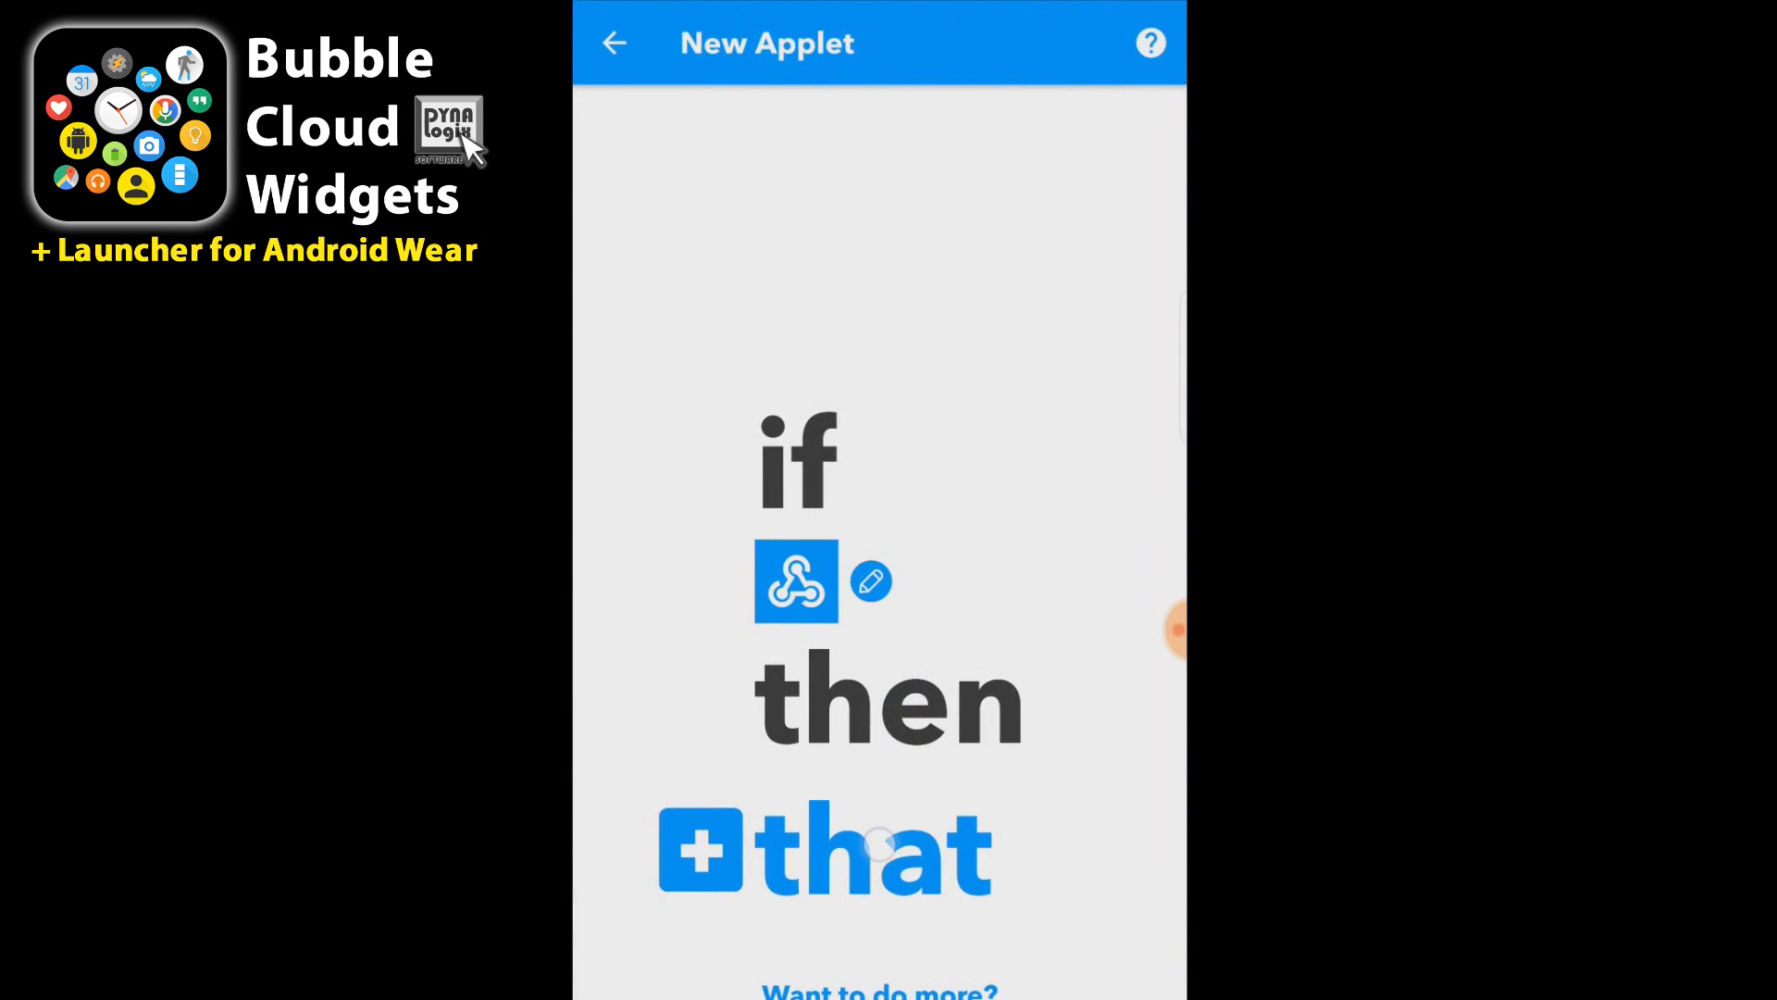
Set the eWeLink action to turn Christmas tree lights off and finish the applet
text(ewe)
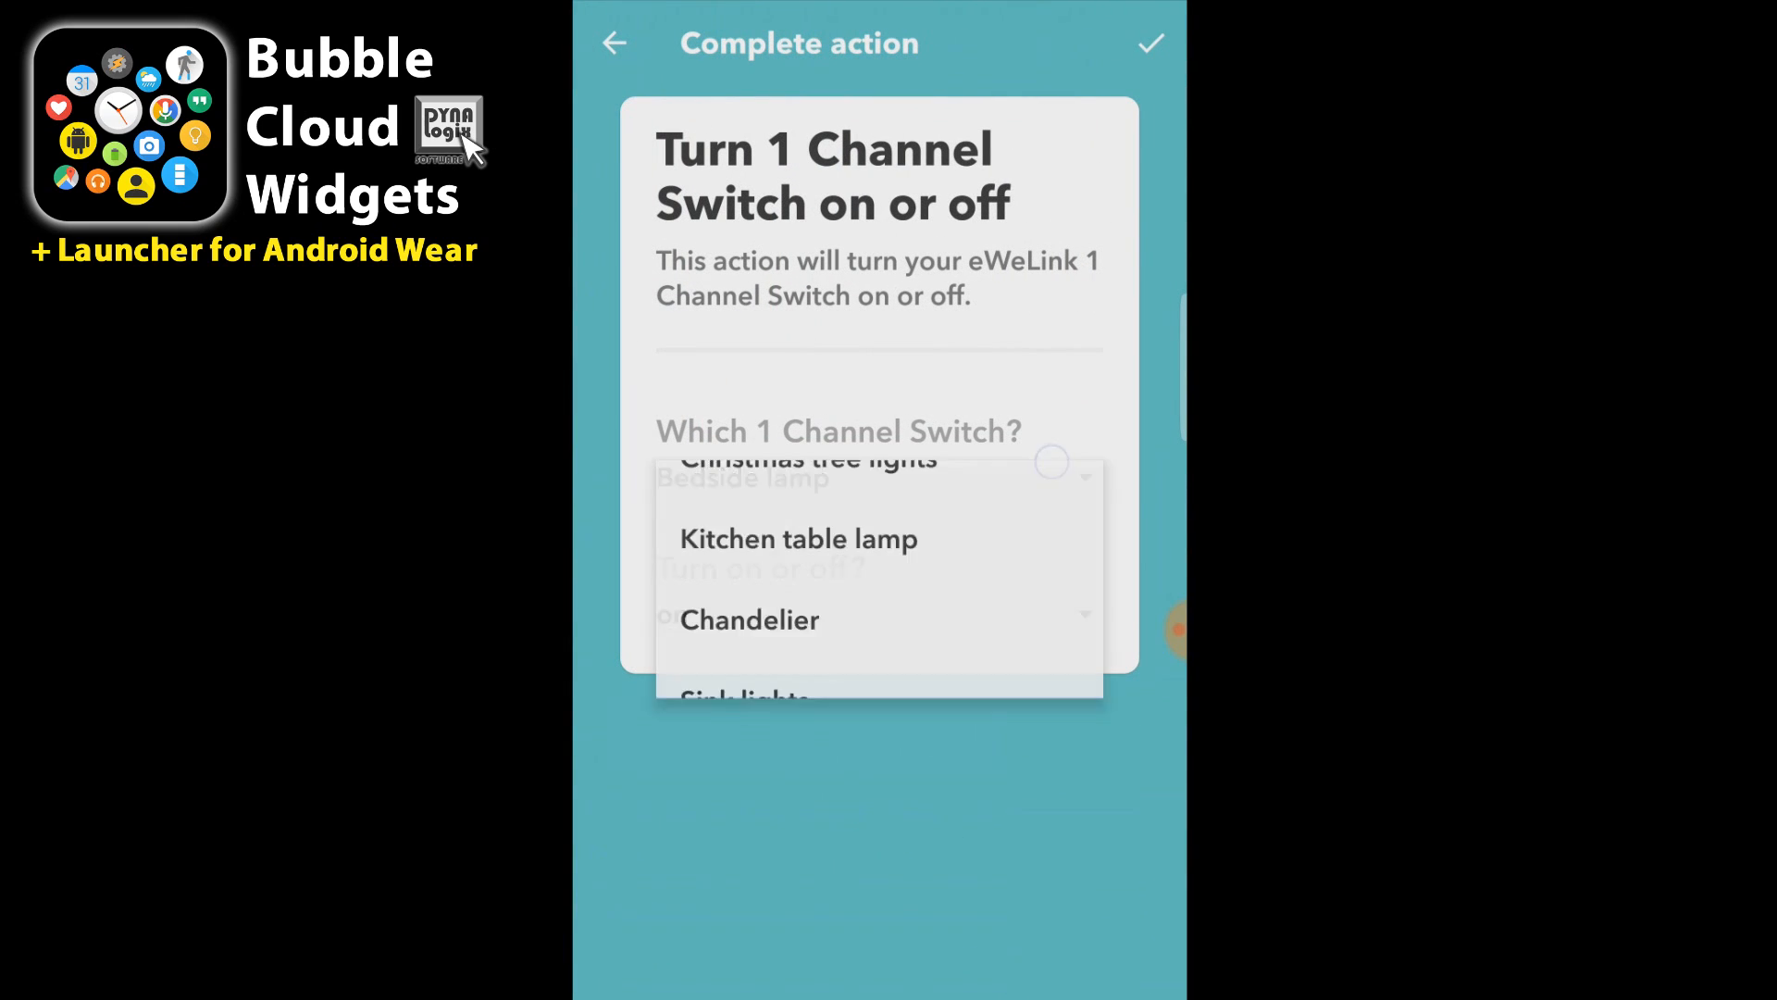
click(808, 459)
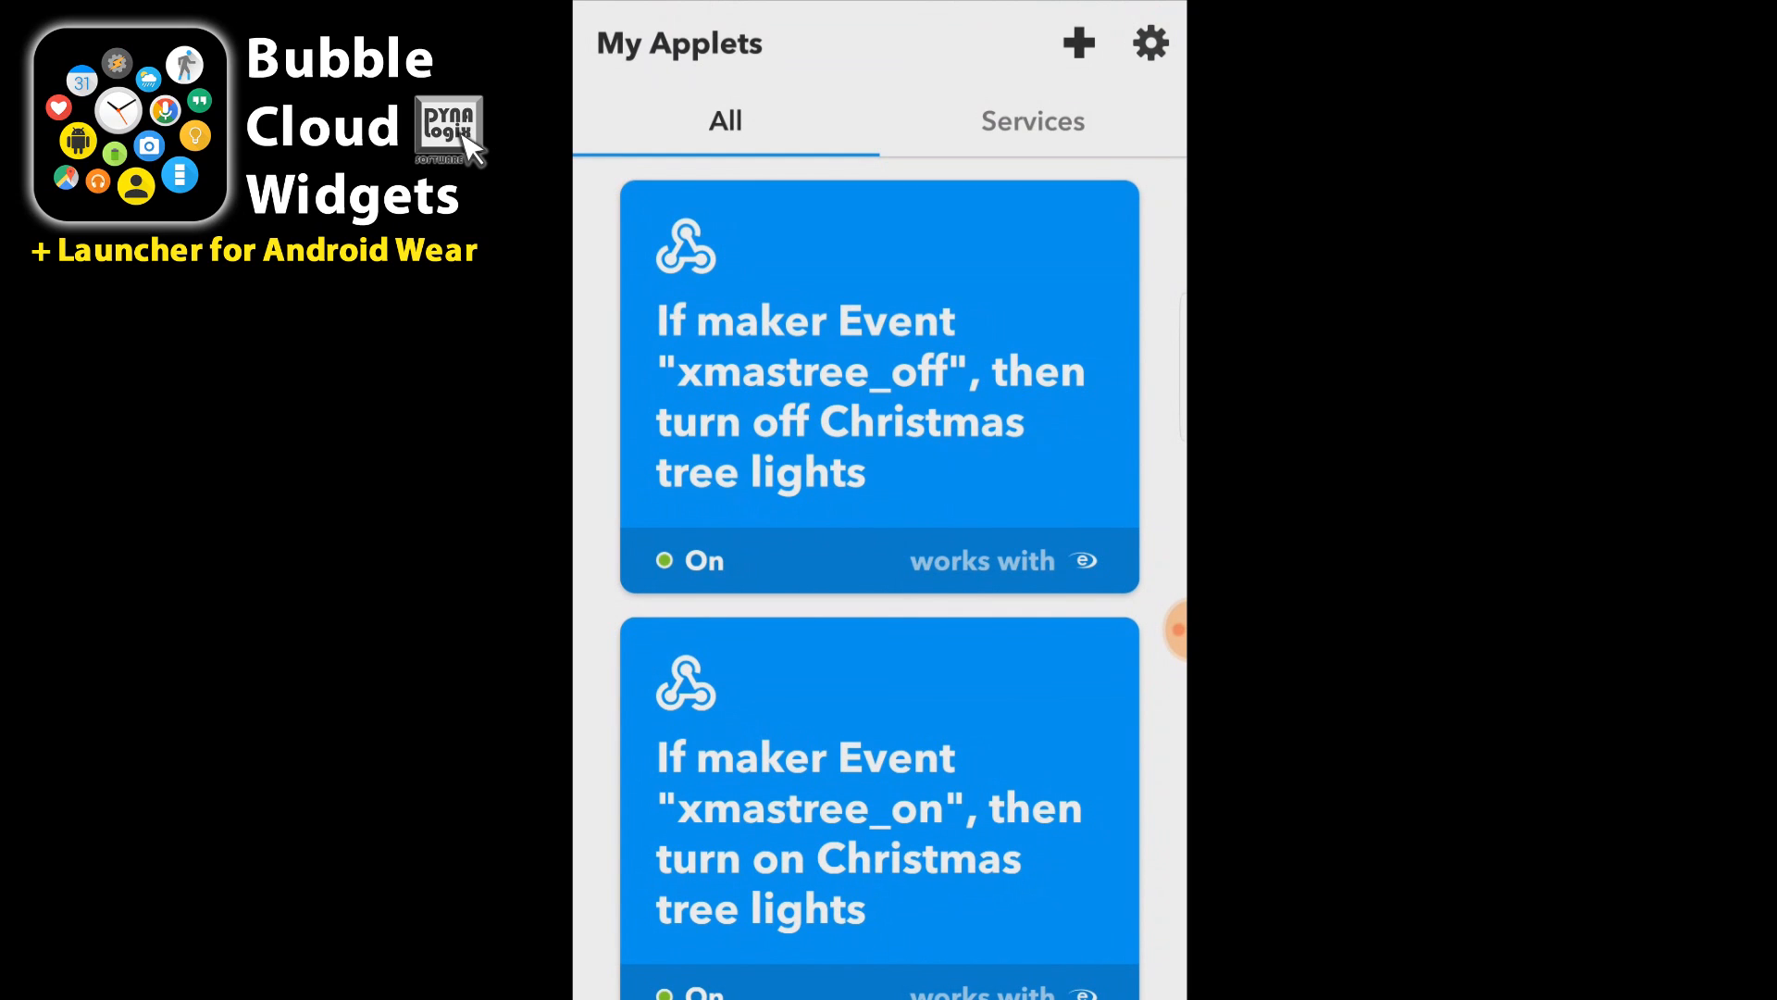
scroll(up, 3)
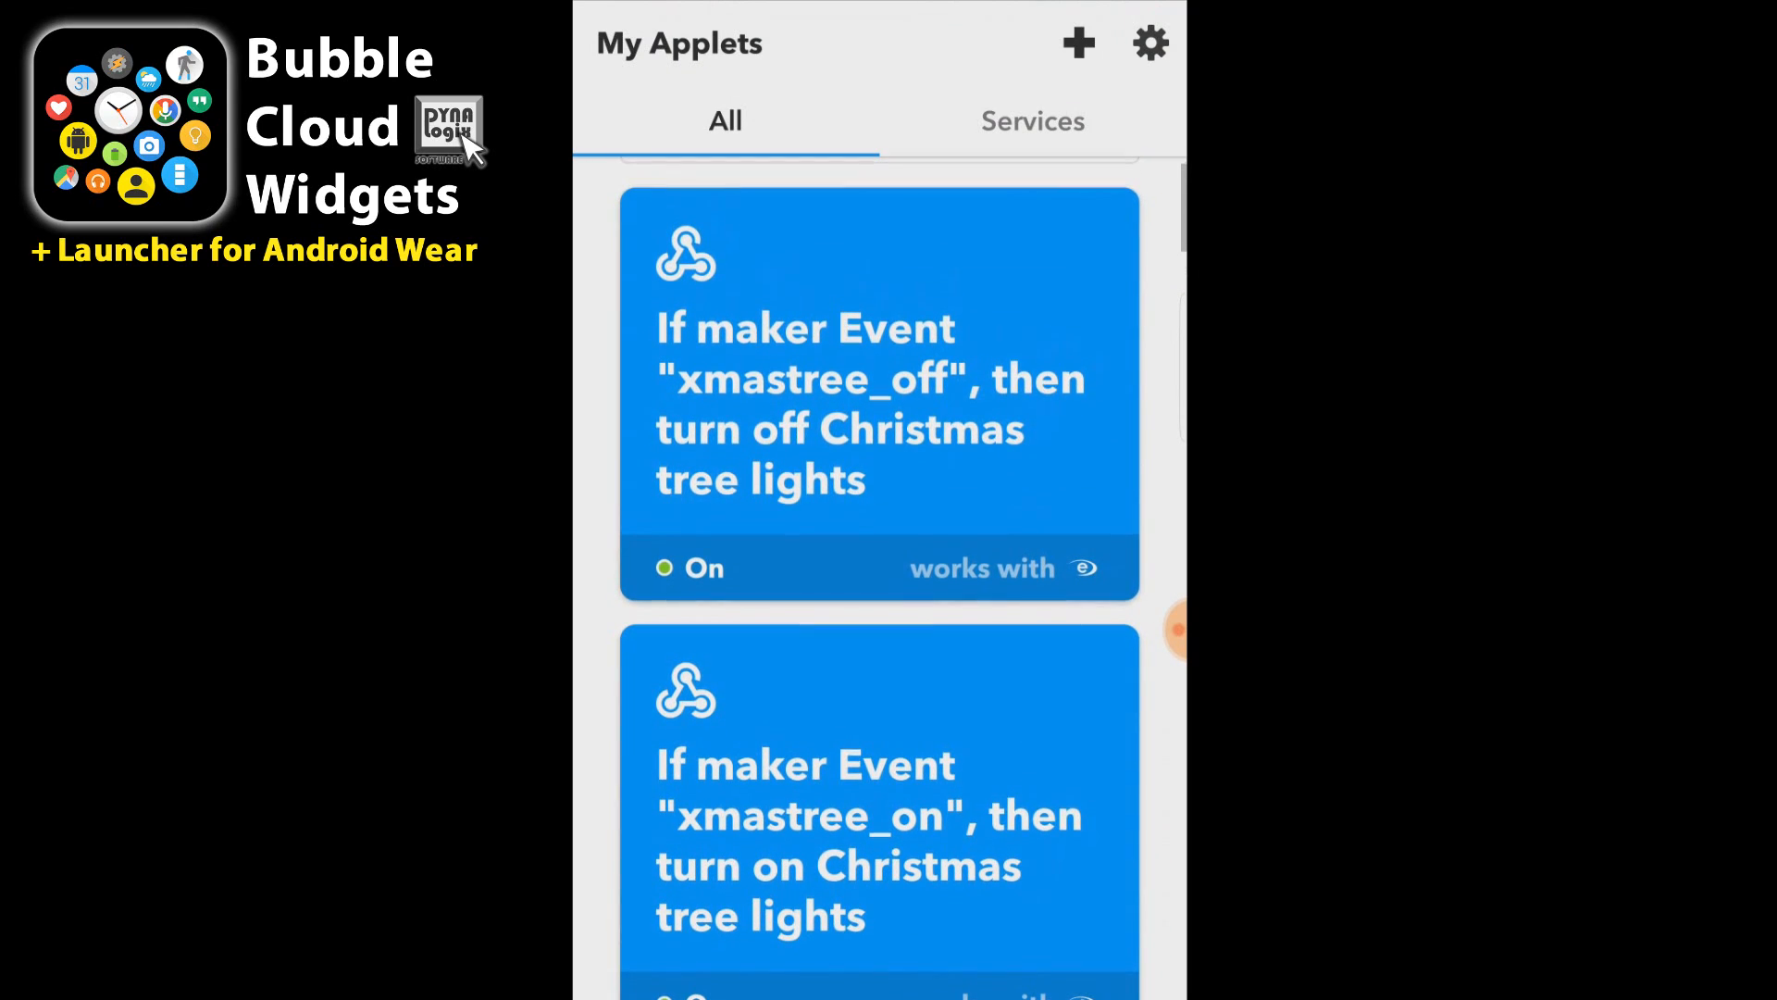
scroll(down, 3)
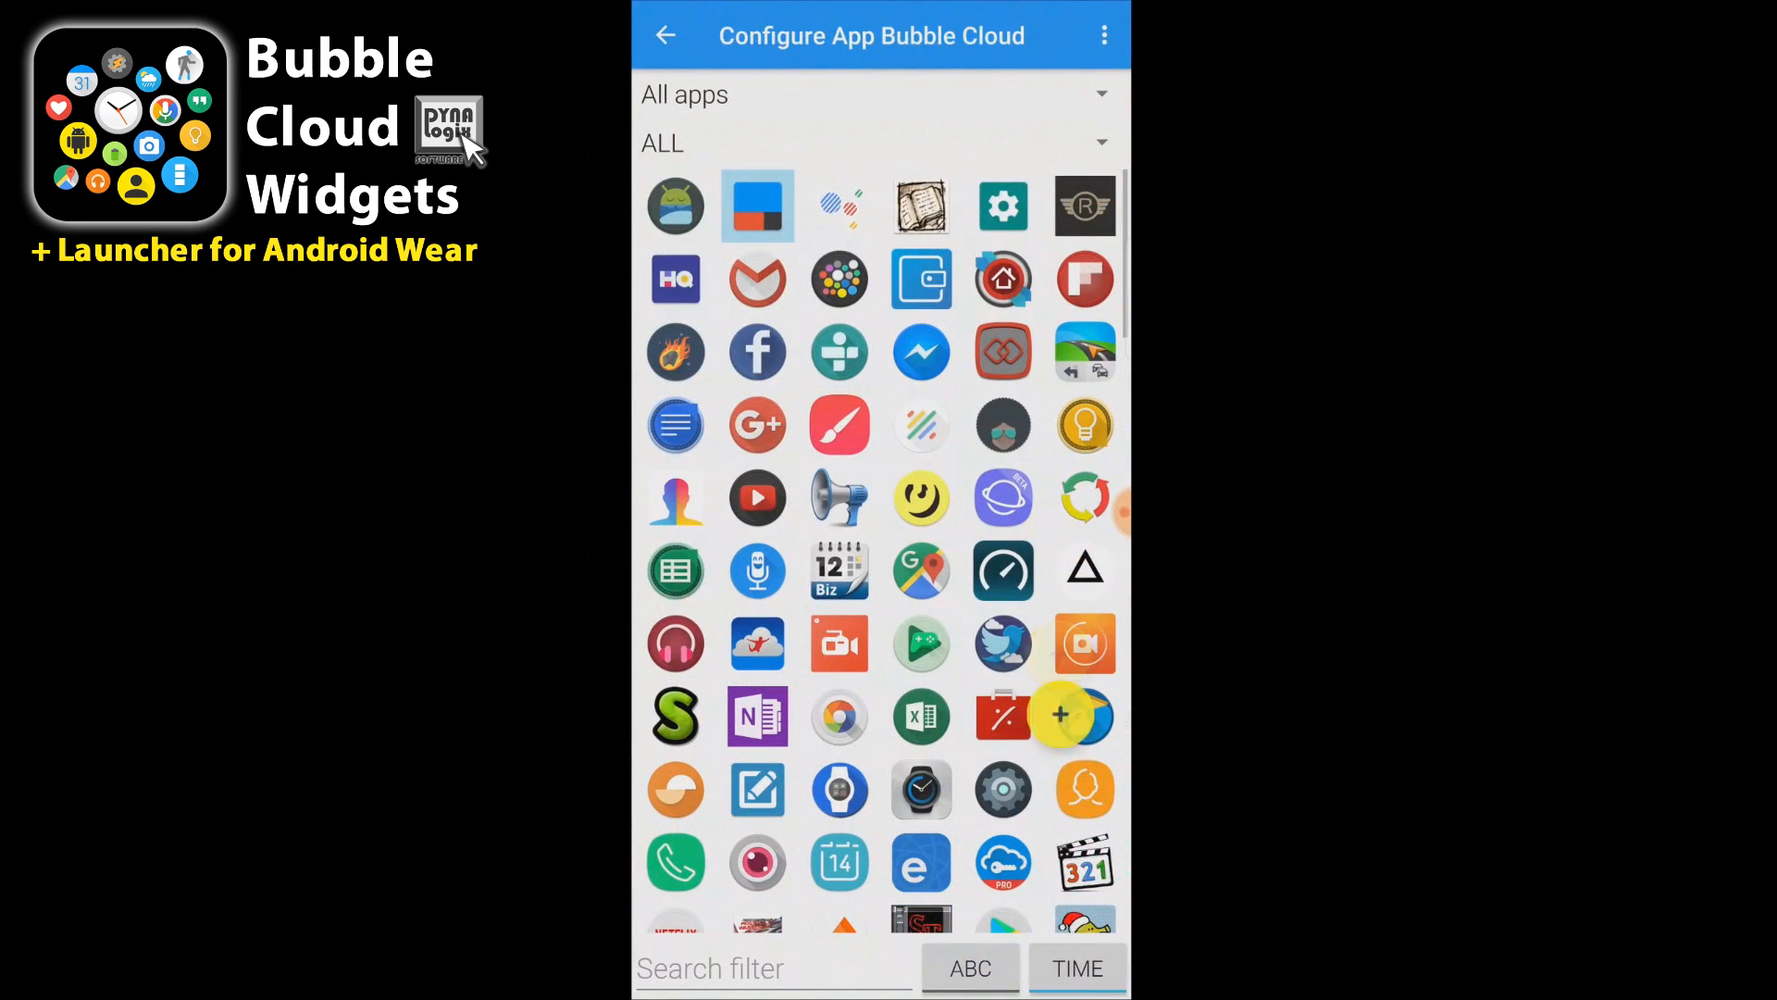
Add a new SmartHome Control HTTP bubble from the special-bubble choices
click(1059, 715)
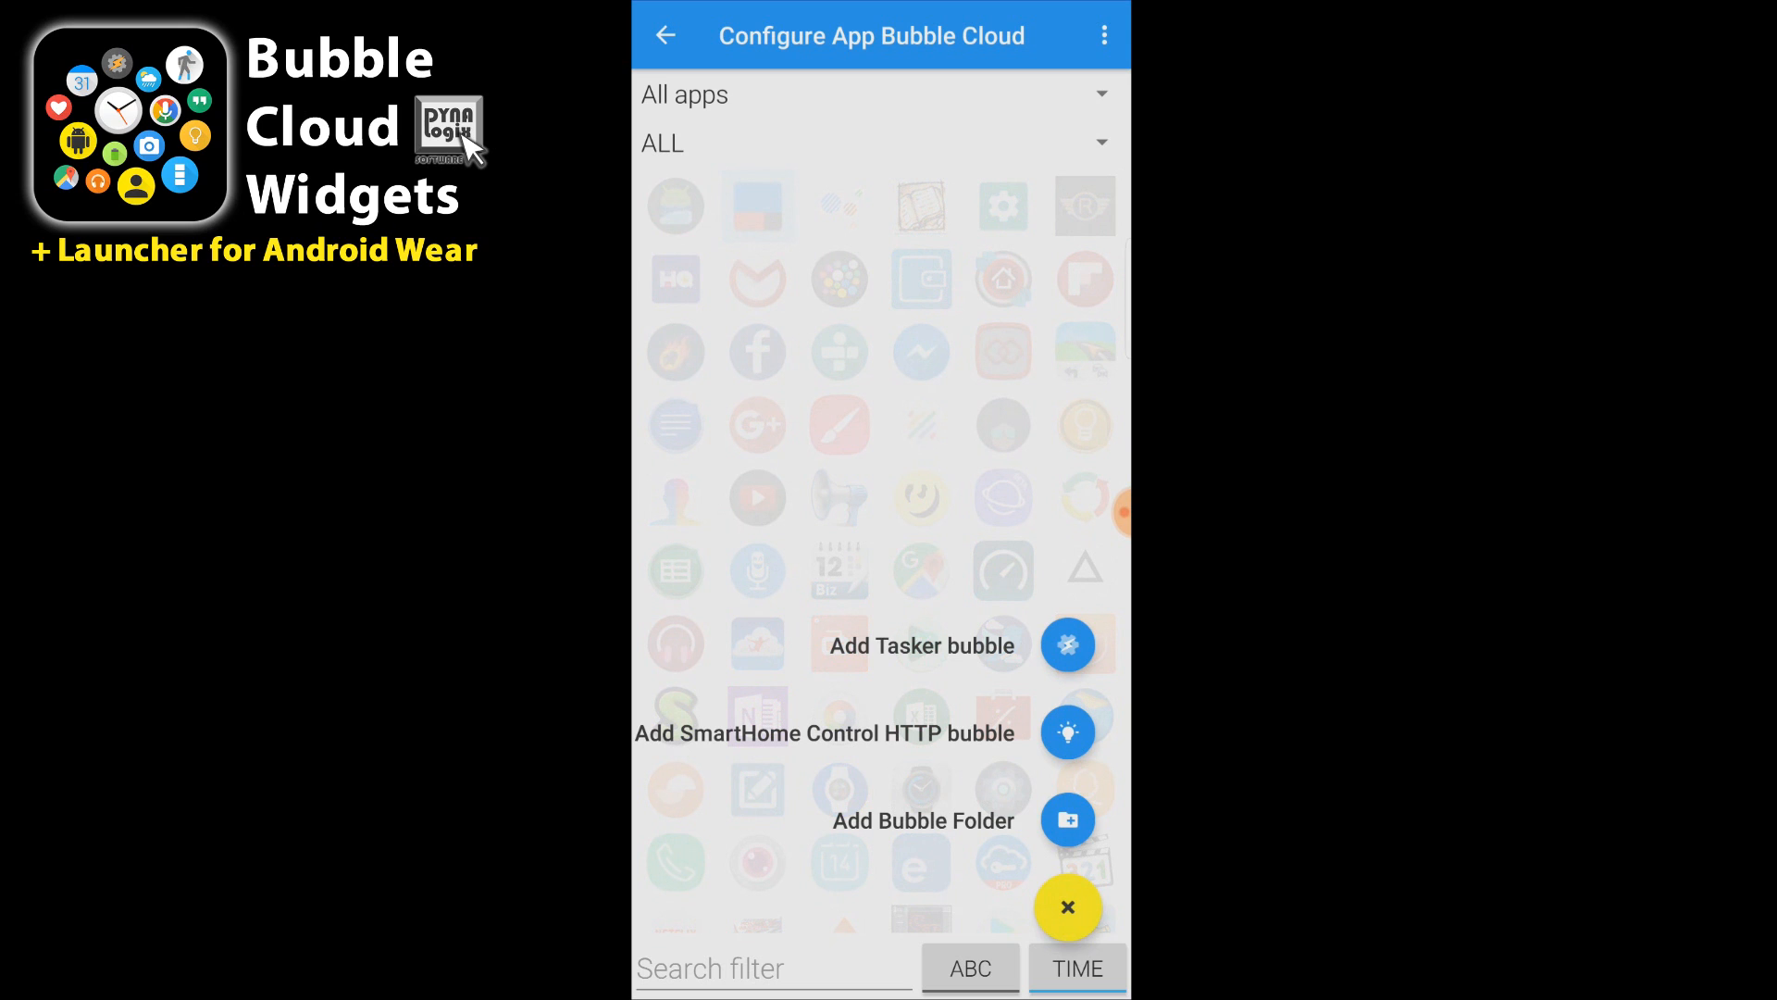
click(1067, 729)
text(Xmastr)
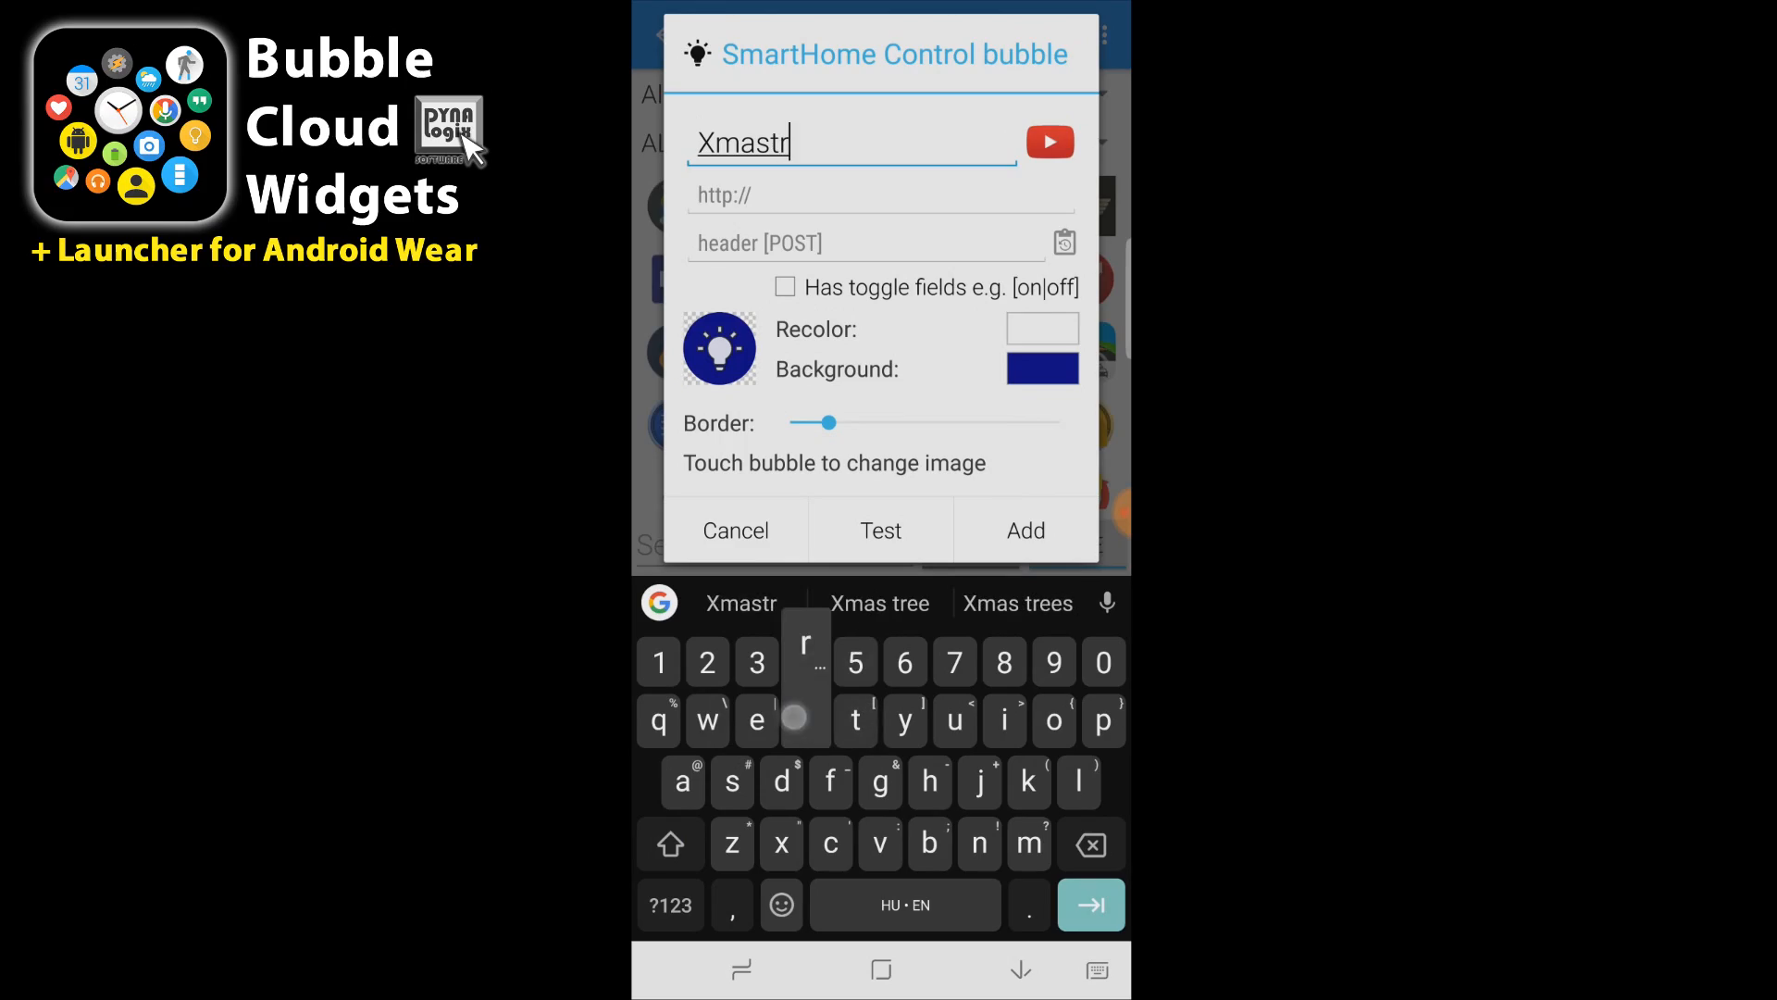
Import the blue Christmas ornament photo as the bubble image and accept the crop
click(718, 348)
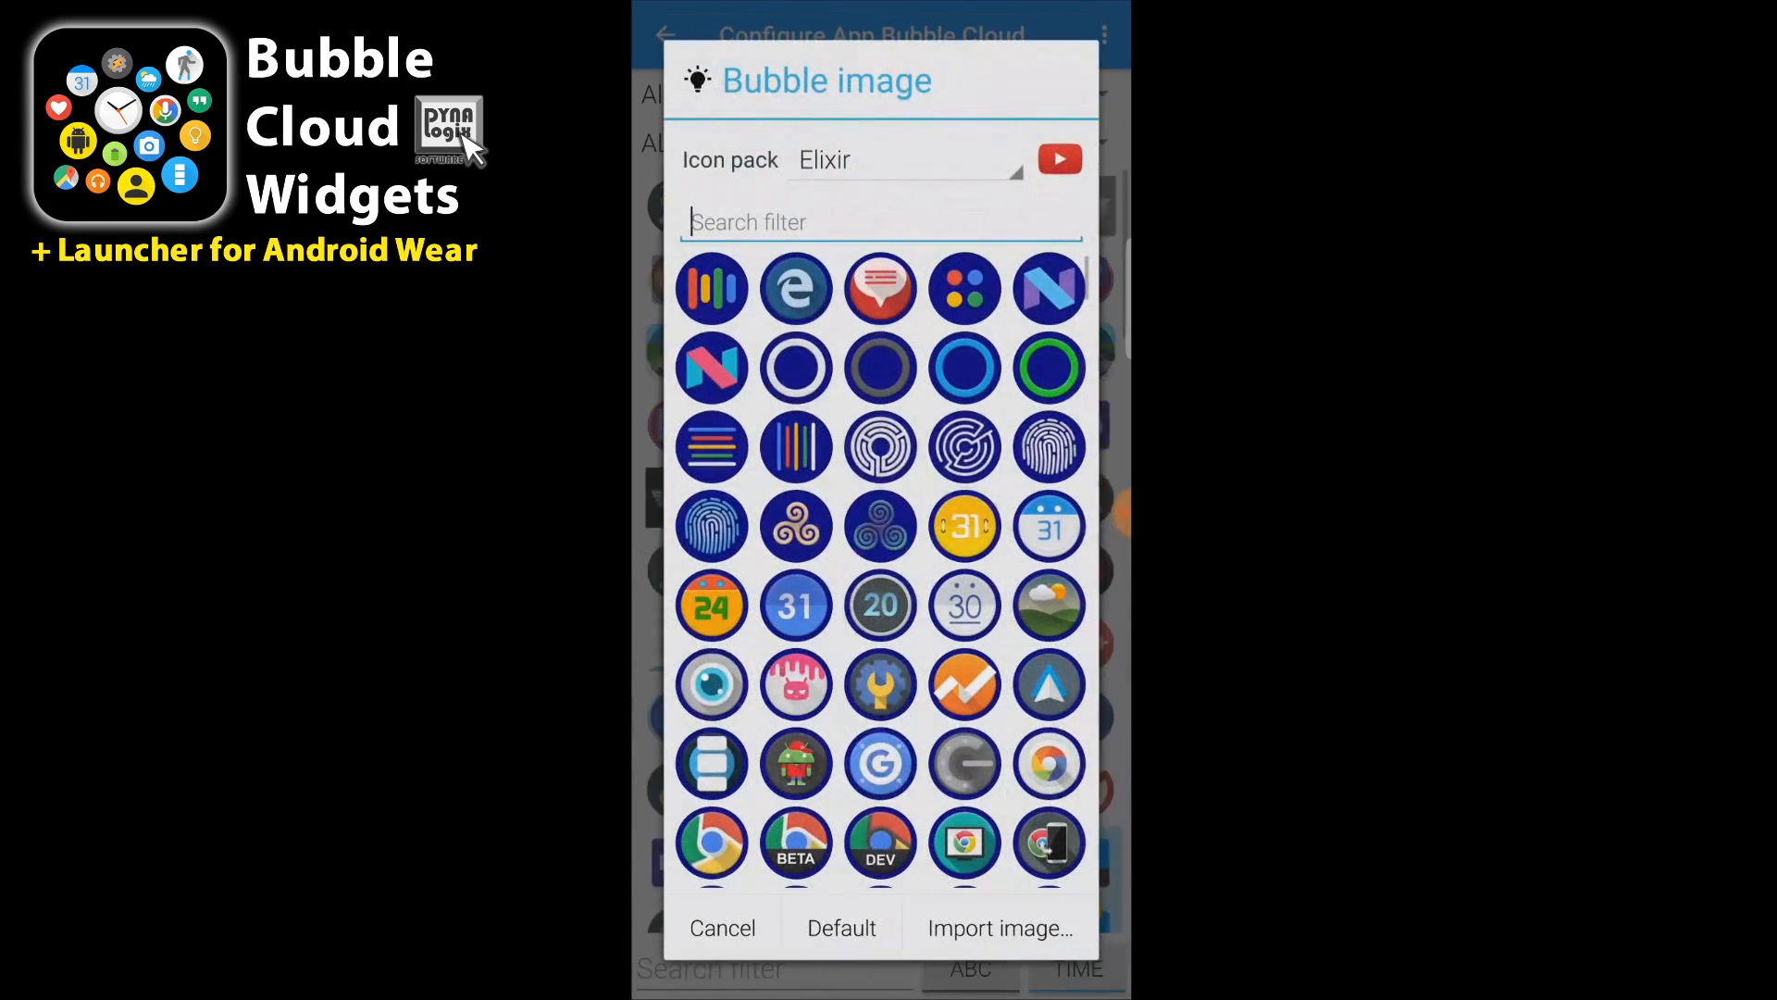
click(998, 927)
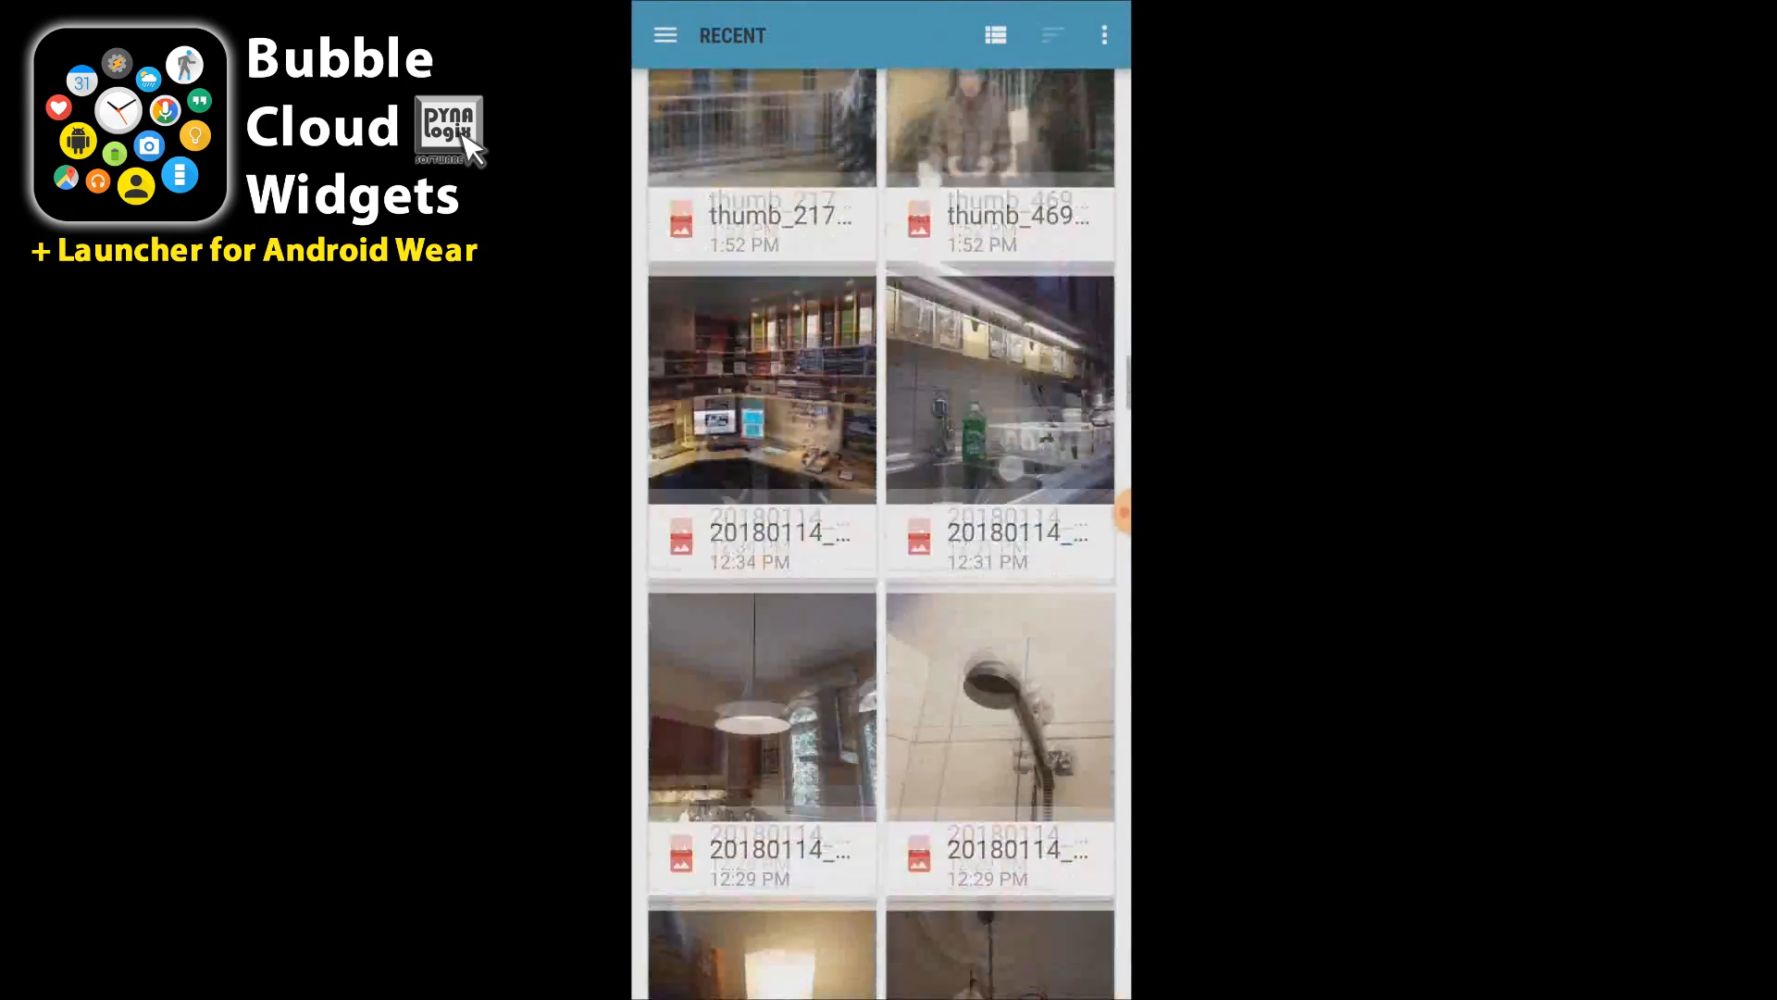
scroll(down, 3)
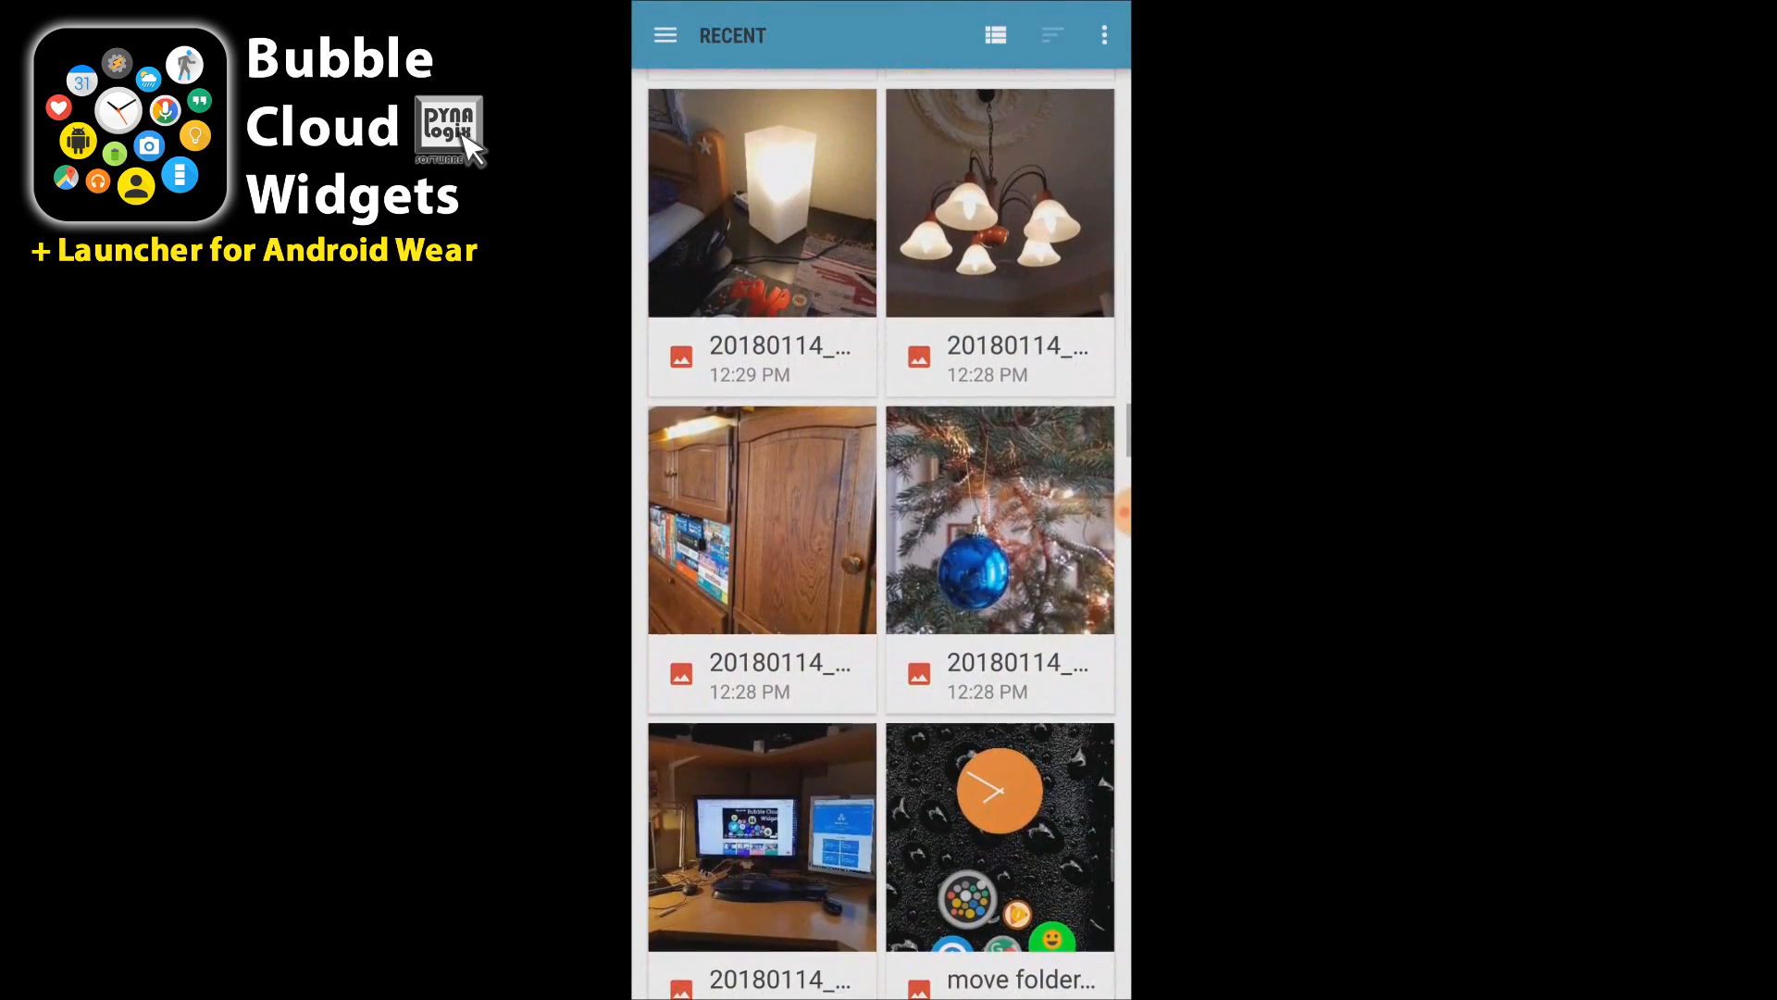
click(998, 520)
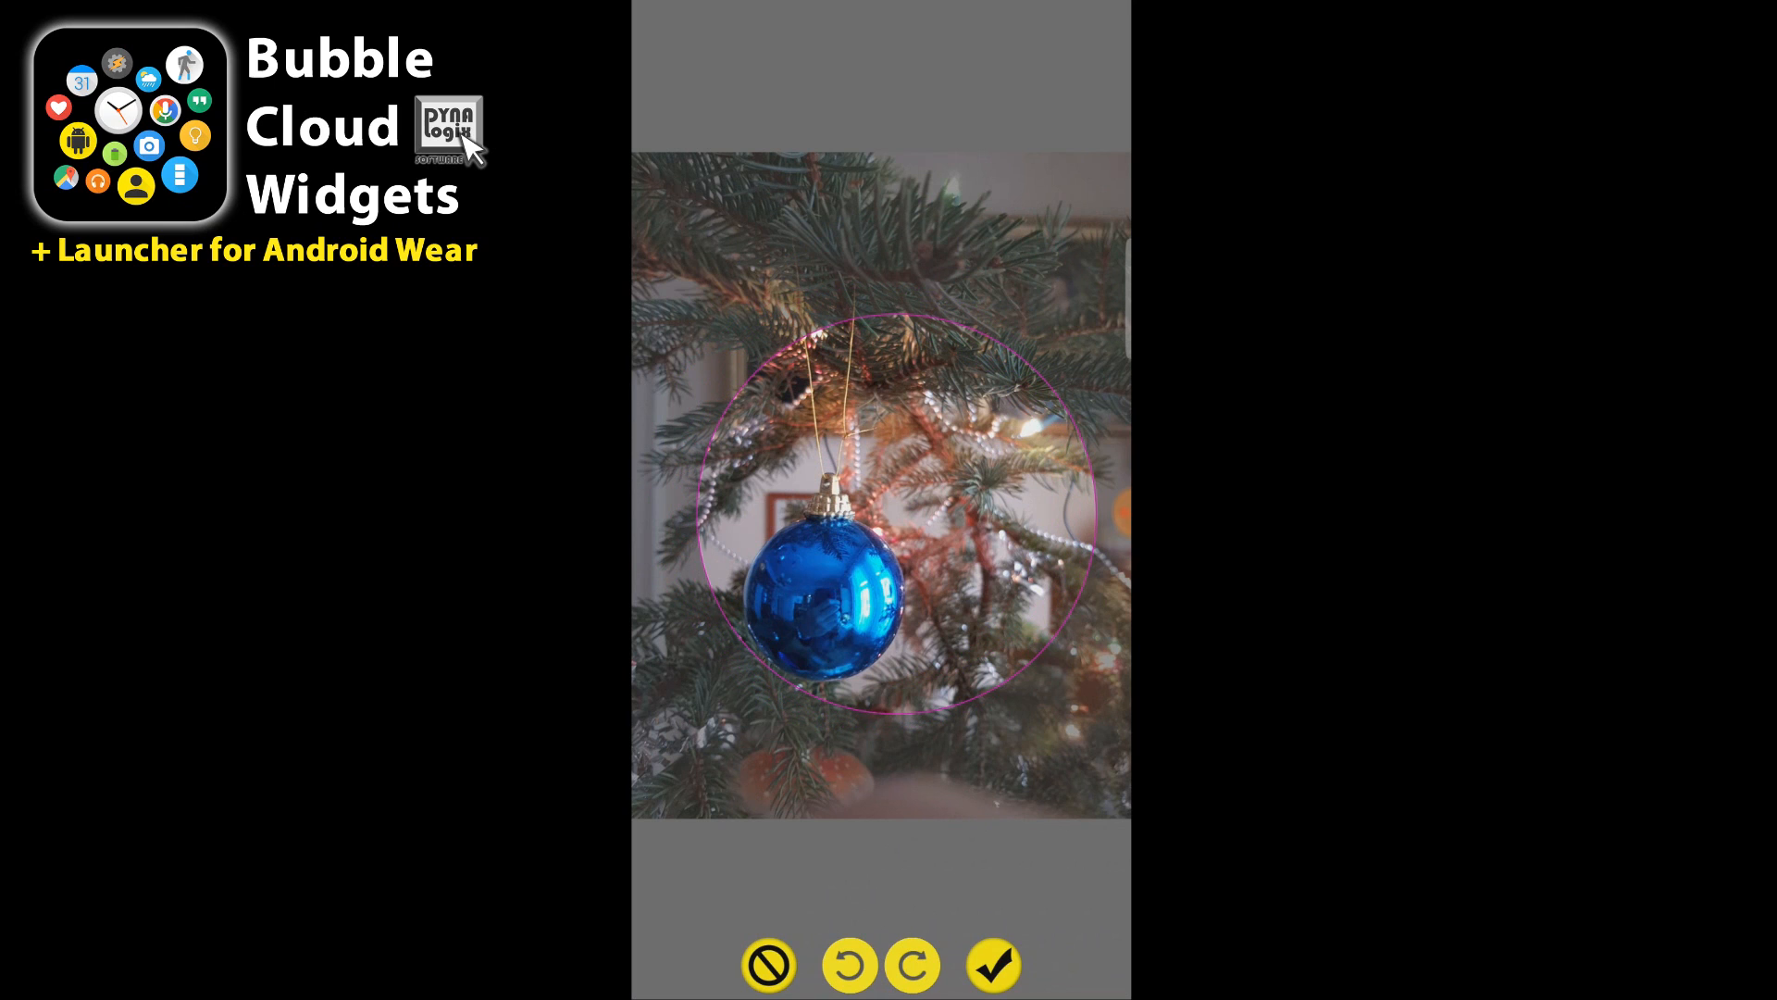
click(992, 964)
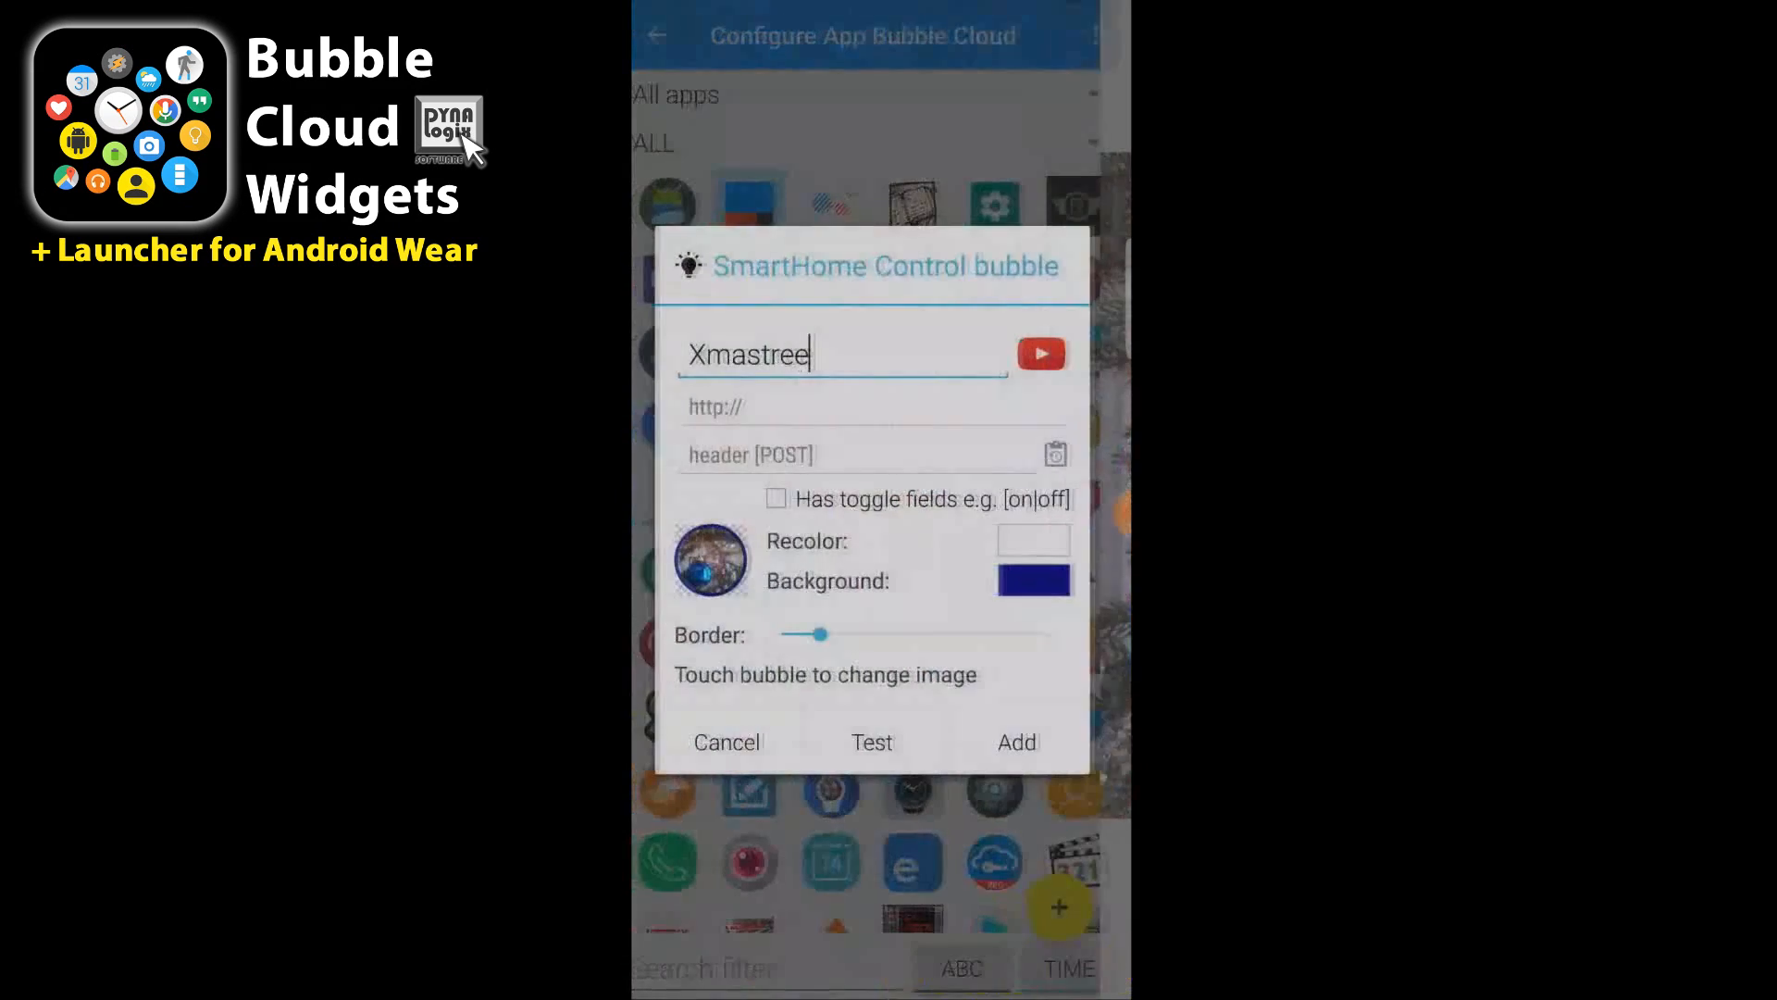
Set the bubble's background colour to yellow
click(1033, 579)
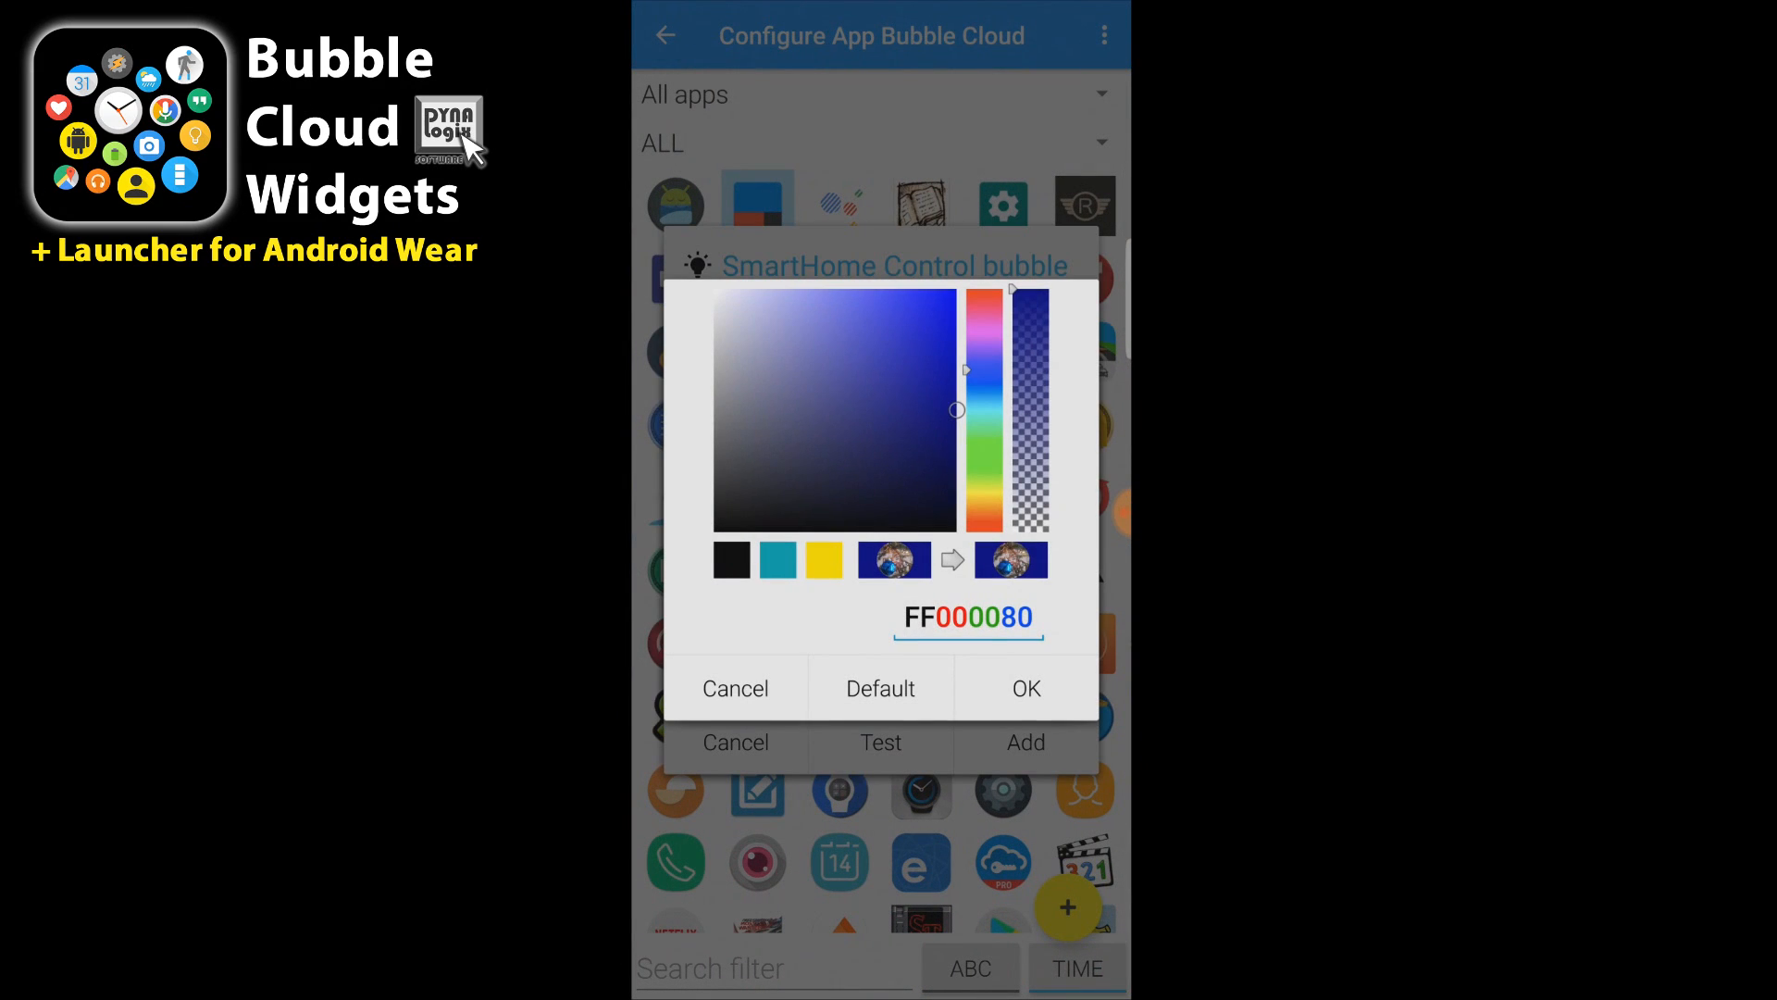
click(1022, 689)
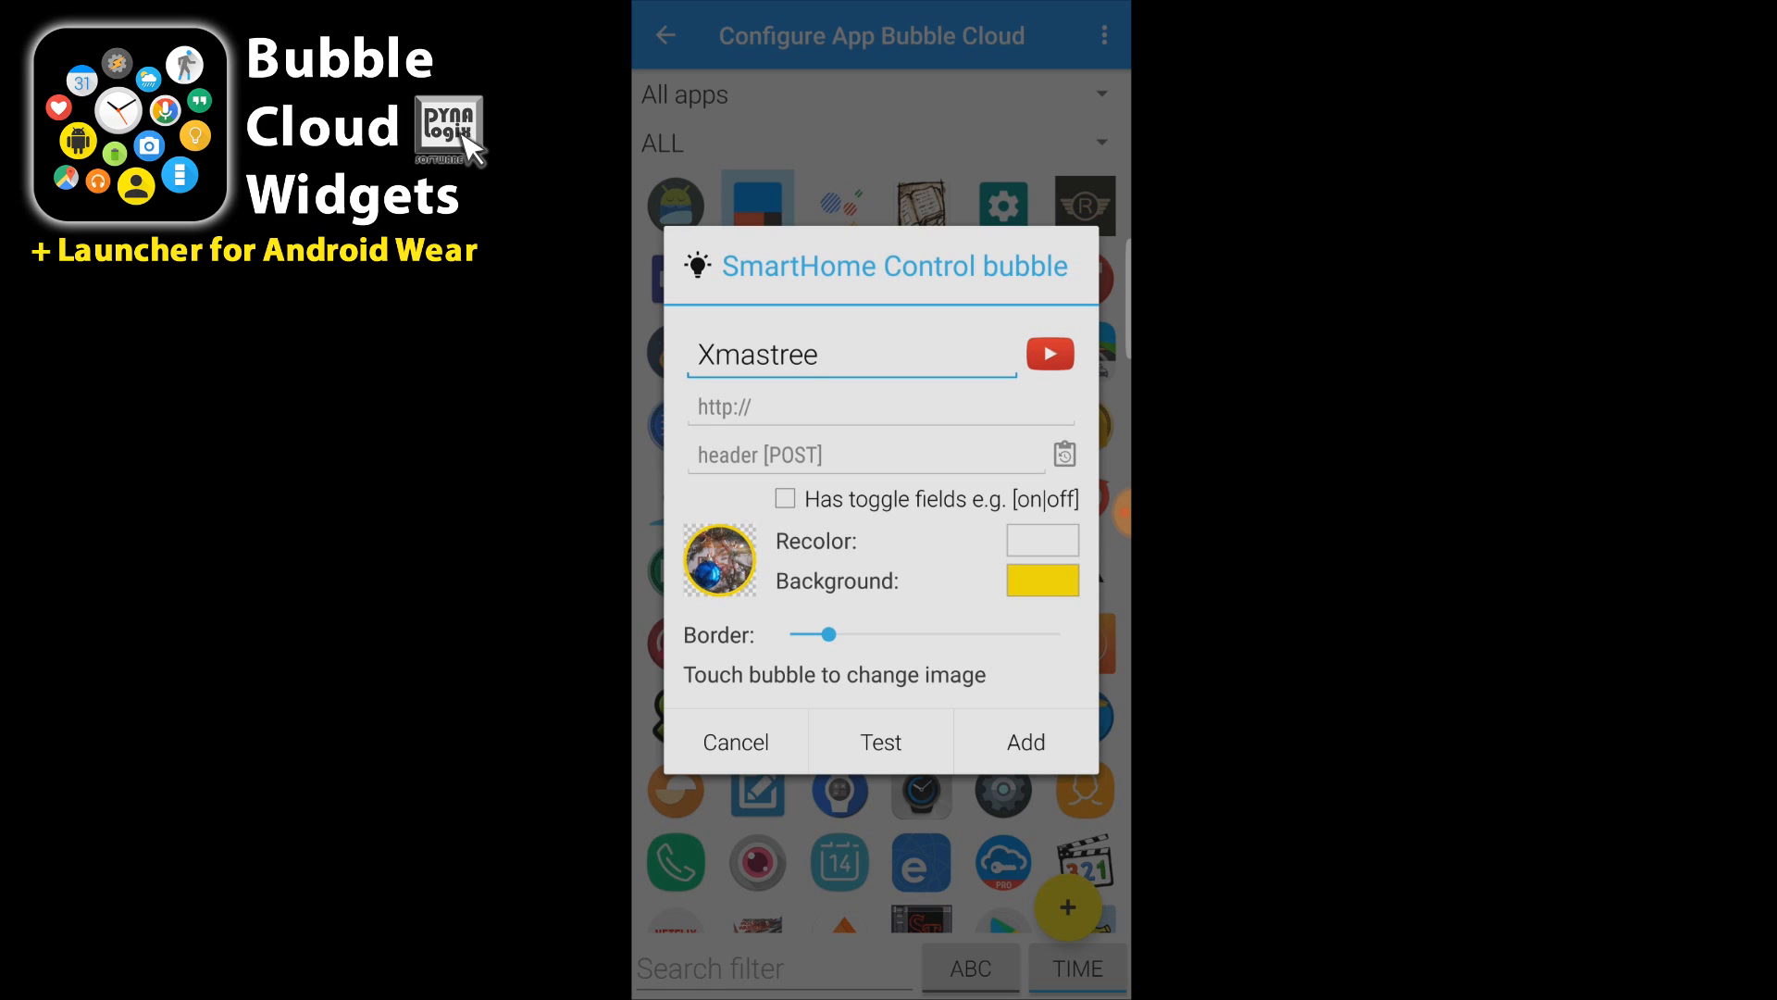
Insert the IFTTT Maker Event URL template with event name xmastree_on
click(1063, 453)
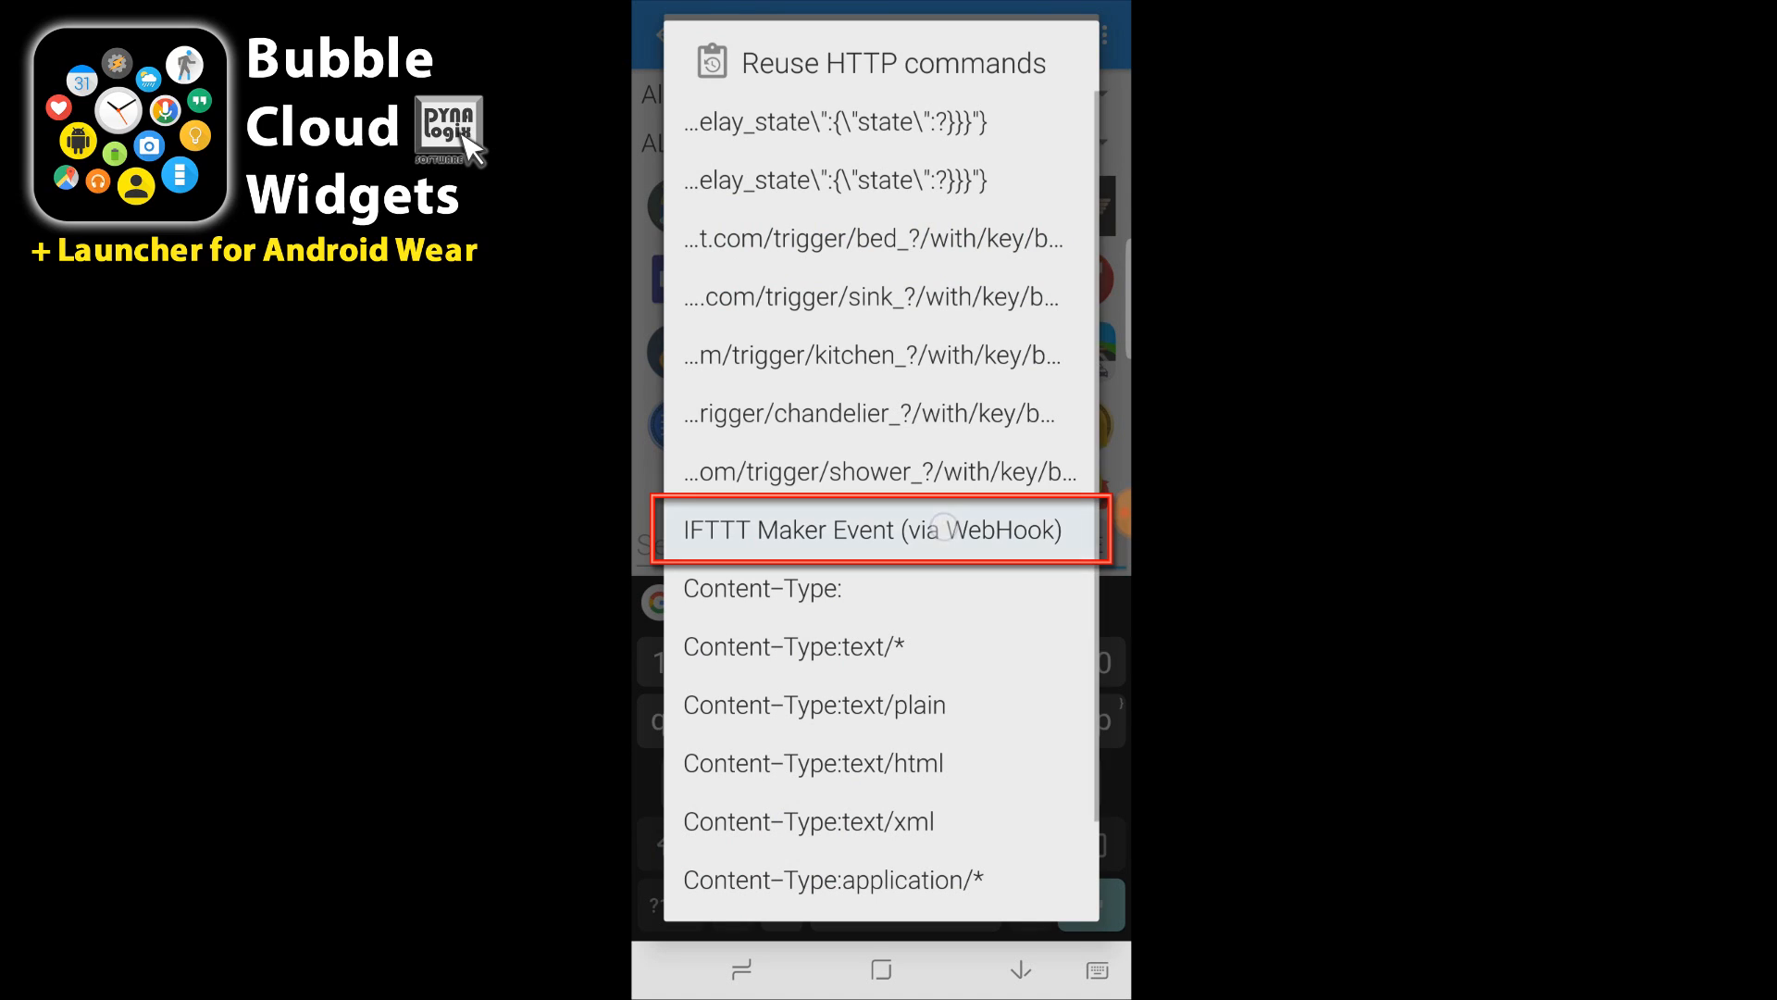
click(872, 530)
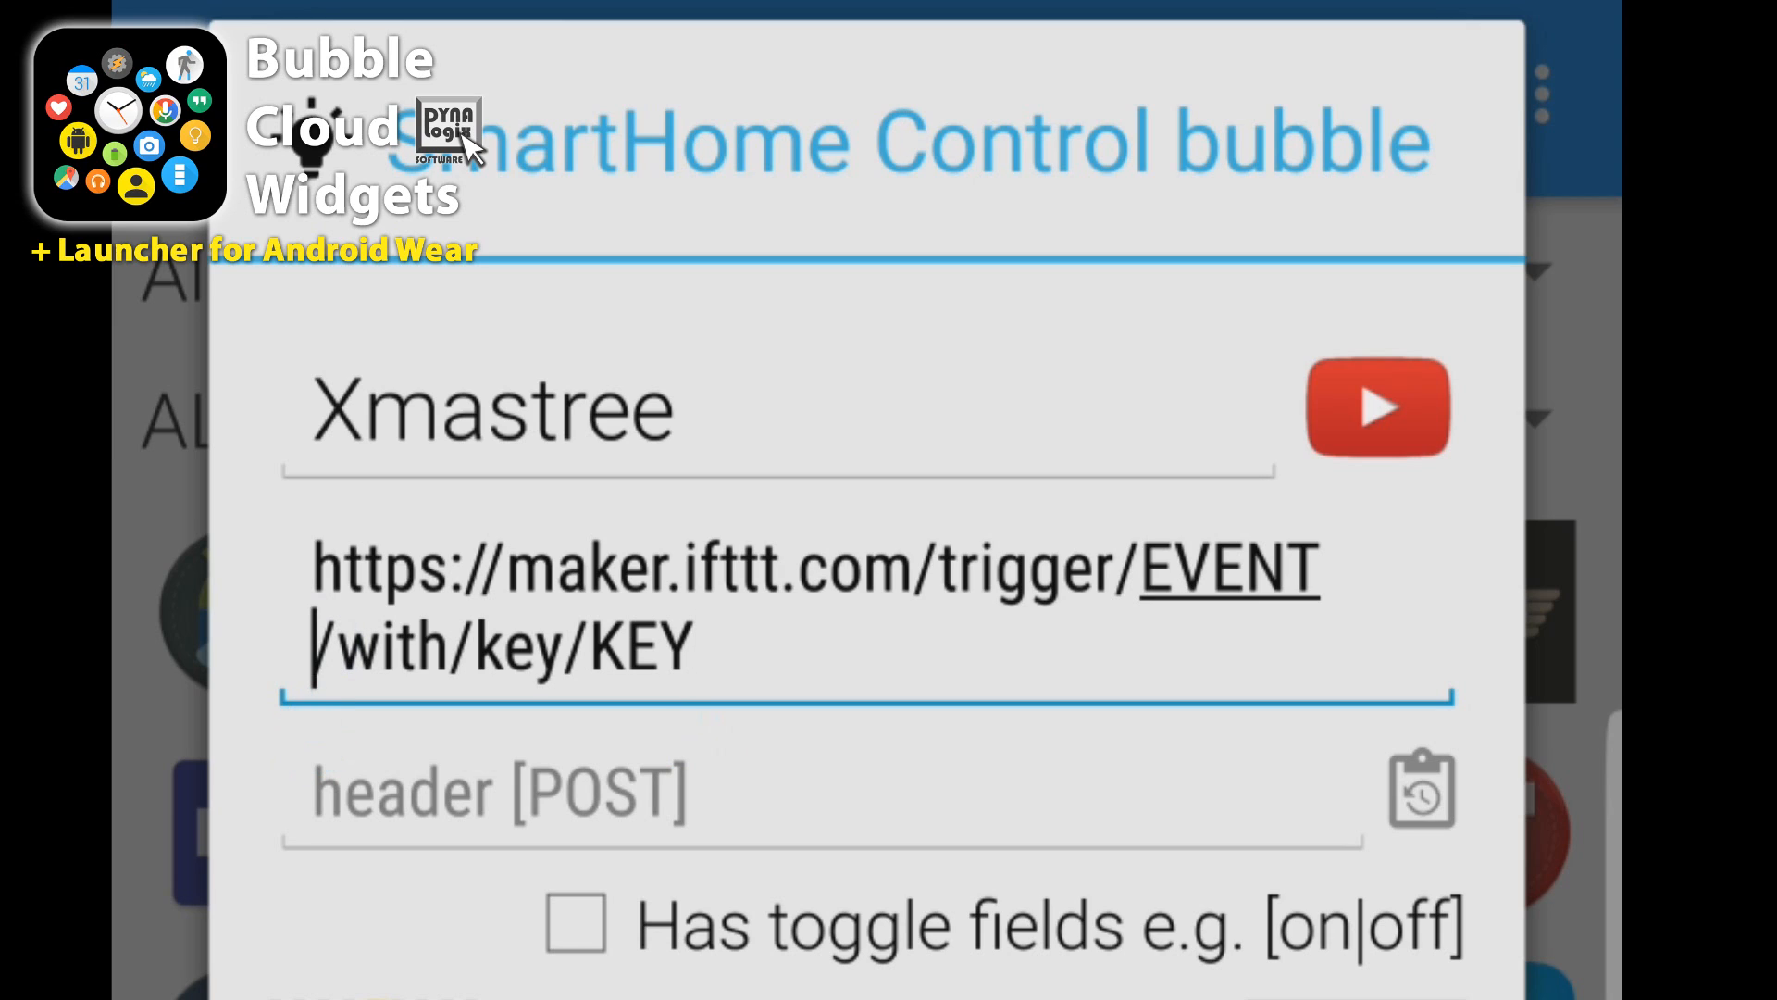
key(Backspace)
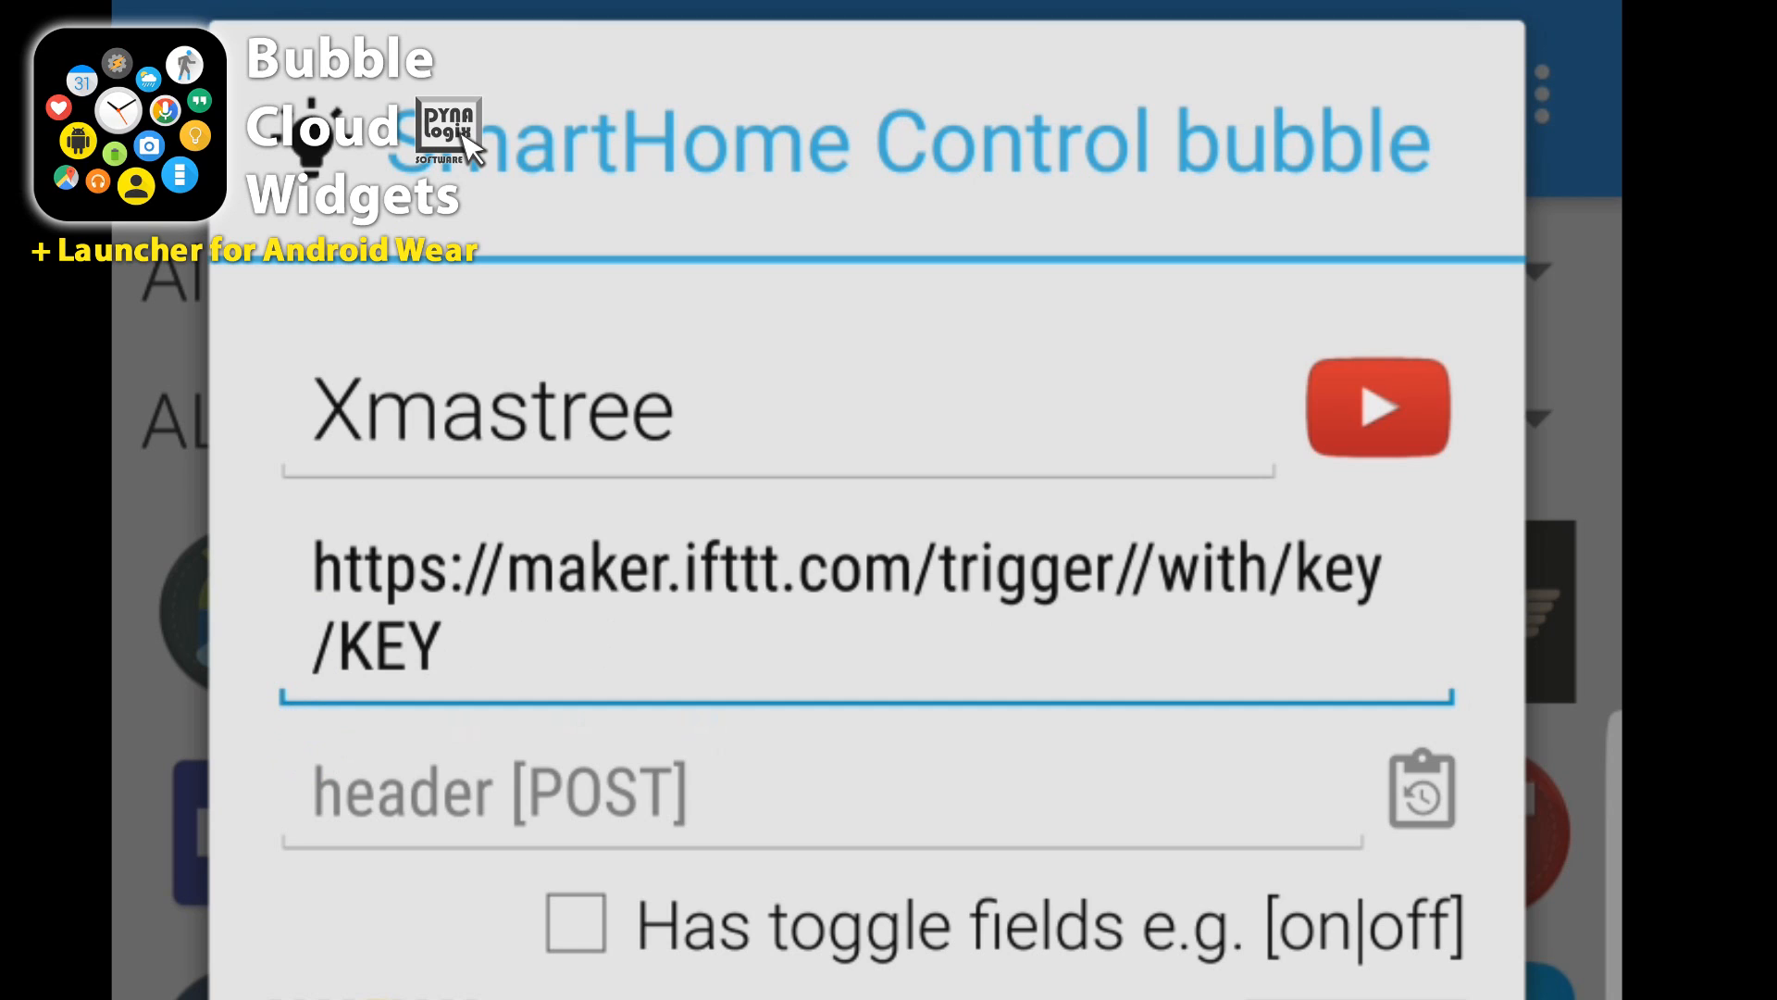
text(xmastree)
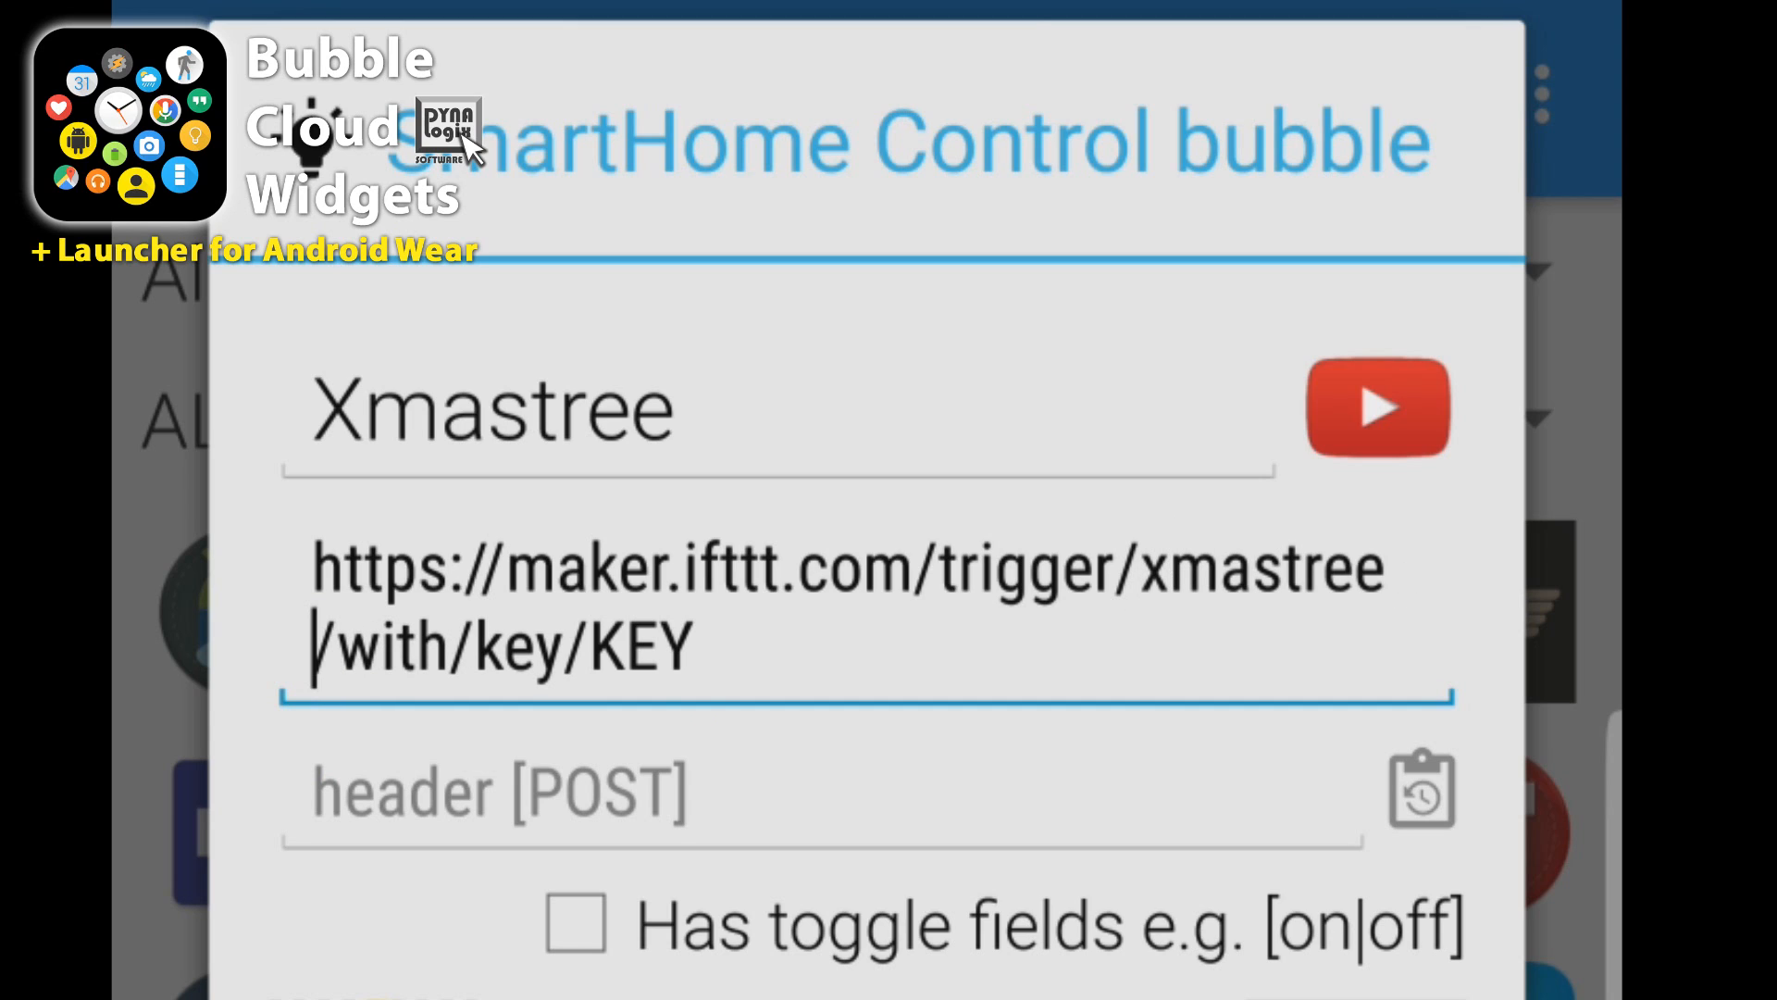
text(_on)
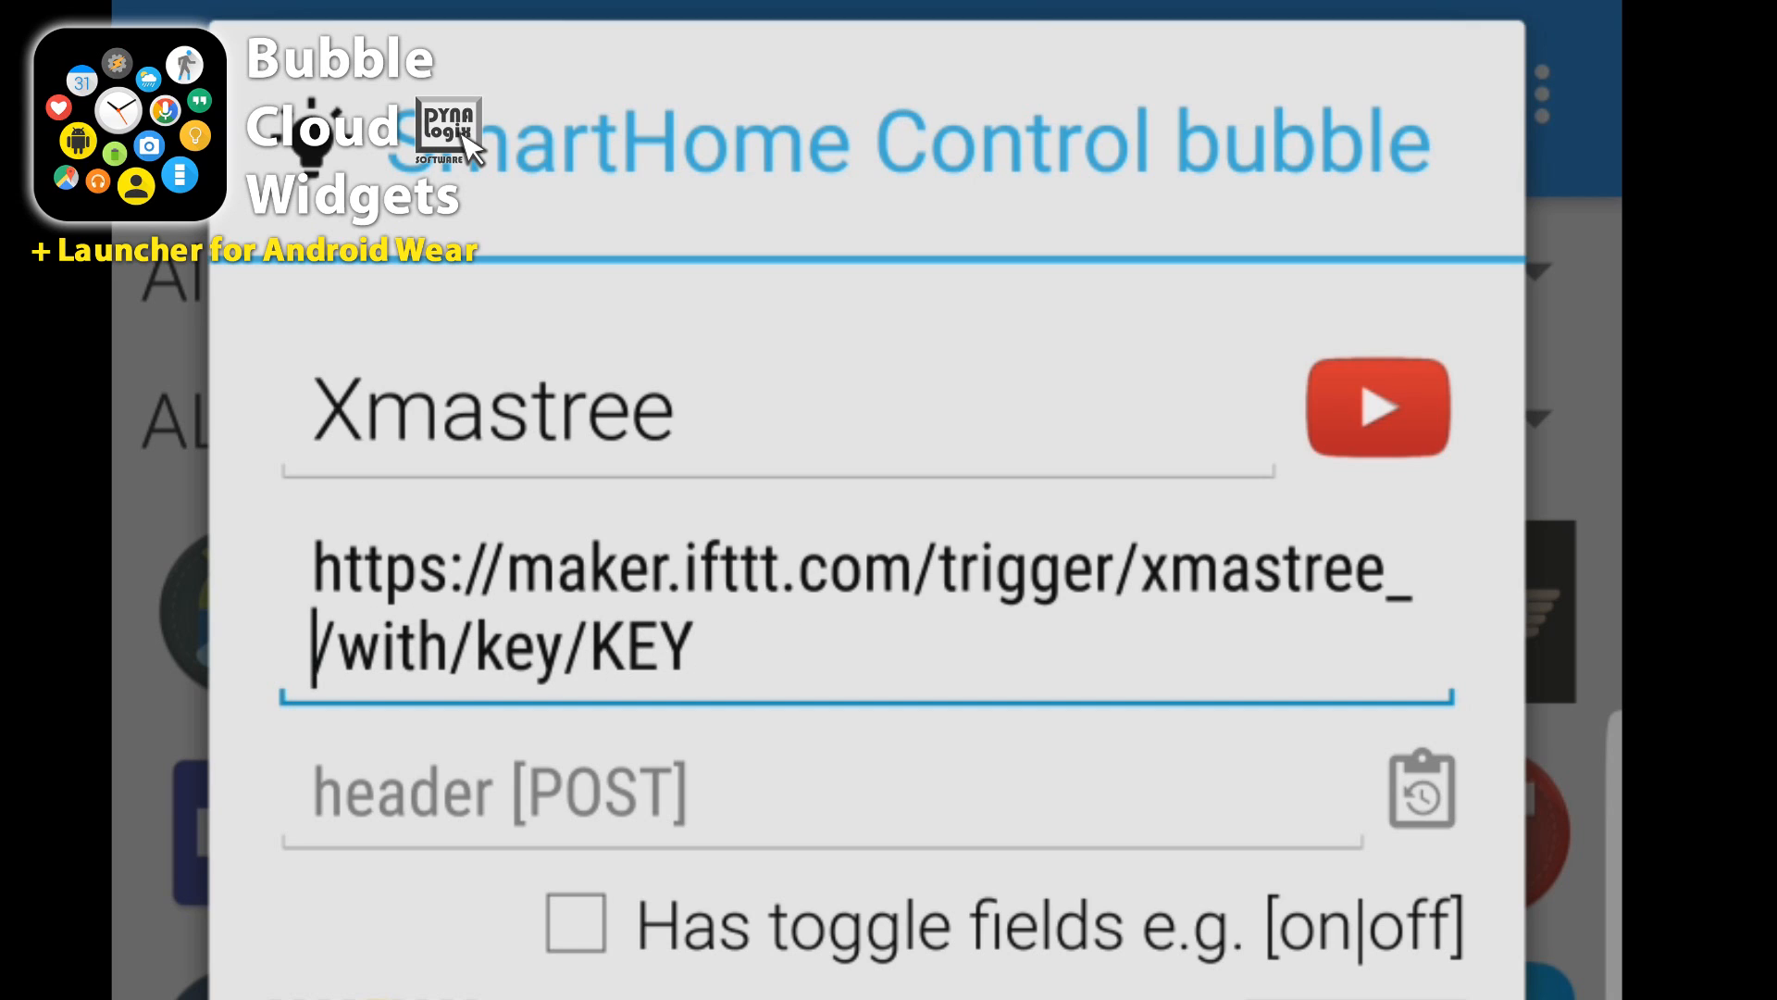
Enable 'Has toggle fields' so the address reads xmastree_[on|off]/with/key/KEY
click(576, 922)
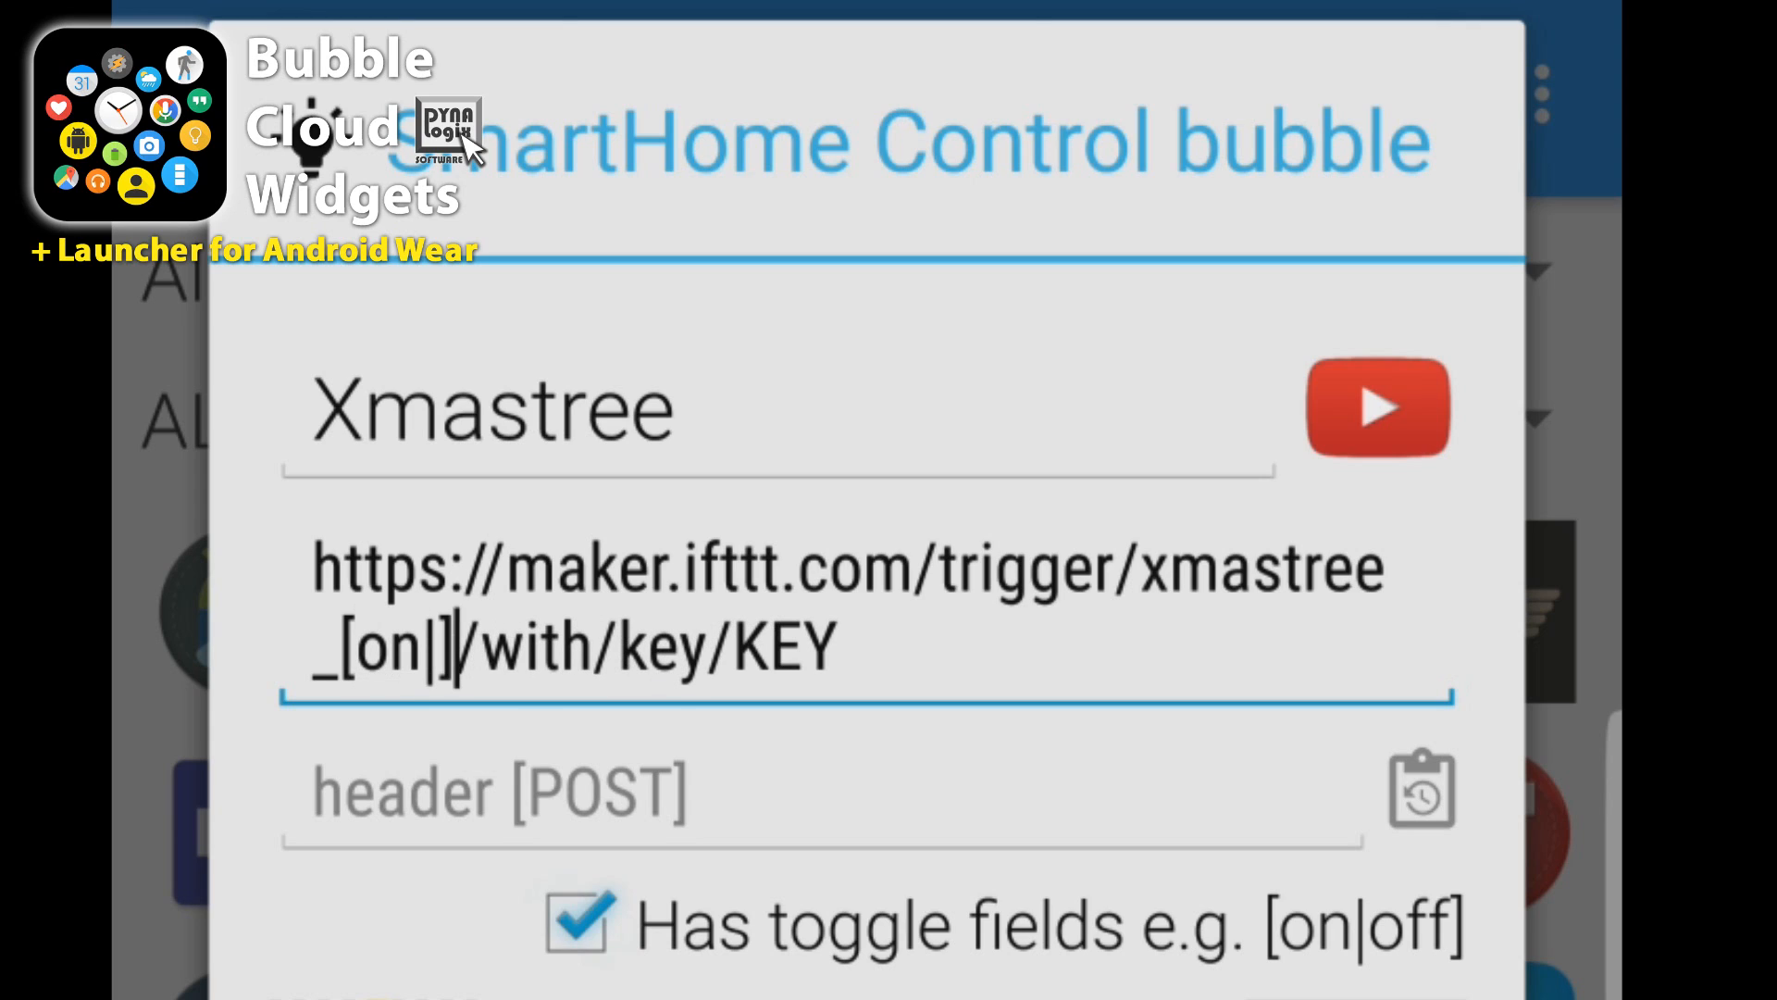
text(off)
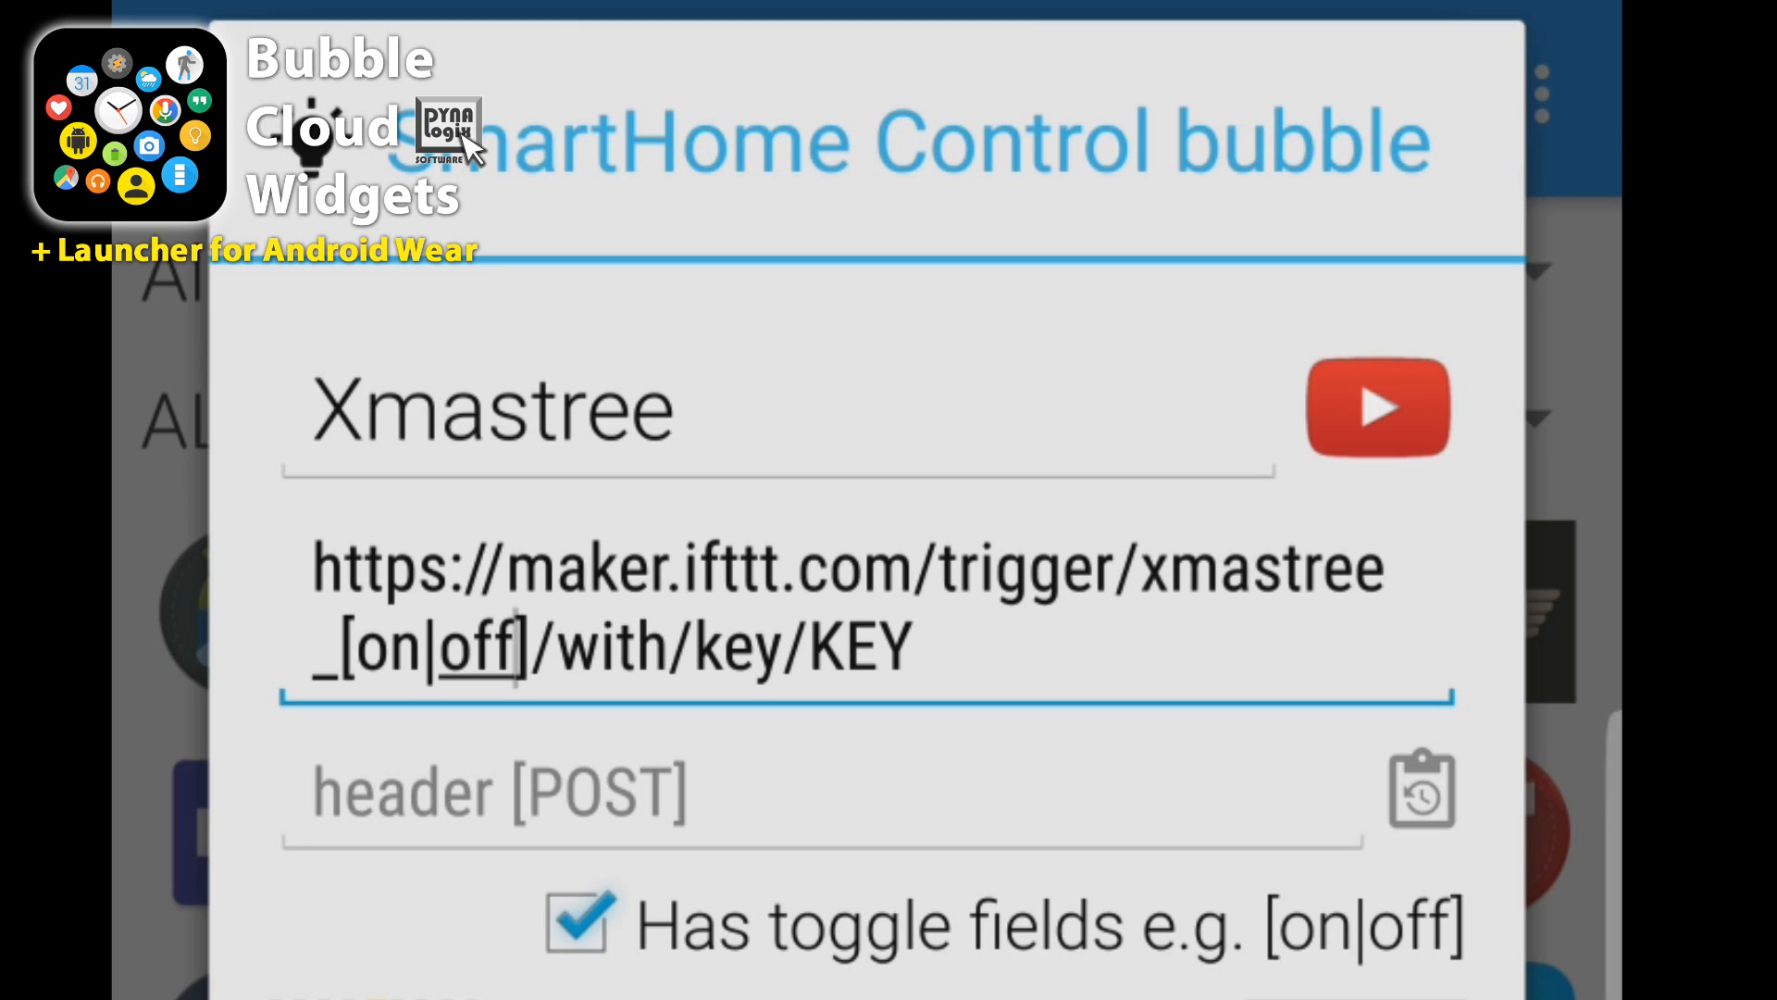
scroll(down, 3)
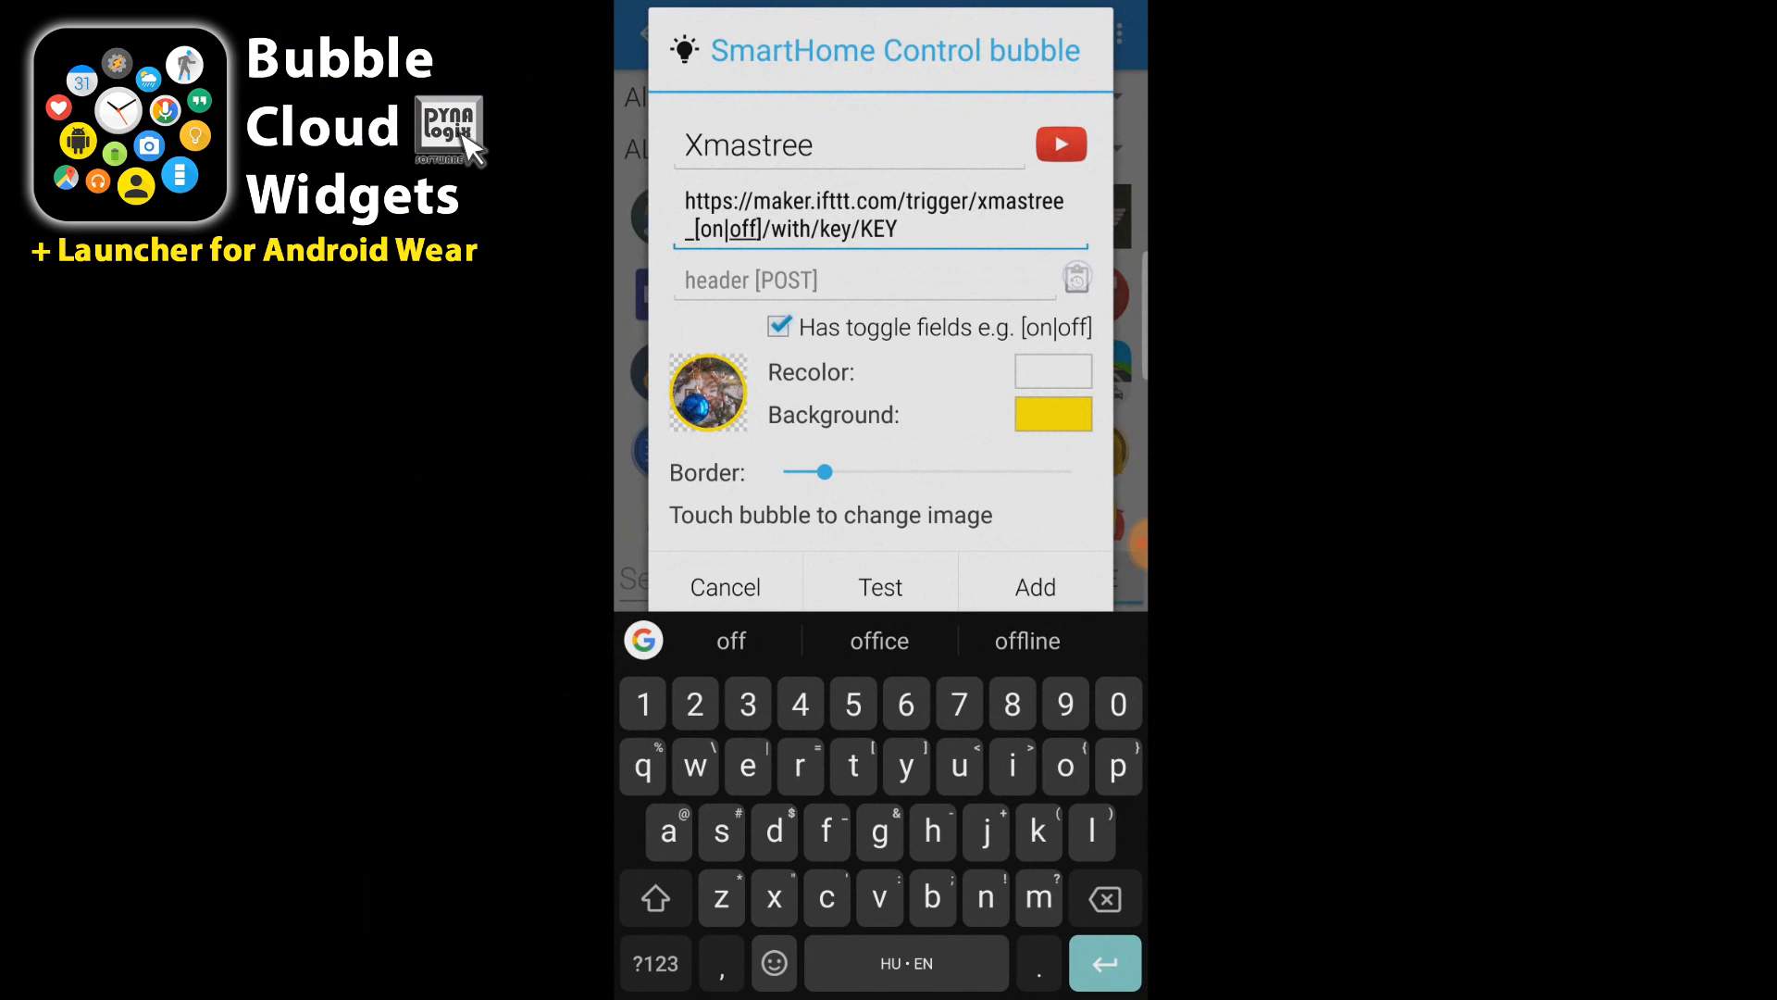
Reuse the earlier sink command for its real maker key, then restore xmastree as the event name
click(1074, 277)
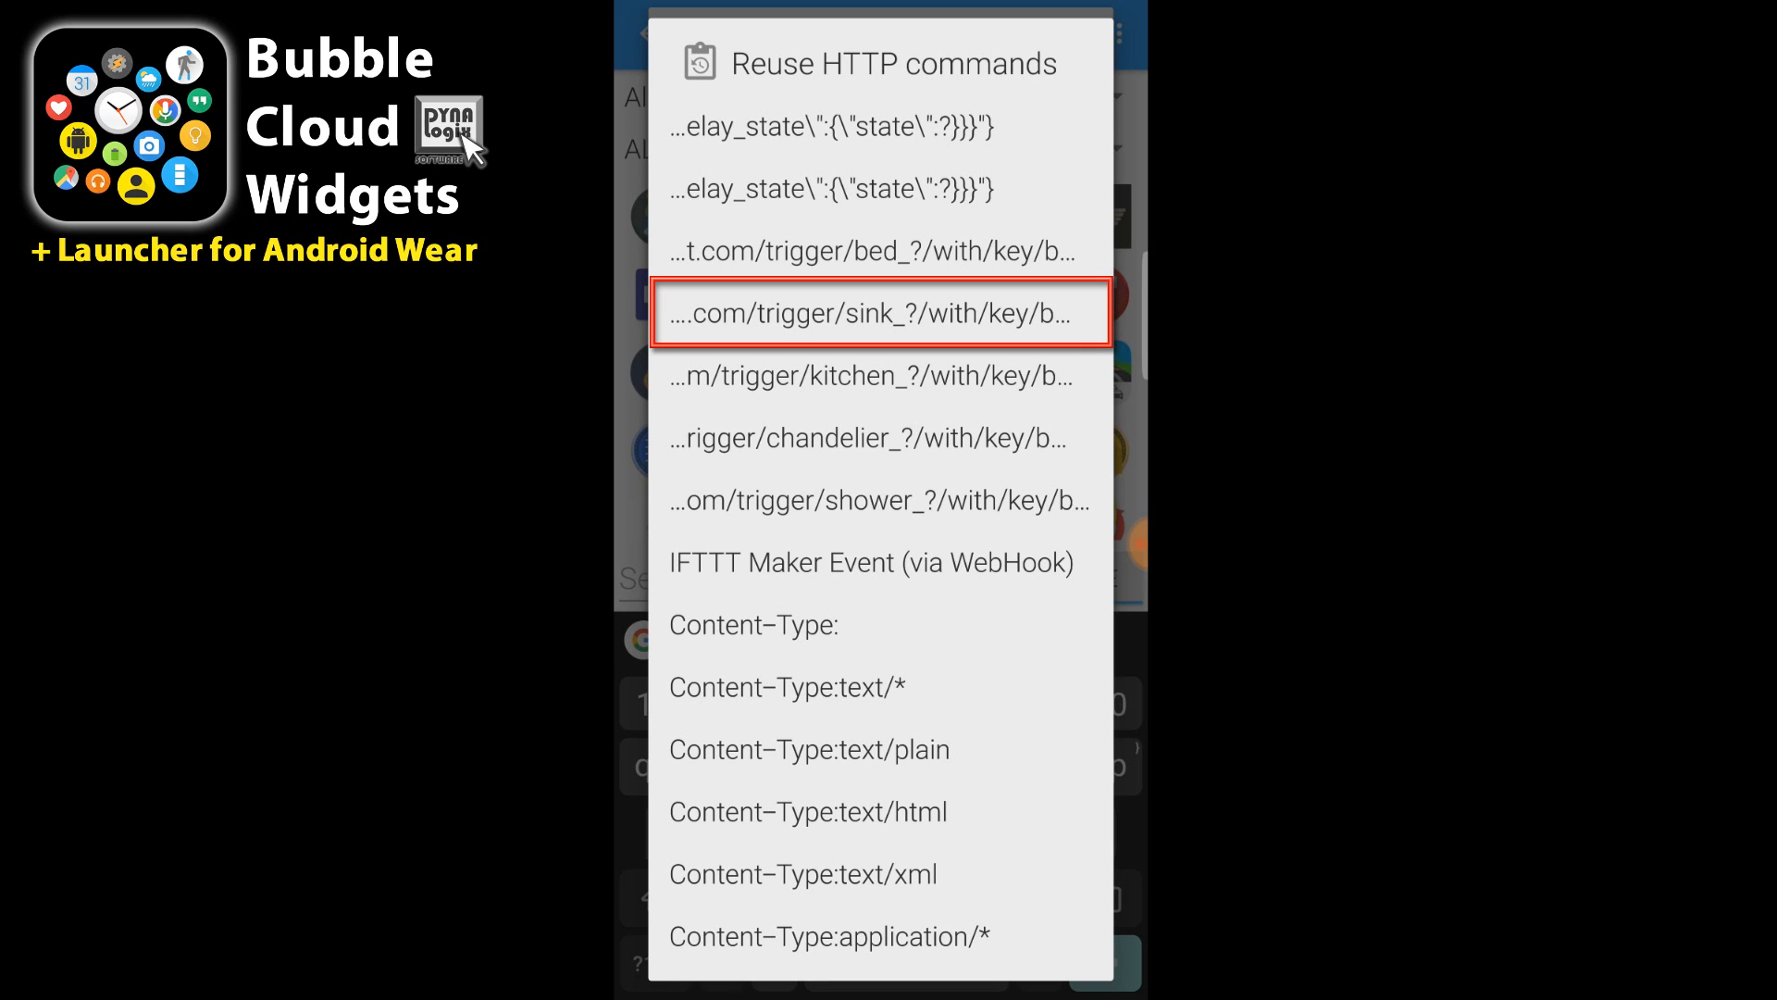
click(882, 313)
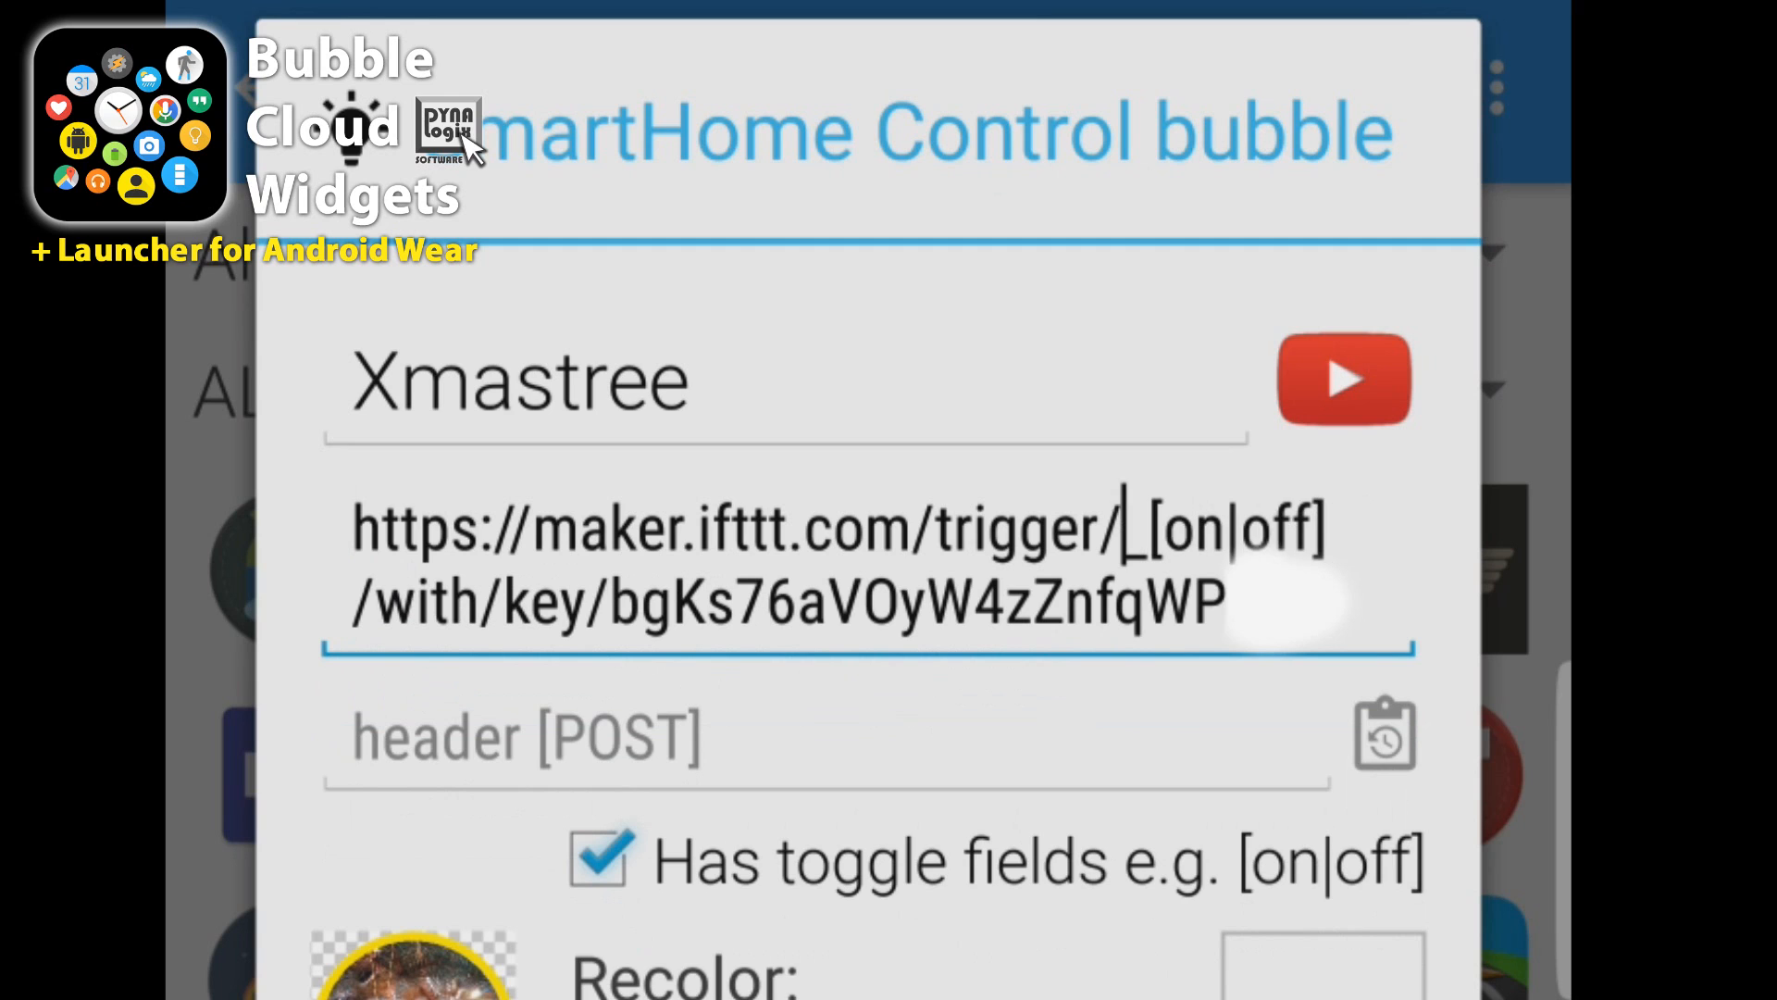
text(xmastree)
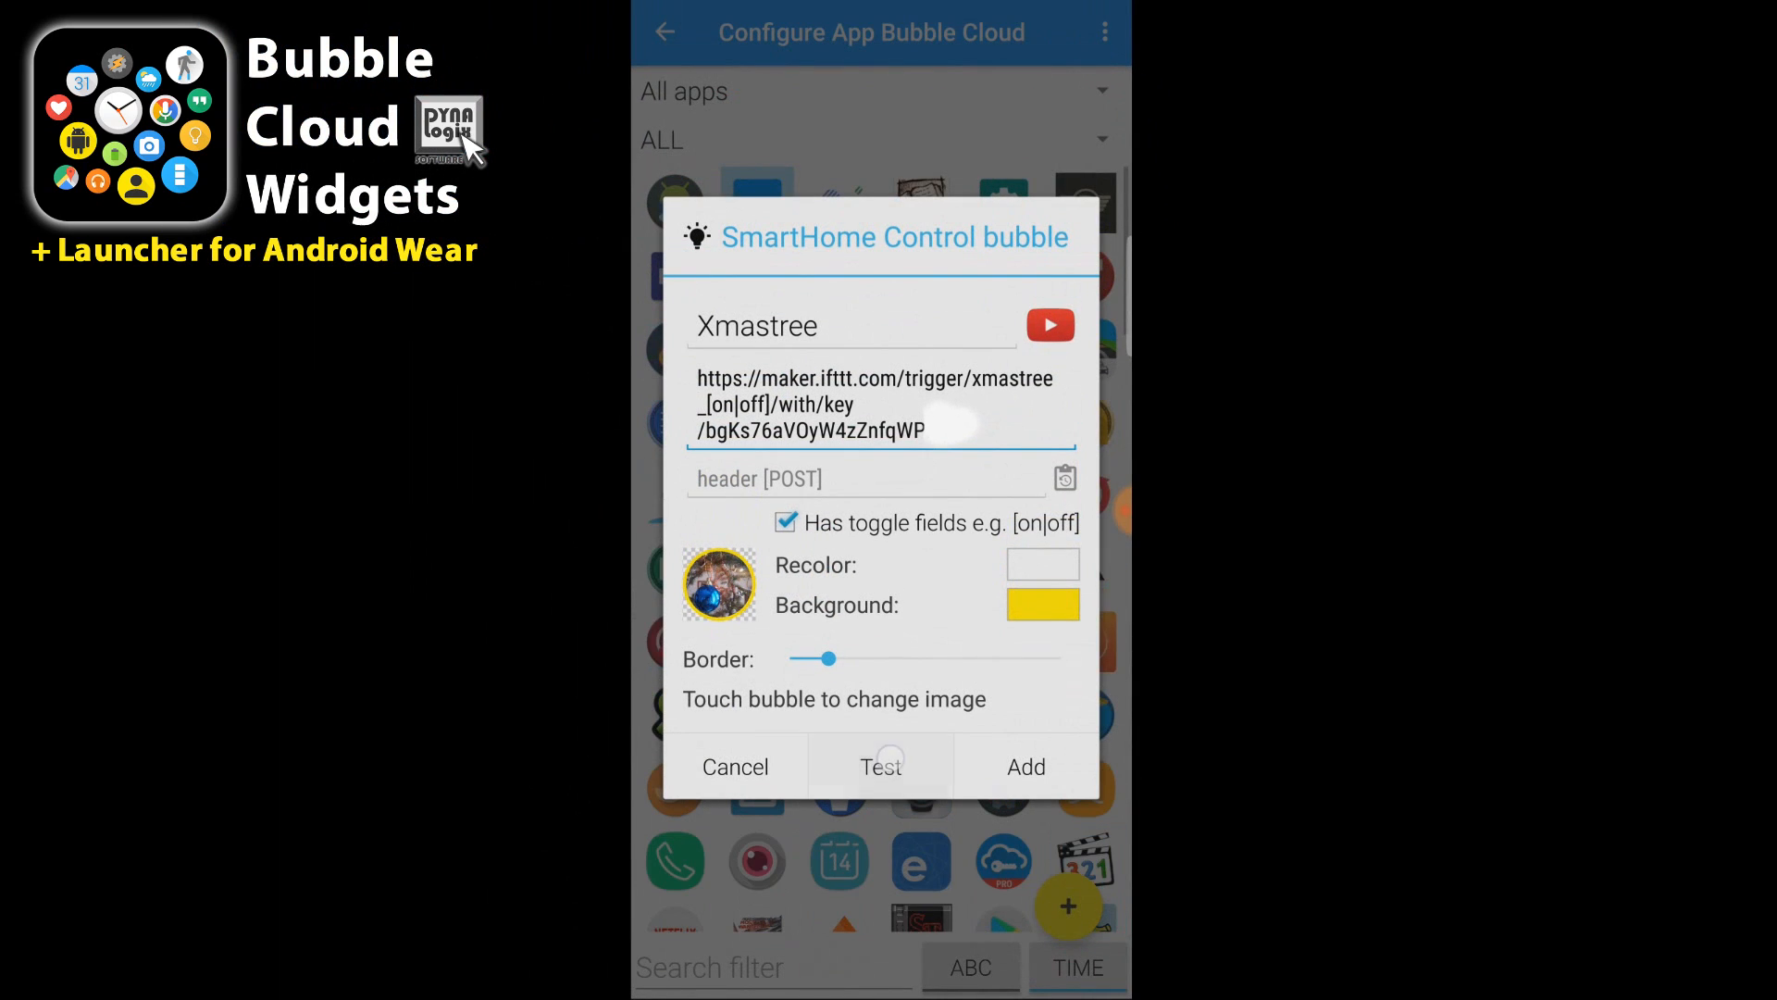
Test-fire the xmastree webhook and add the Xmastree bubble to the home-screen widget
click(881, 766)
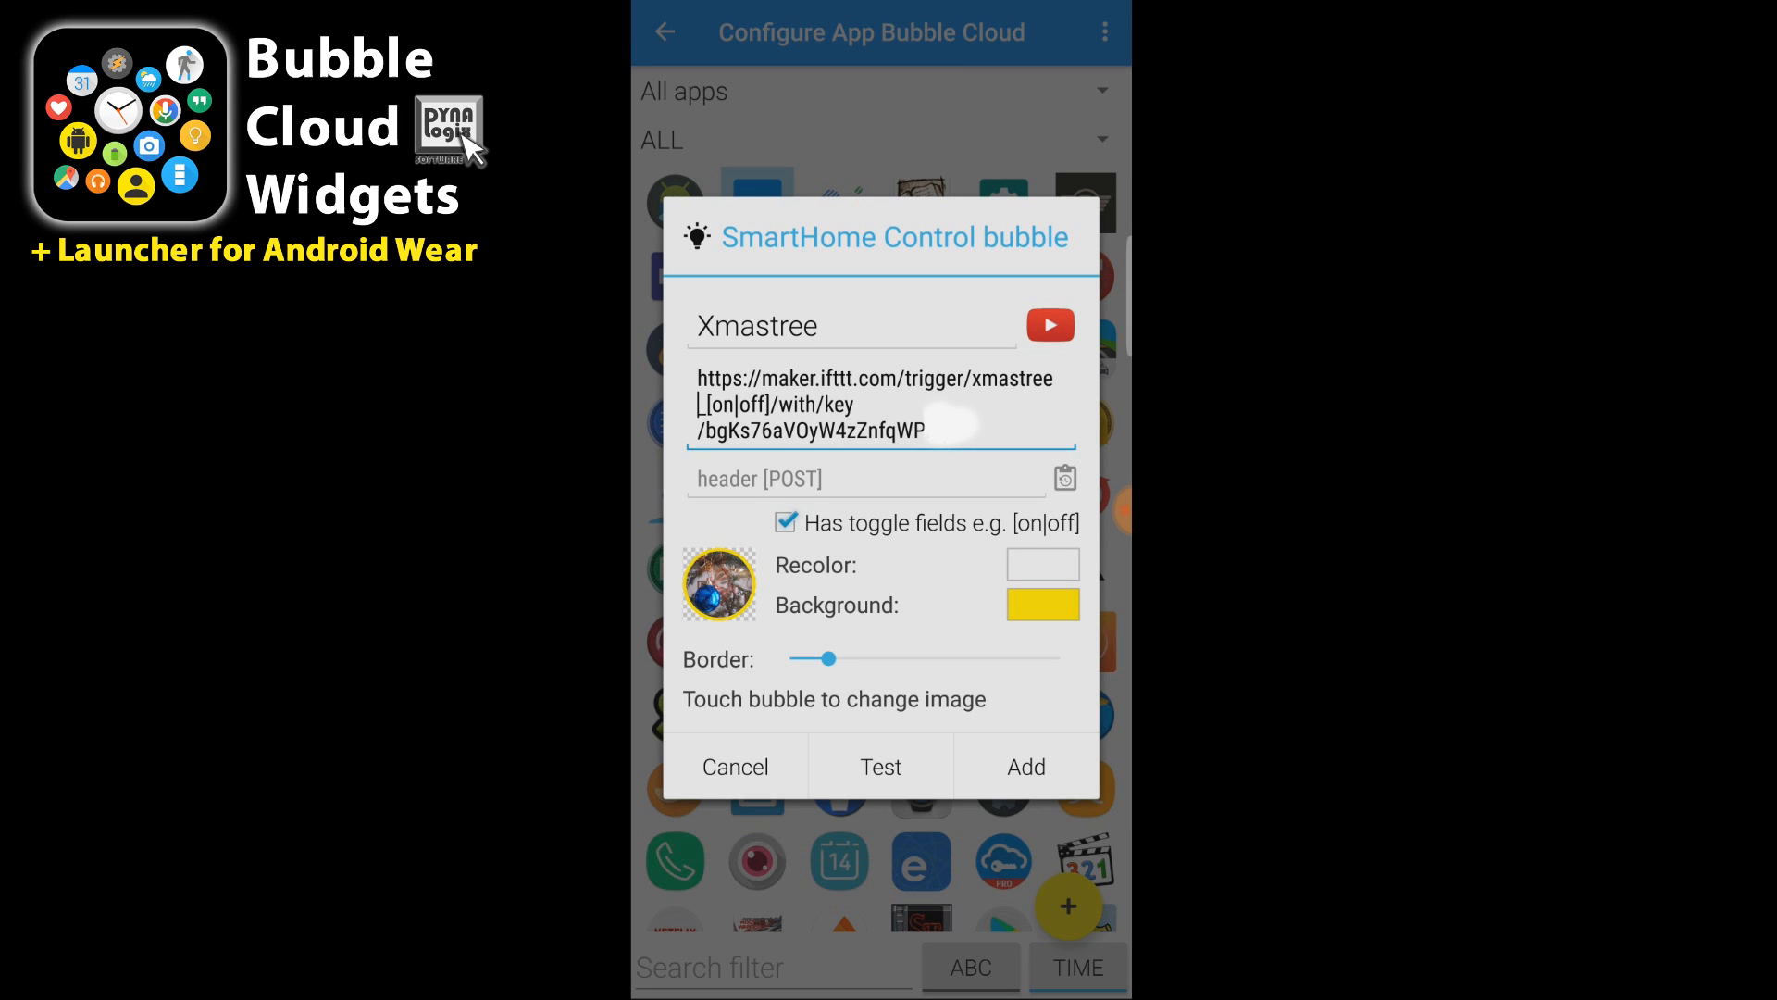
click(879, 767)
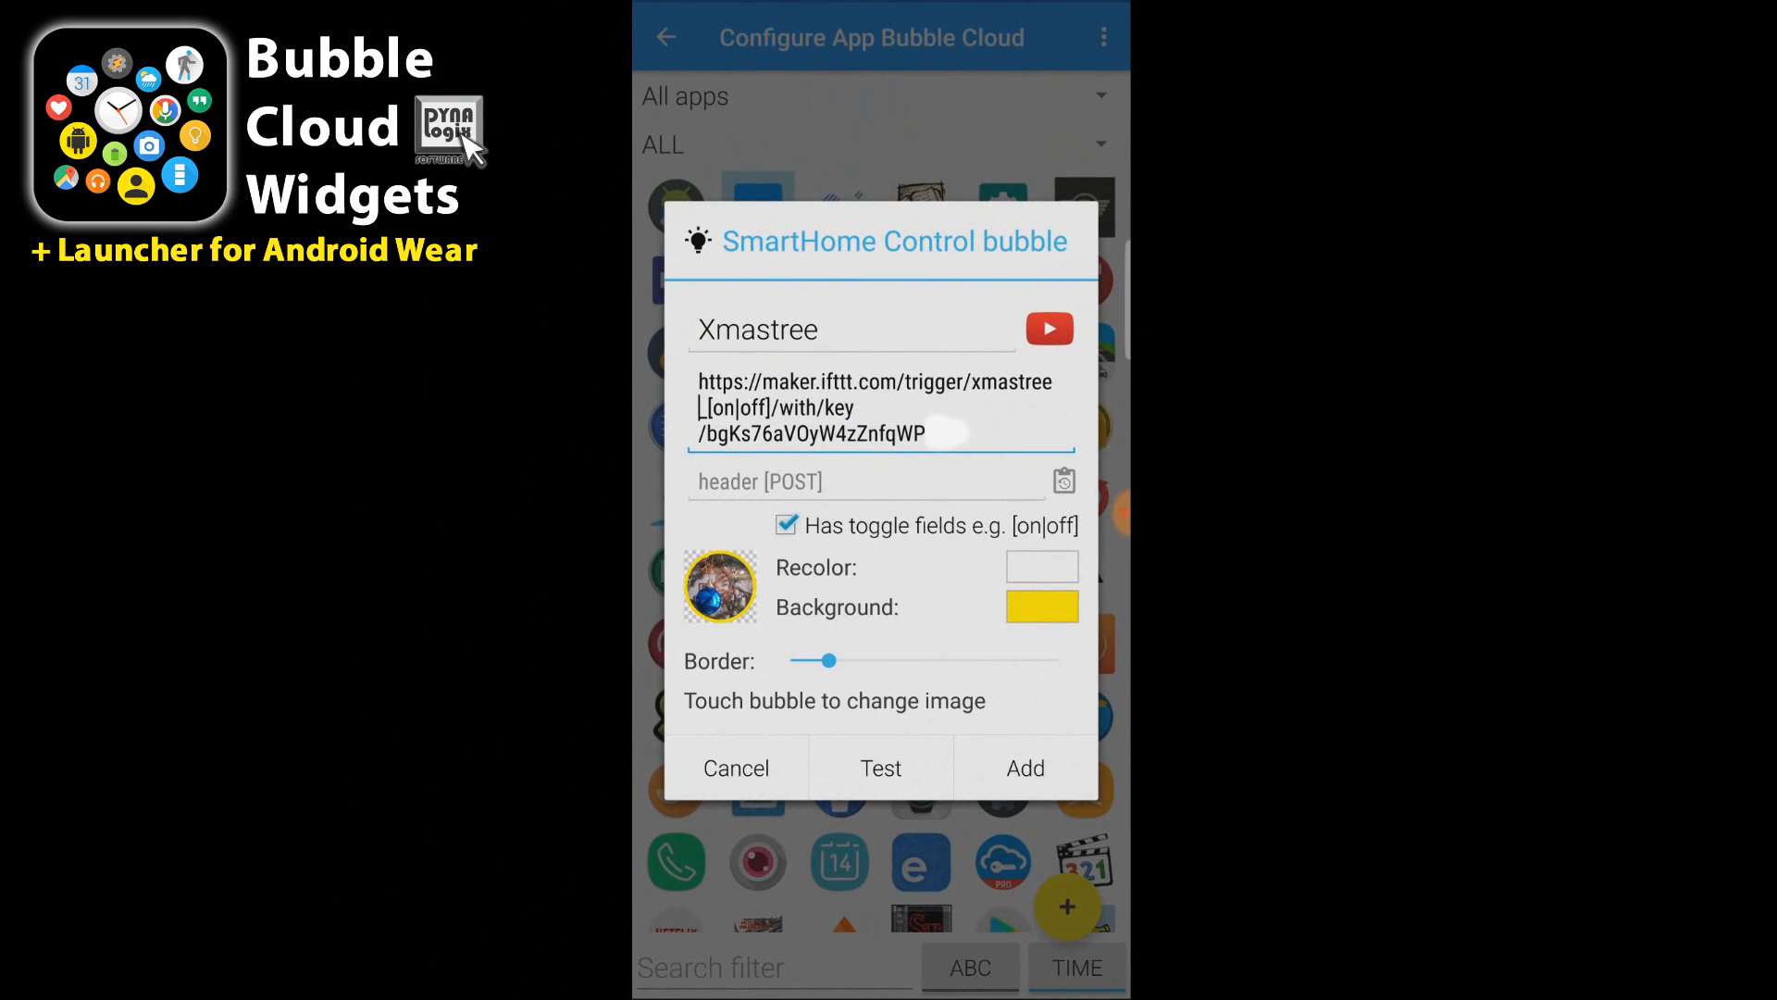
click(1024, 766)
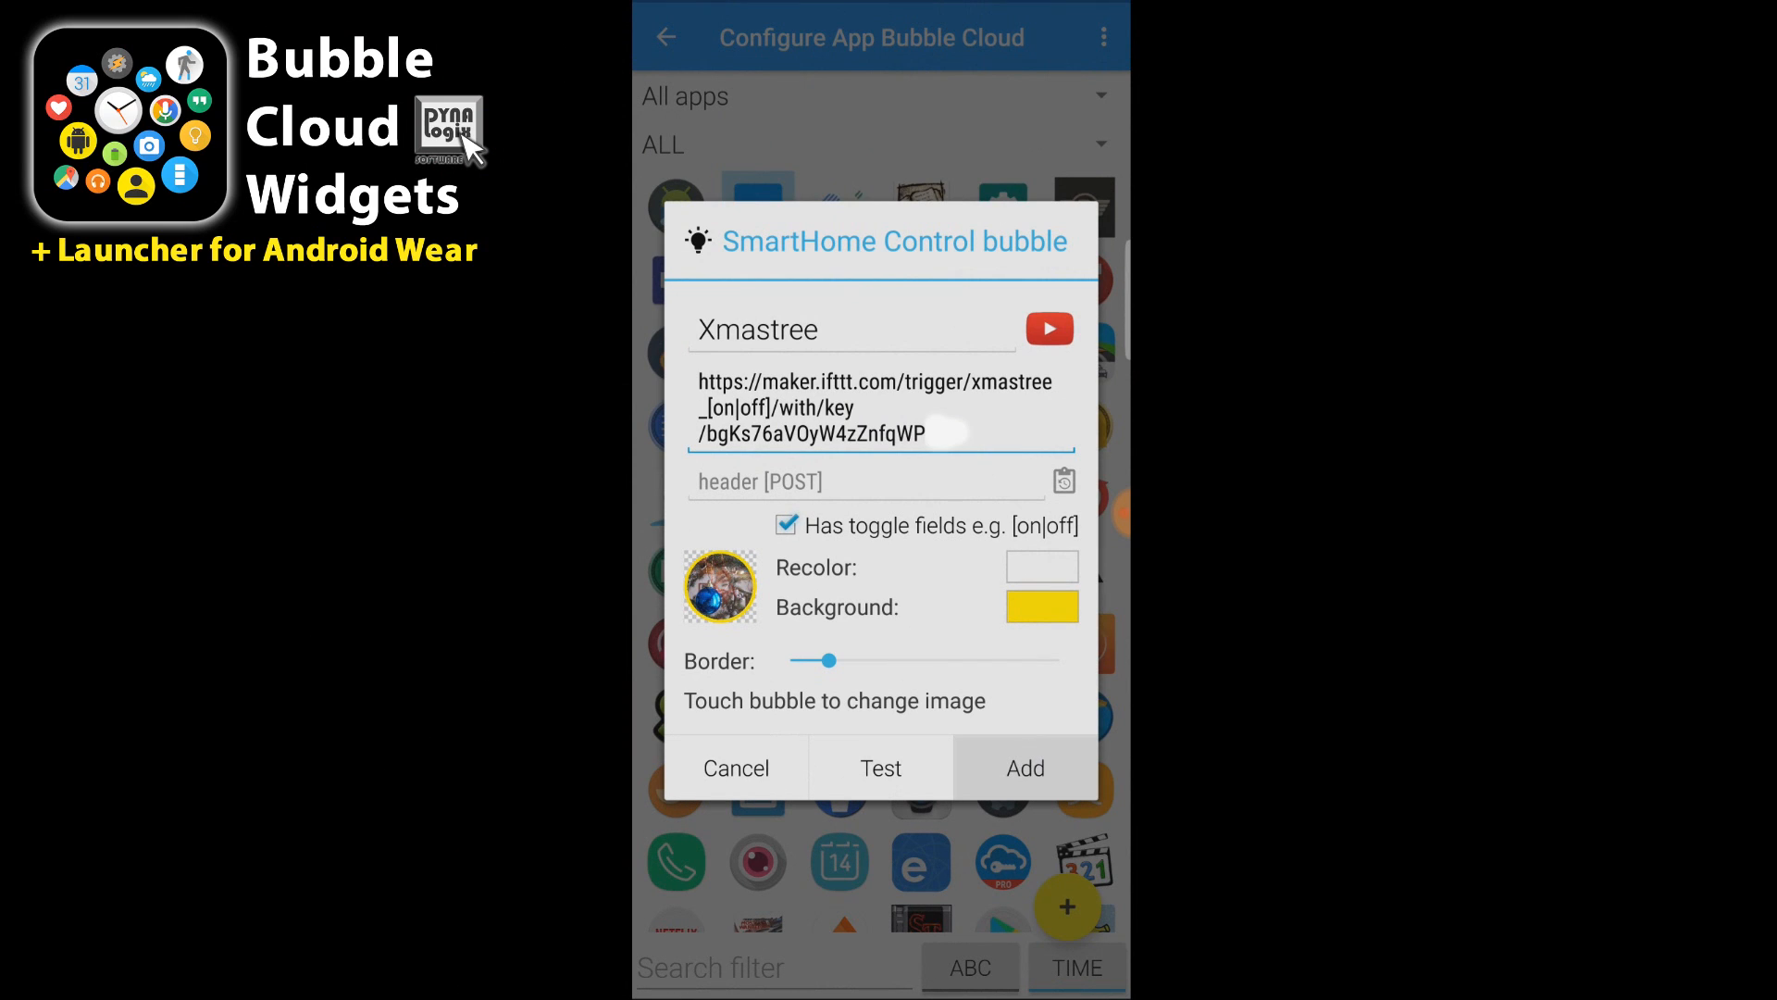
click(1024, 766)
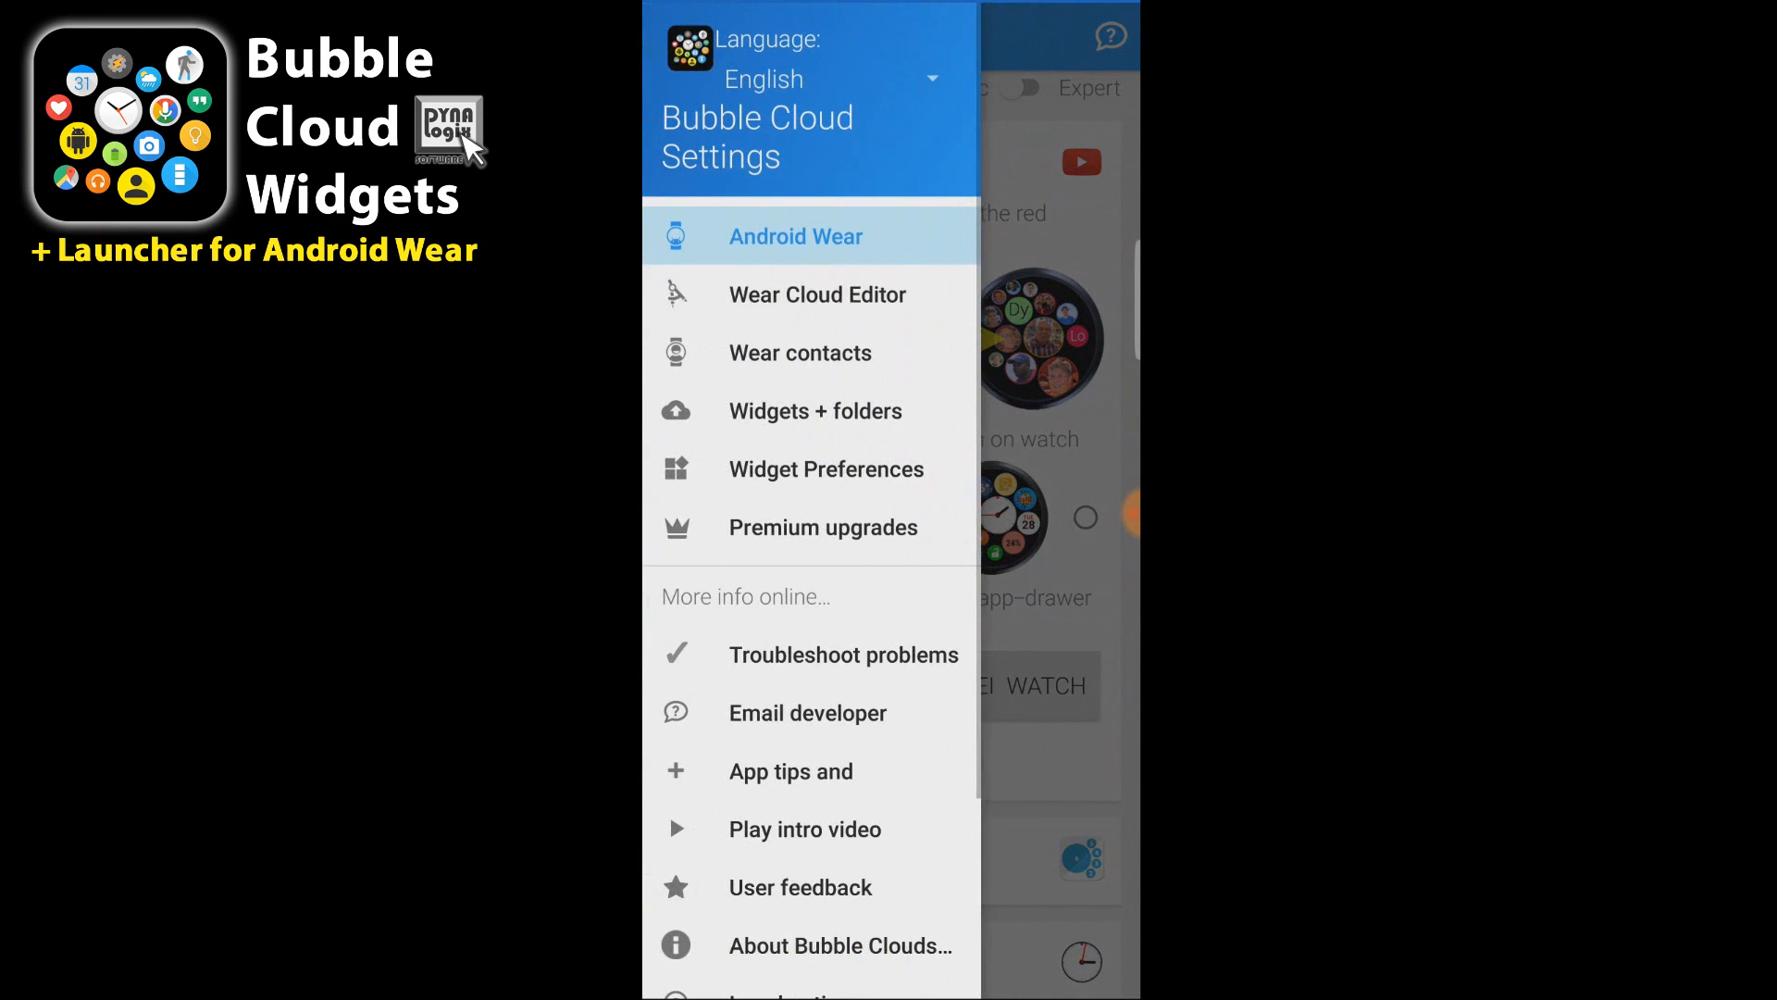
In Wear Cloud Editor, scroll past Desk, Sink and Shower and start adding a new bubble
click(817, 294)
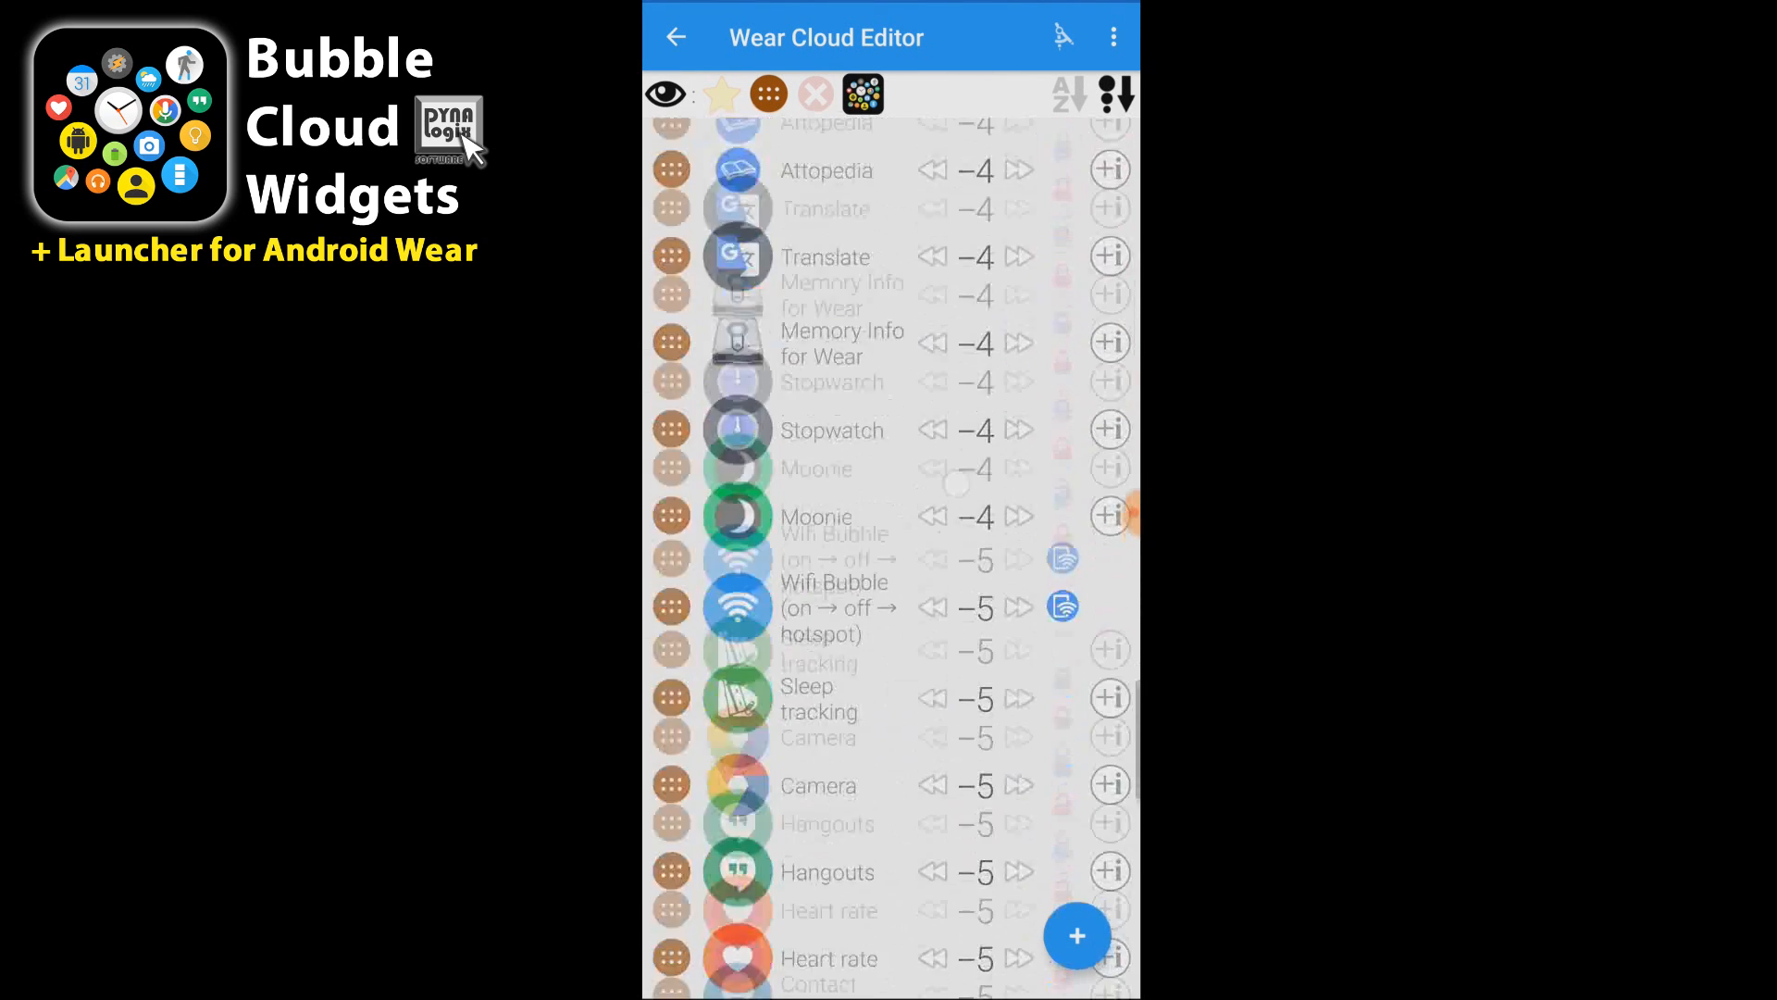
scroll(down, 3)
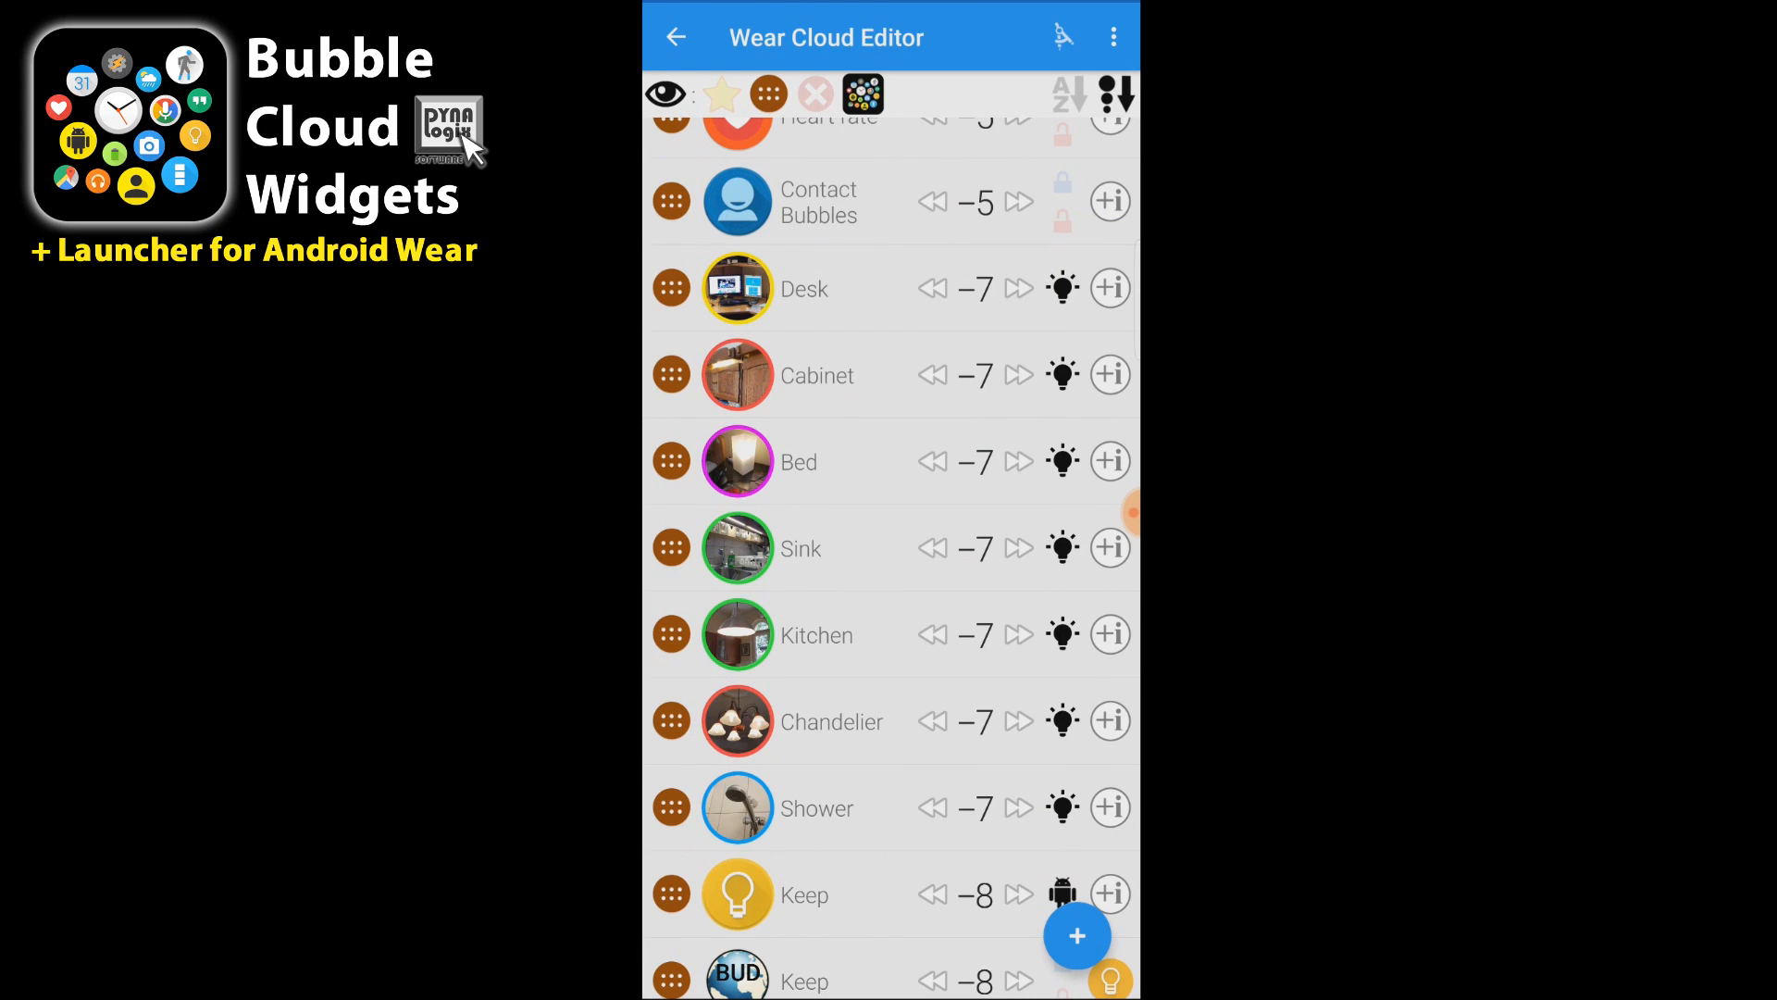
click(1076, 934)
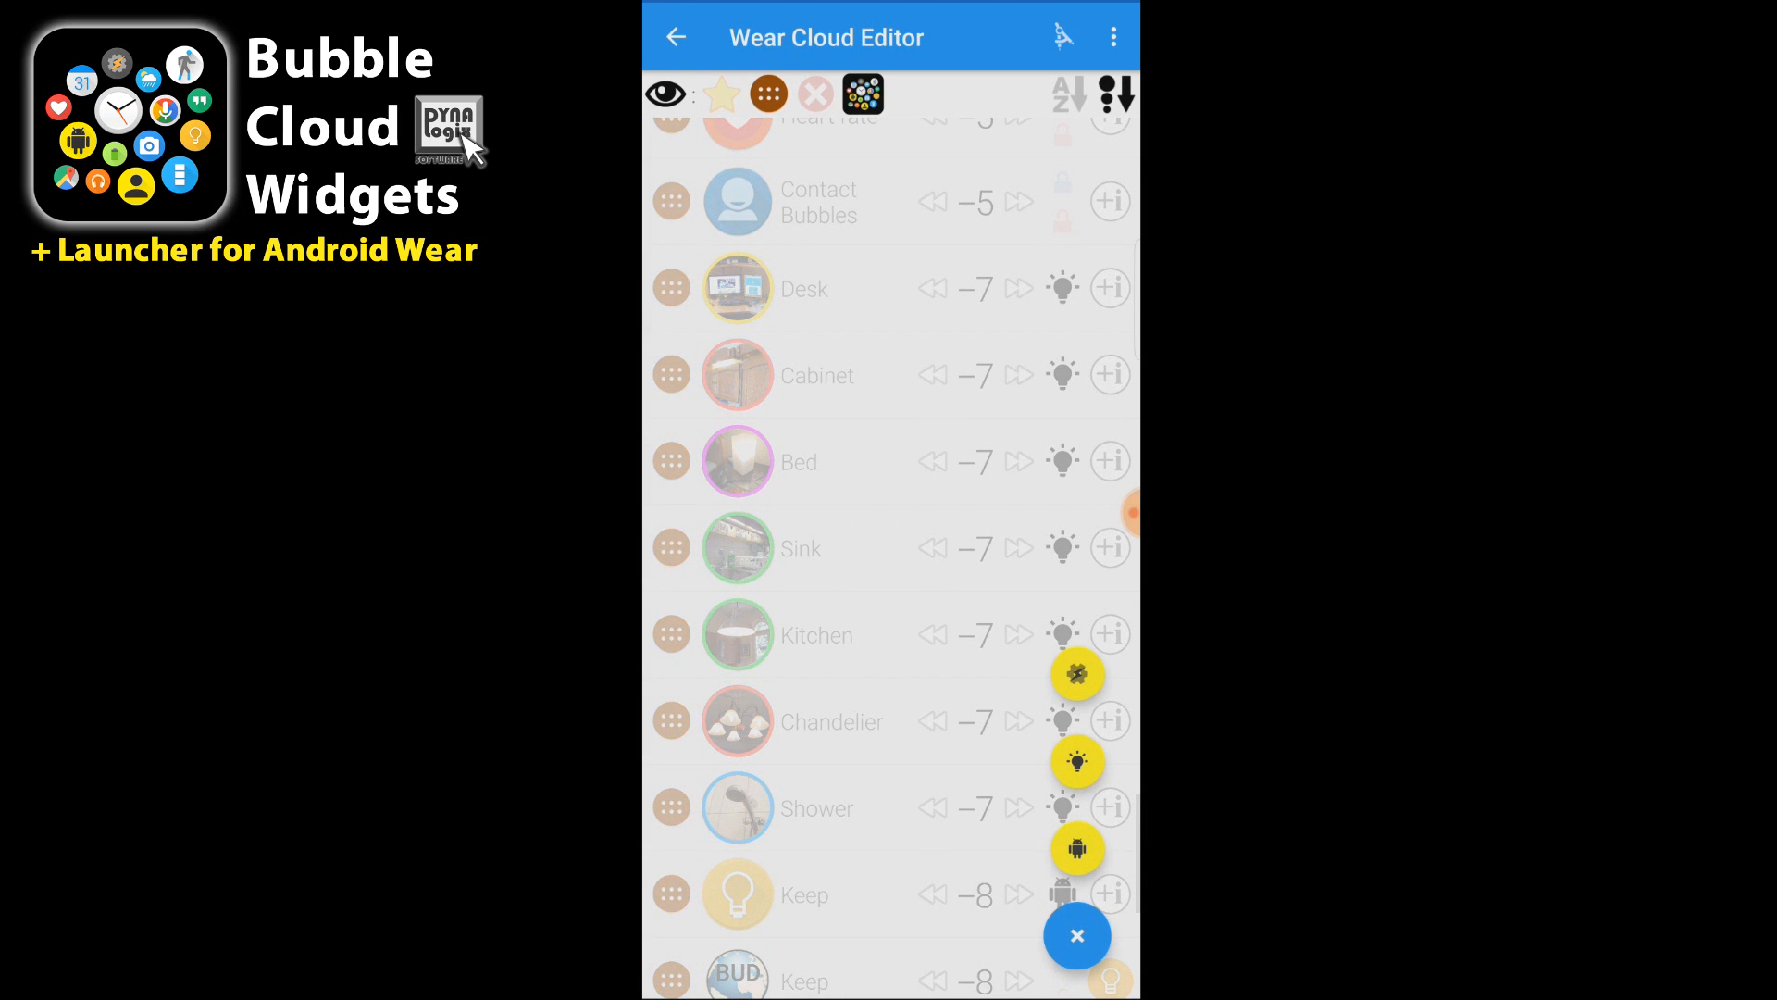
Create a SmartHome bubble labelled Xmas tree with yellow background and weight -7
click(1074, 761)
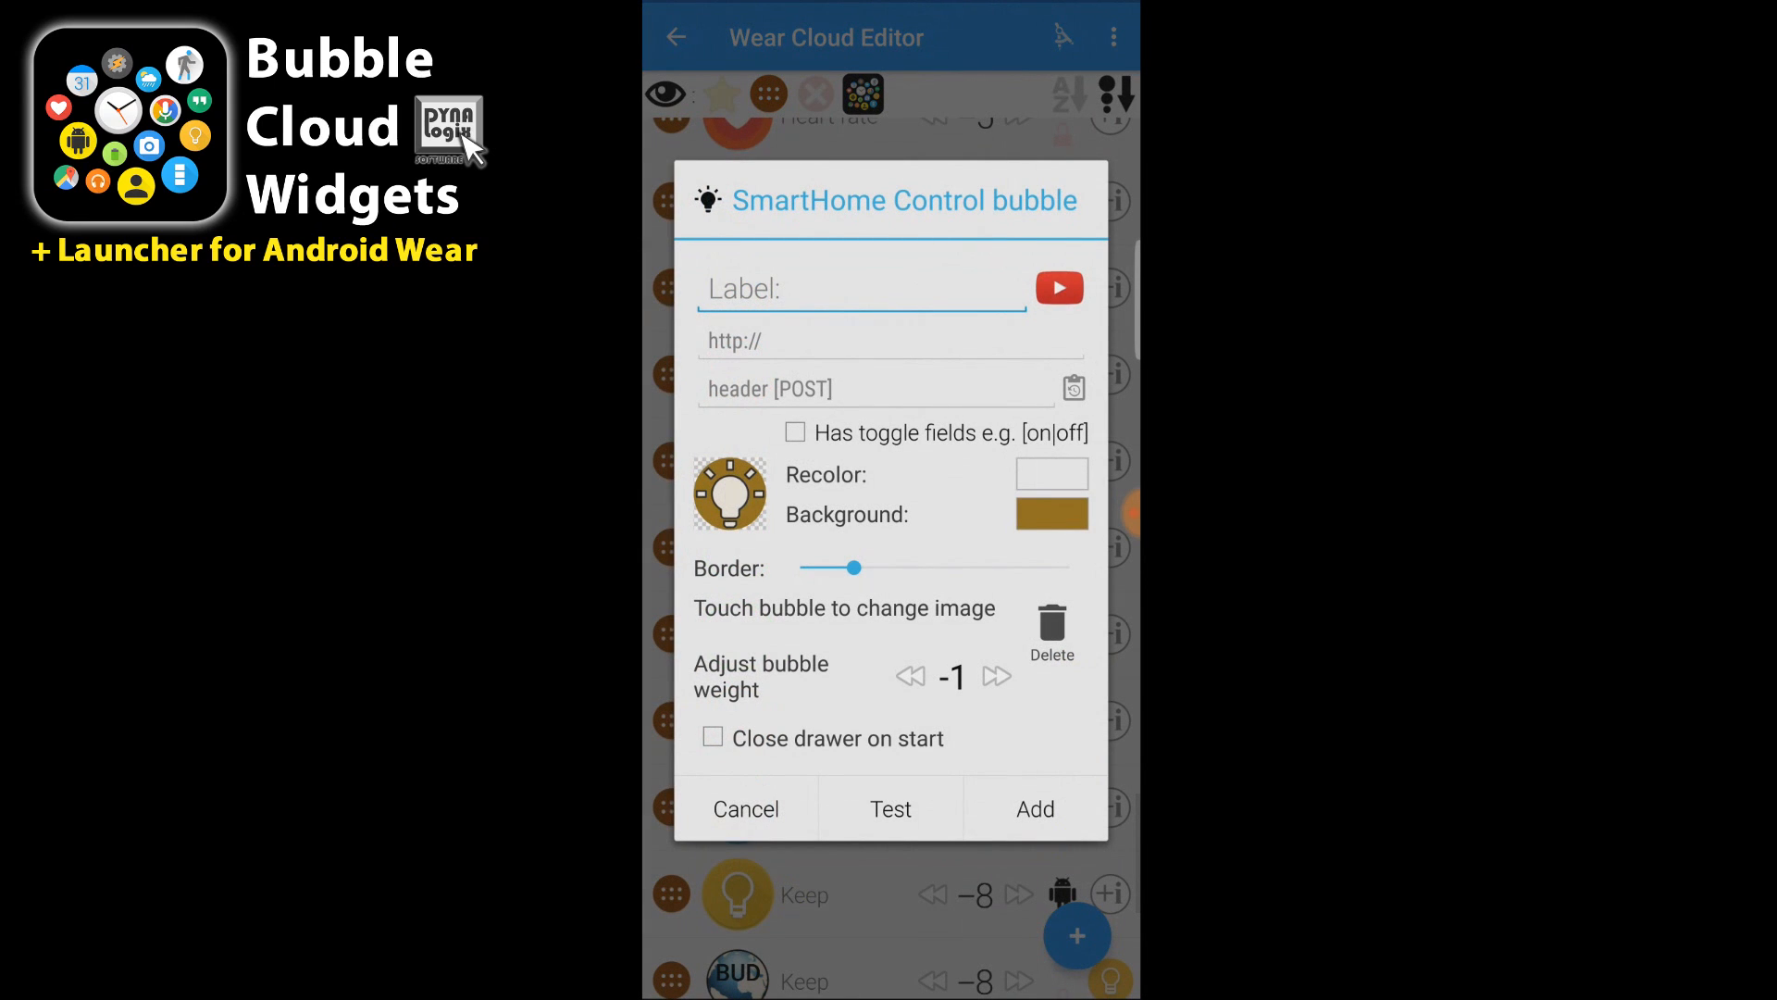
click(729, 493)
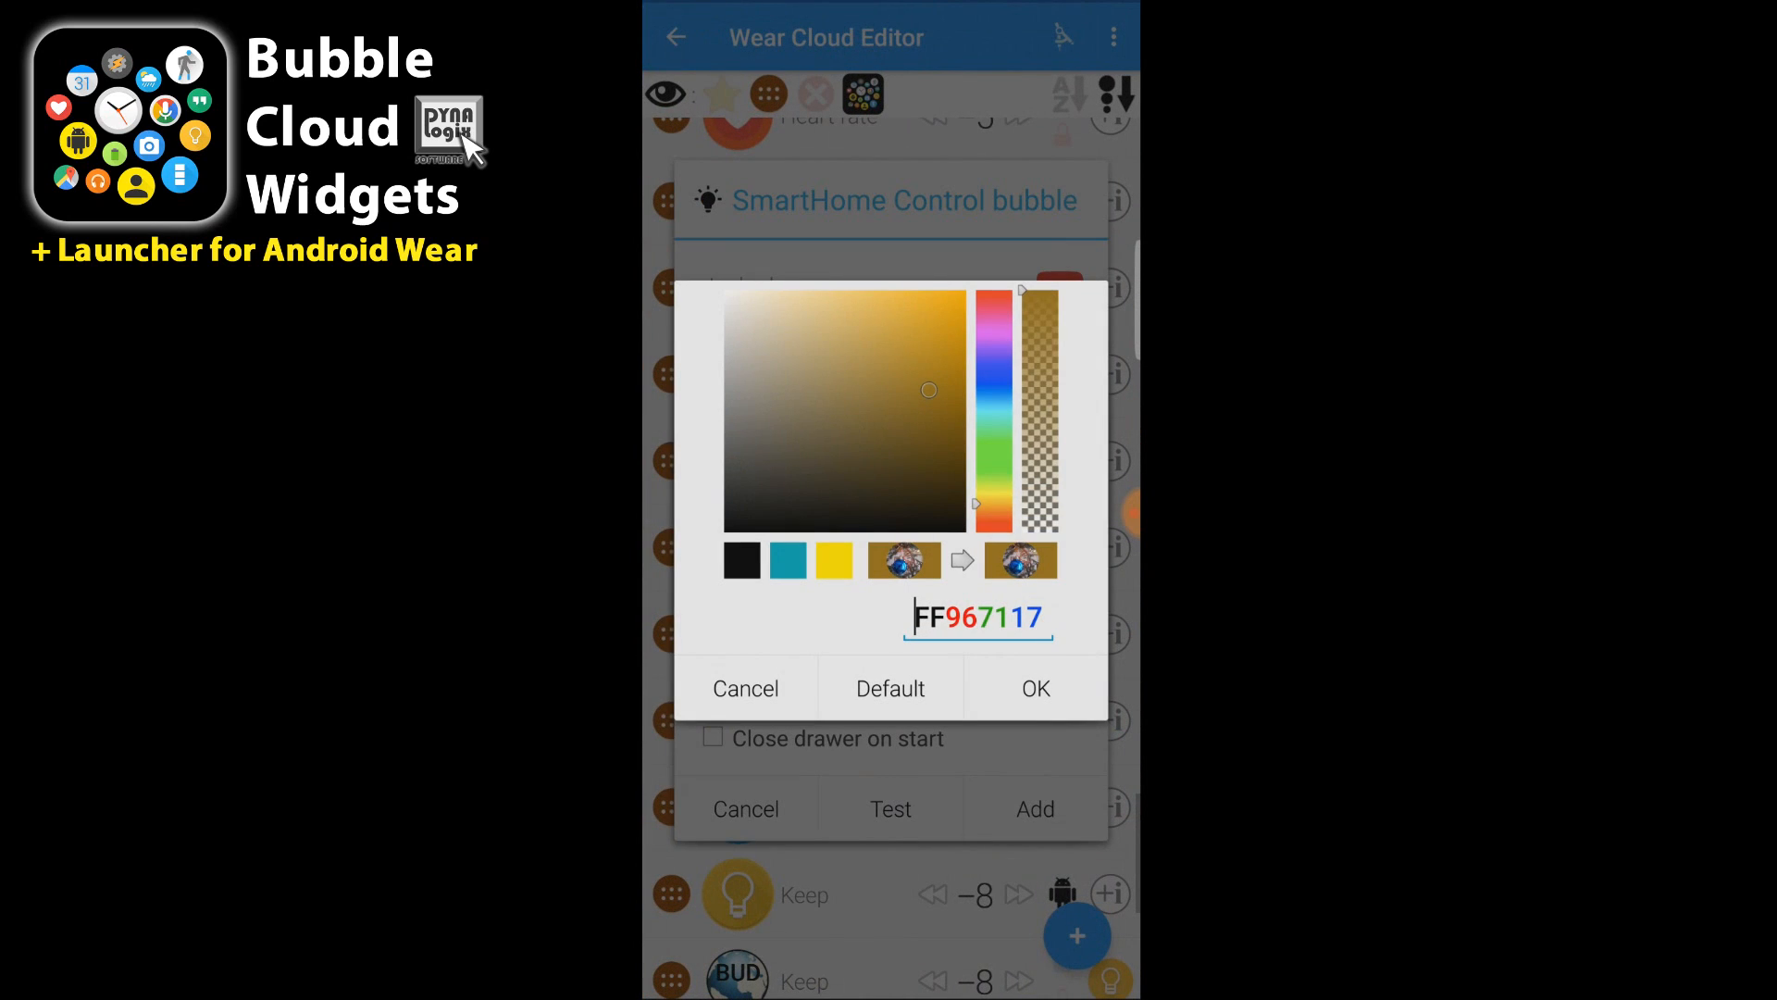
click(1033, 689)
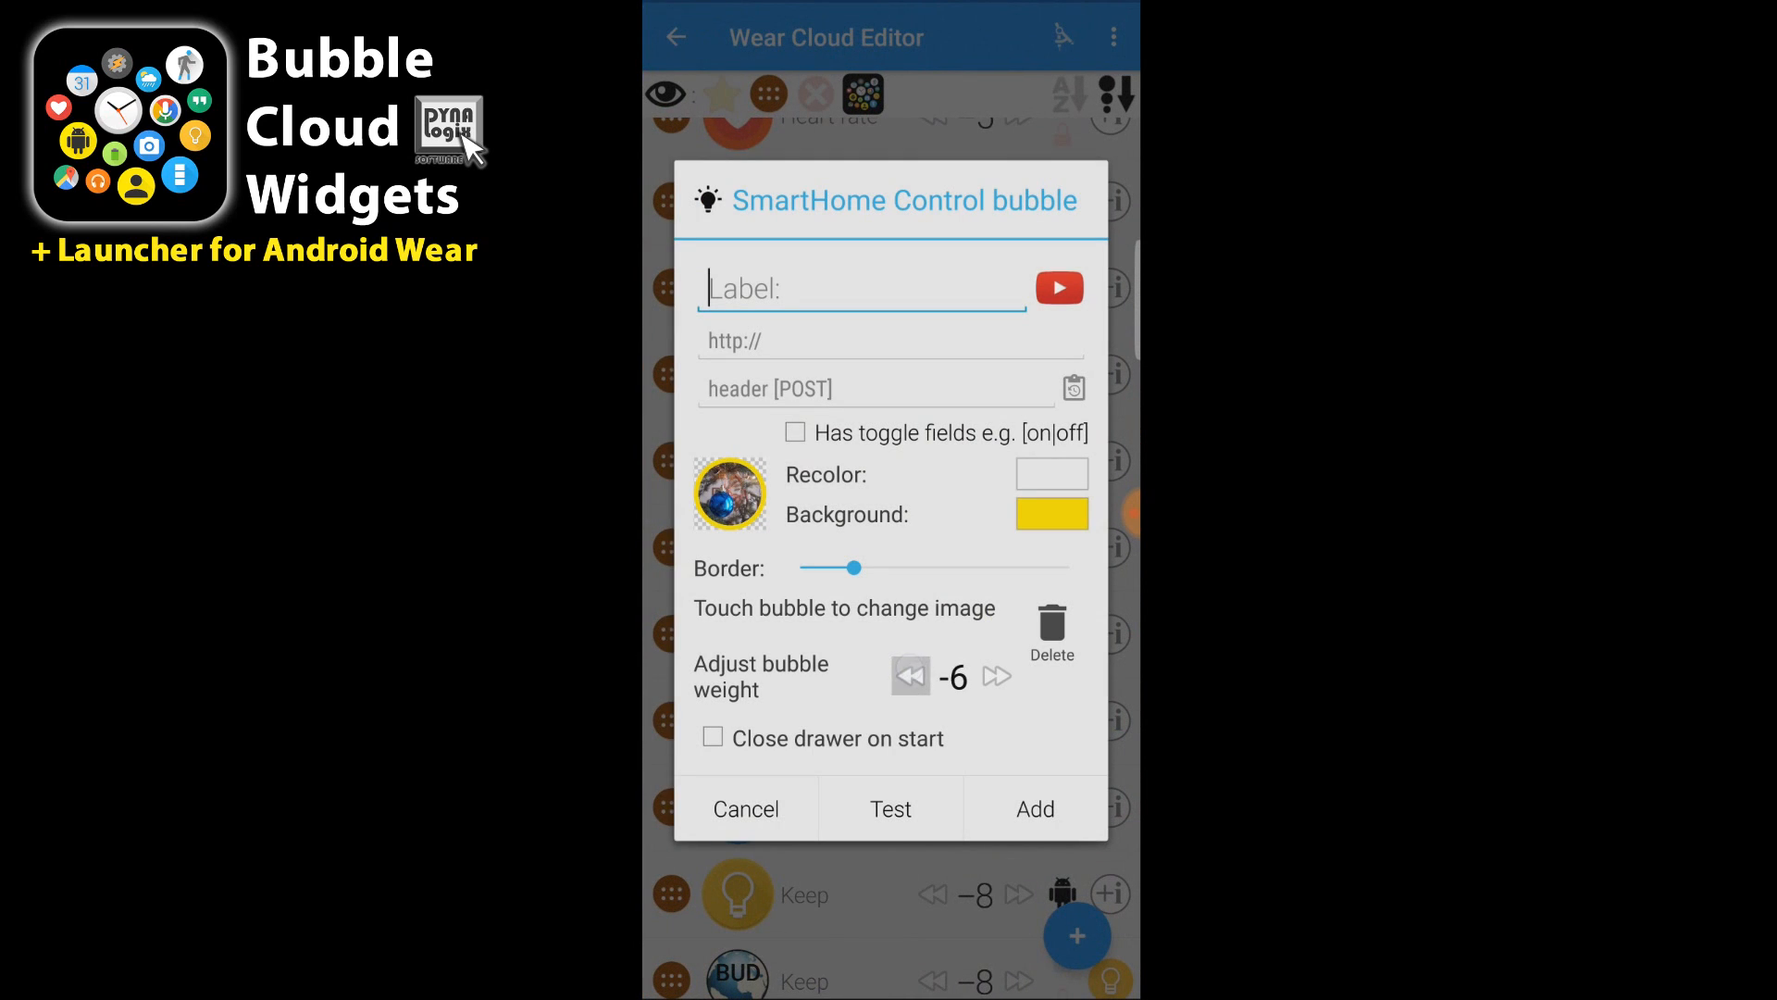
click(861, 289)
text(Xmas tree)
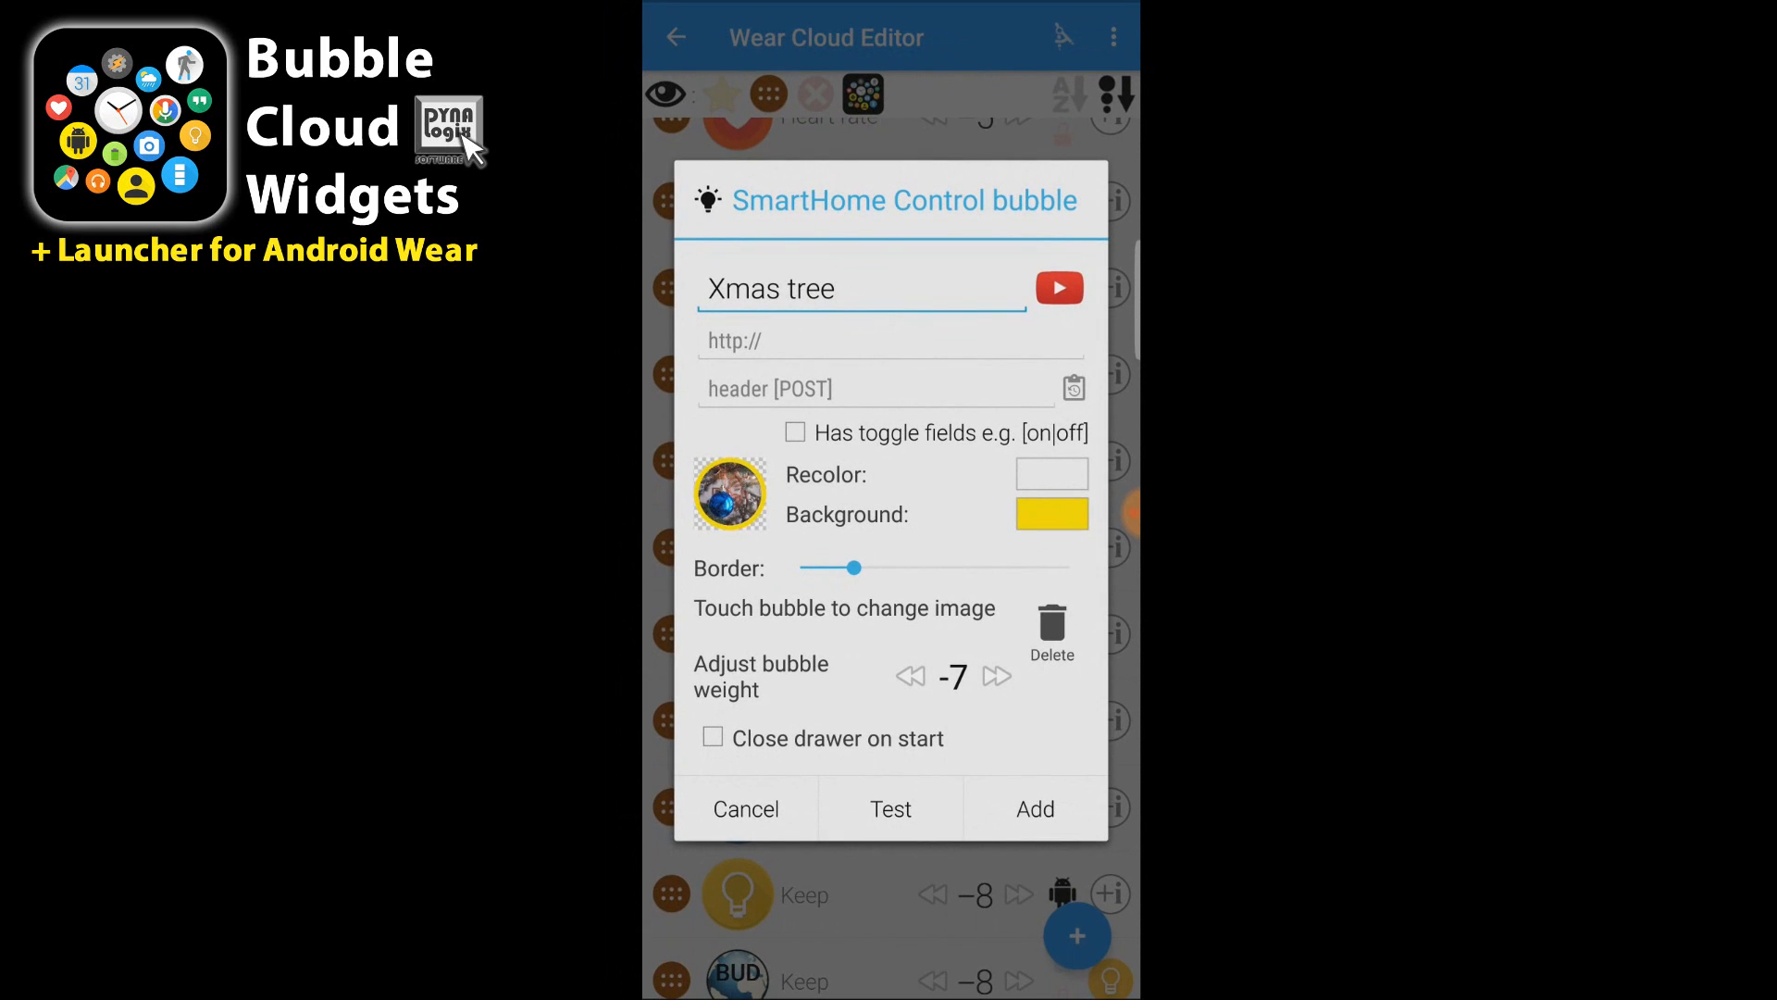
Reuse the xmastree on|off webhook command and add the bubble to the Wear Cloud
click(1072, 387)
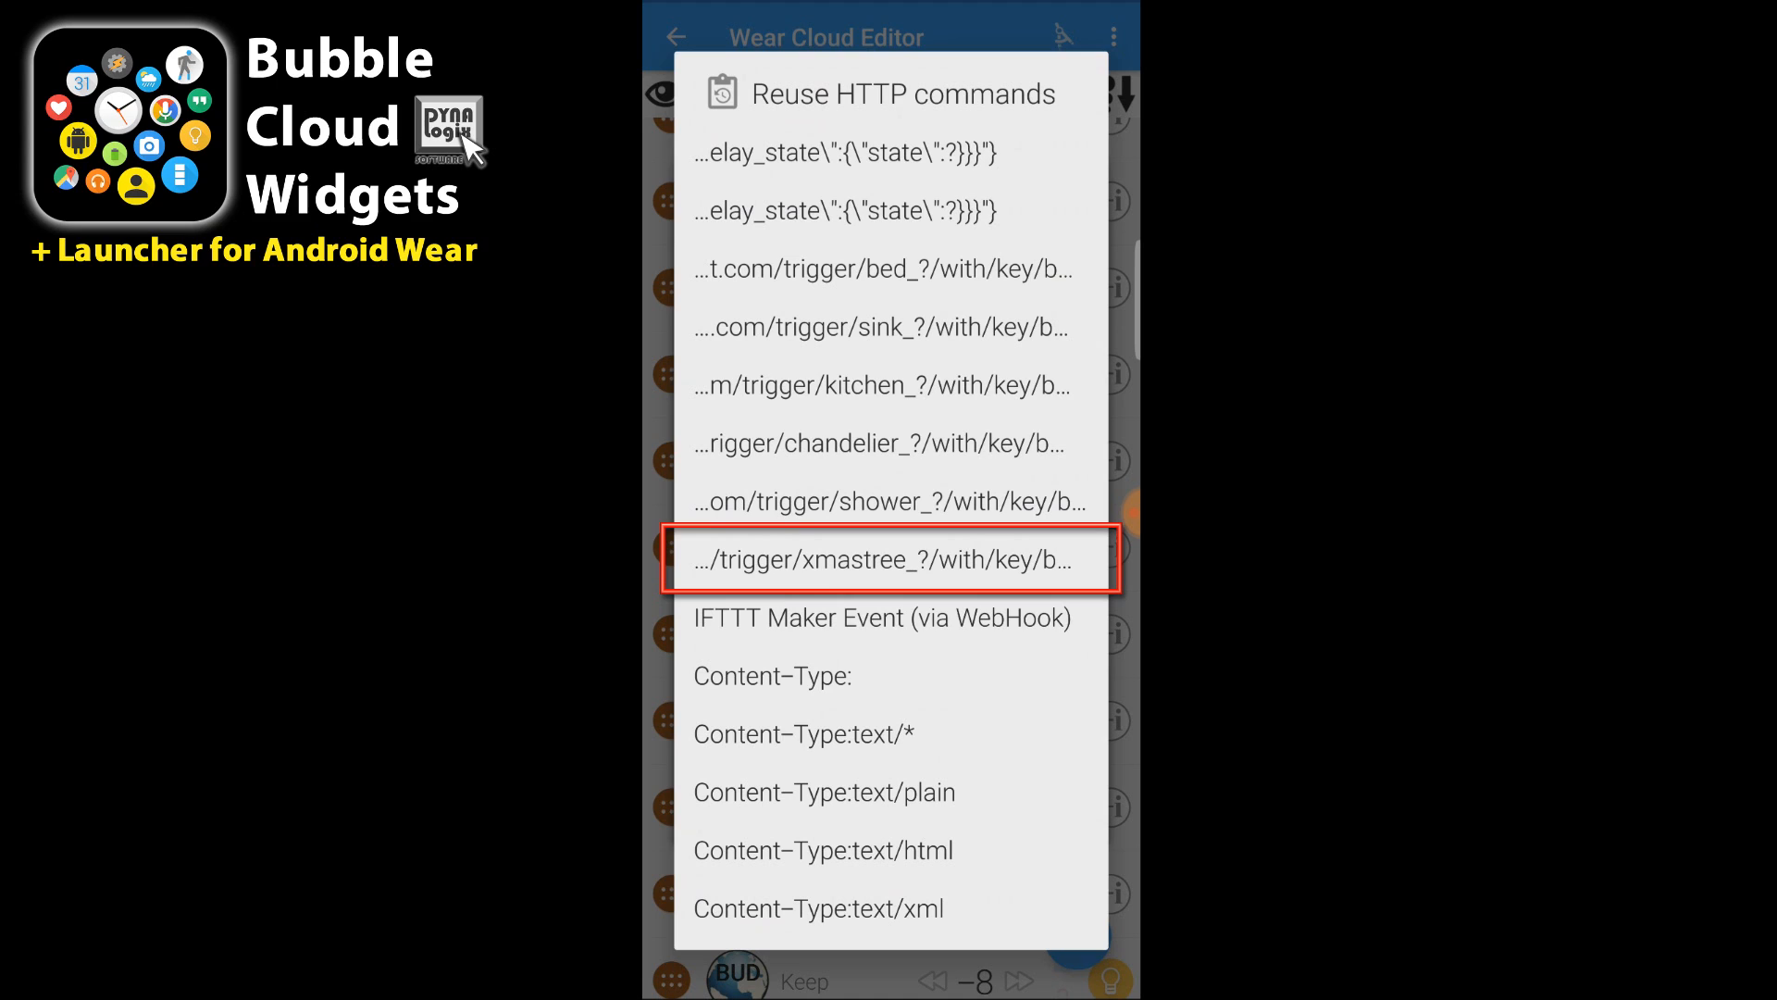
click(890, 557)
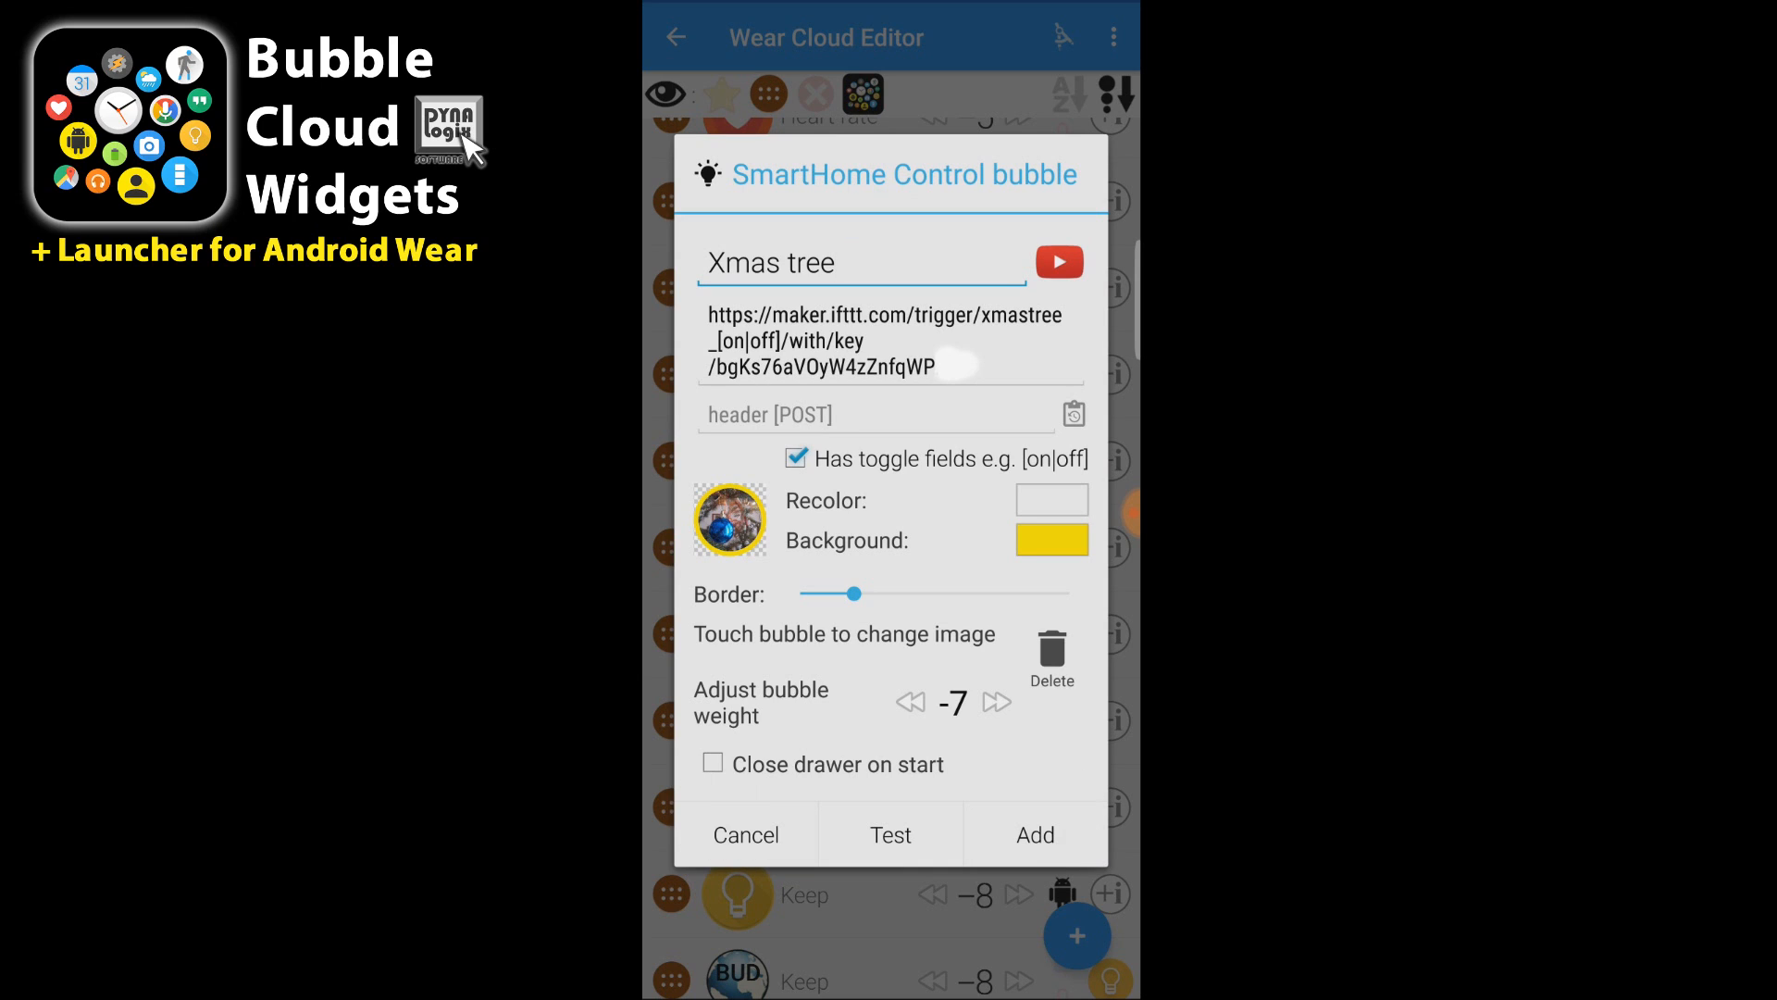
click(861, 261)
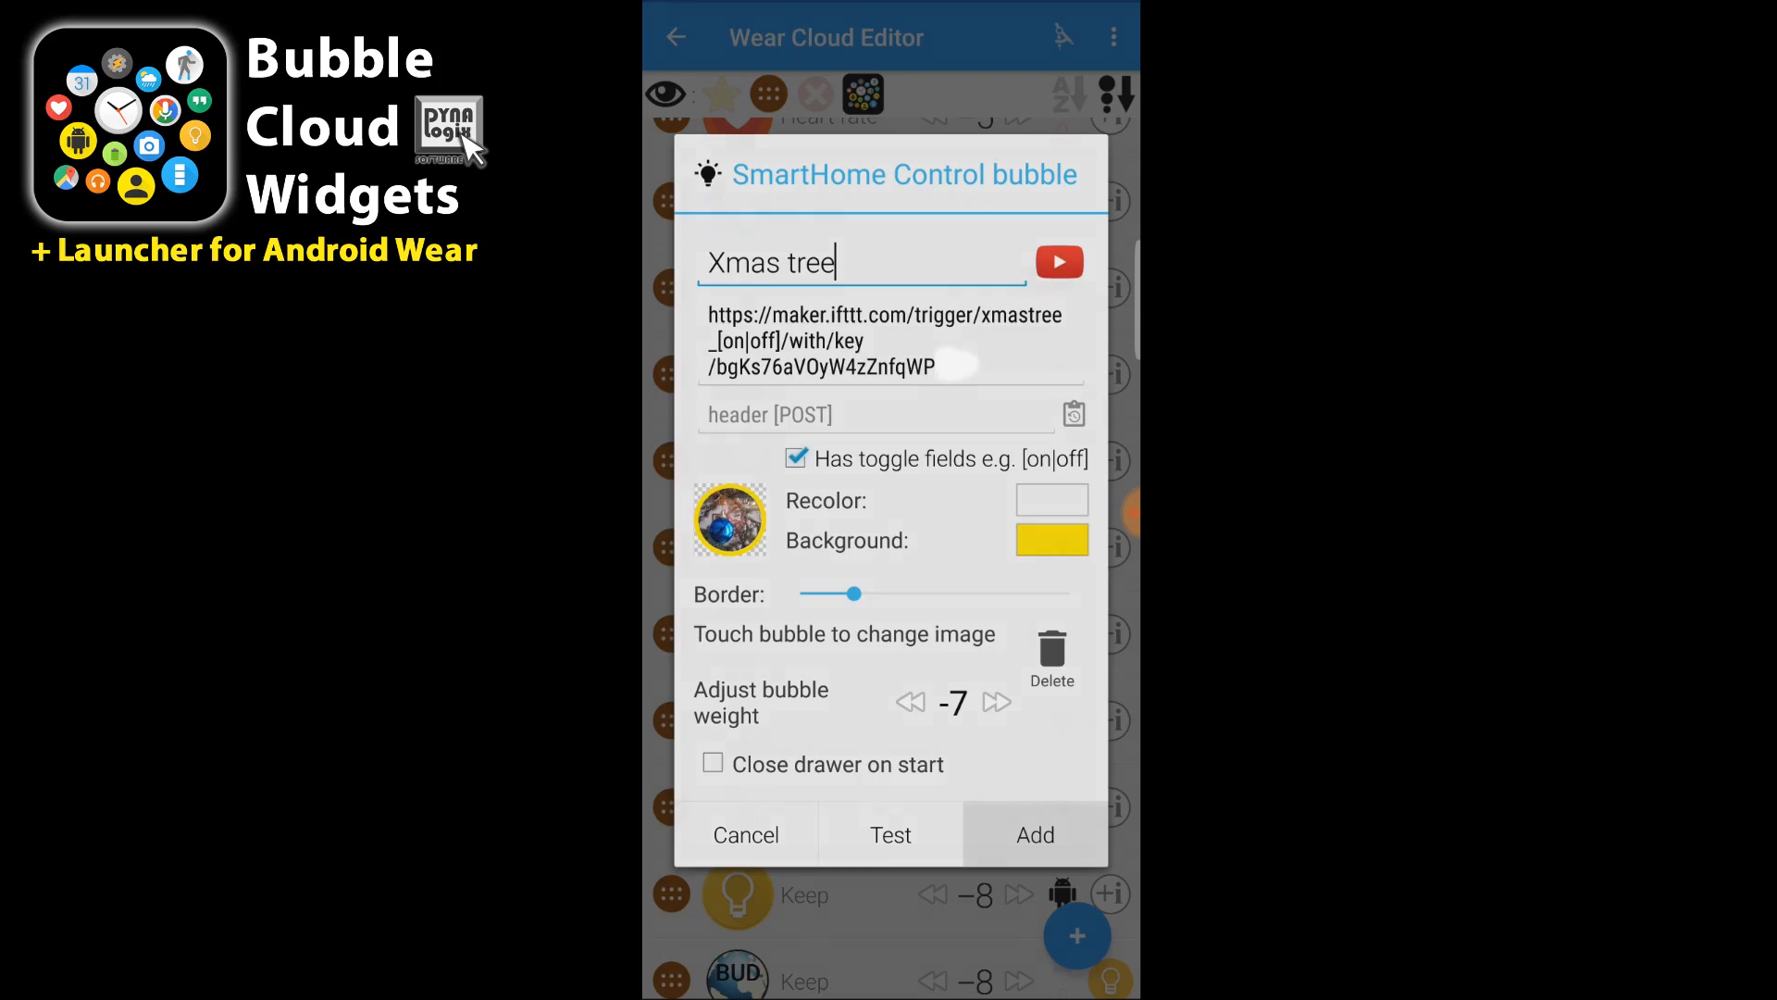
click(744, 835)
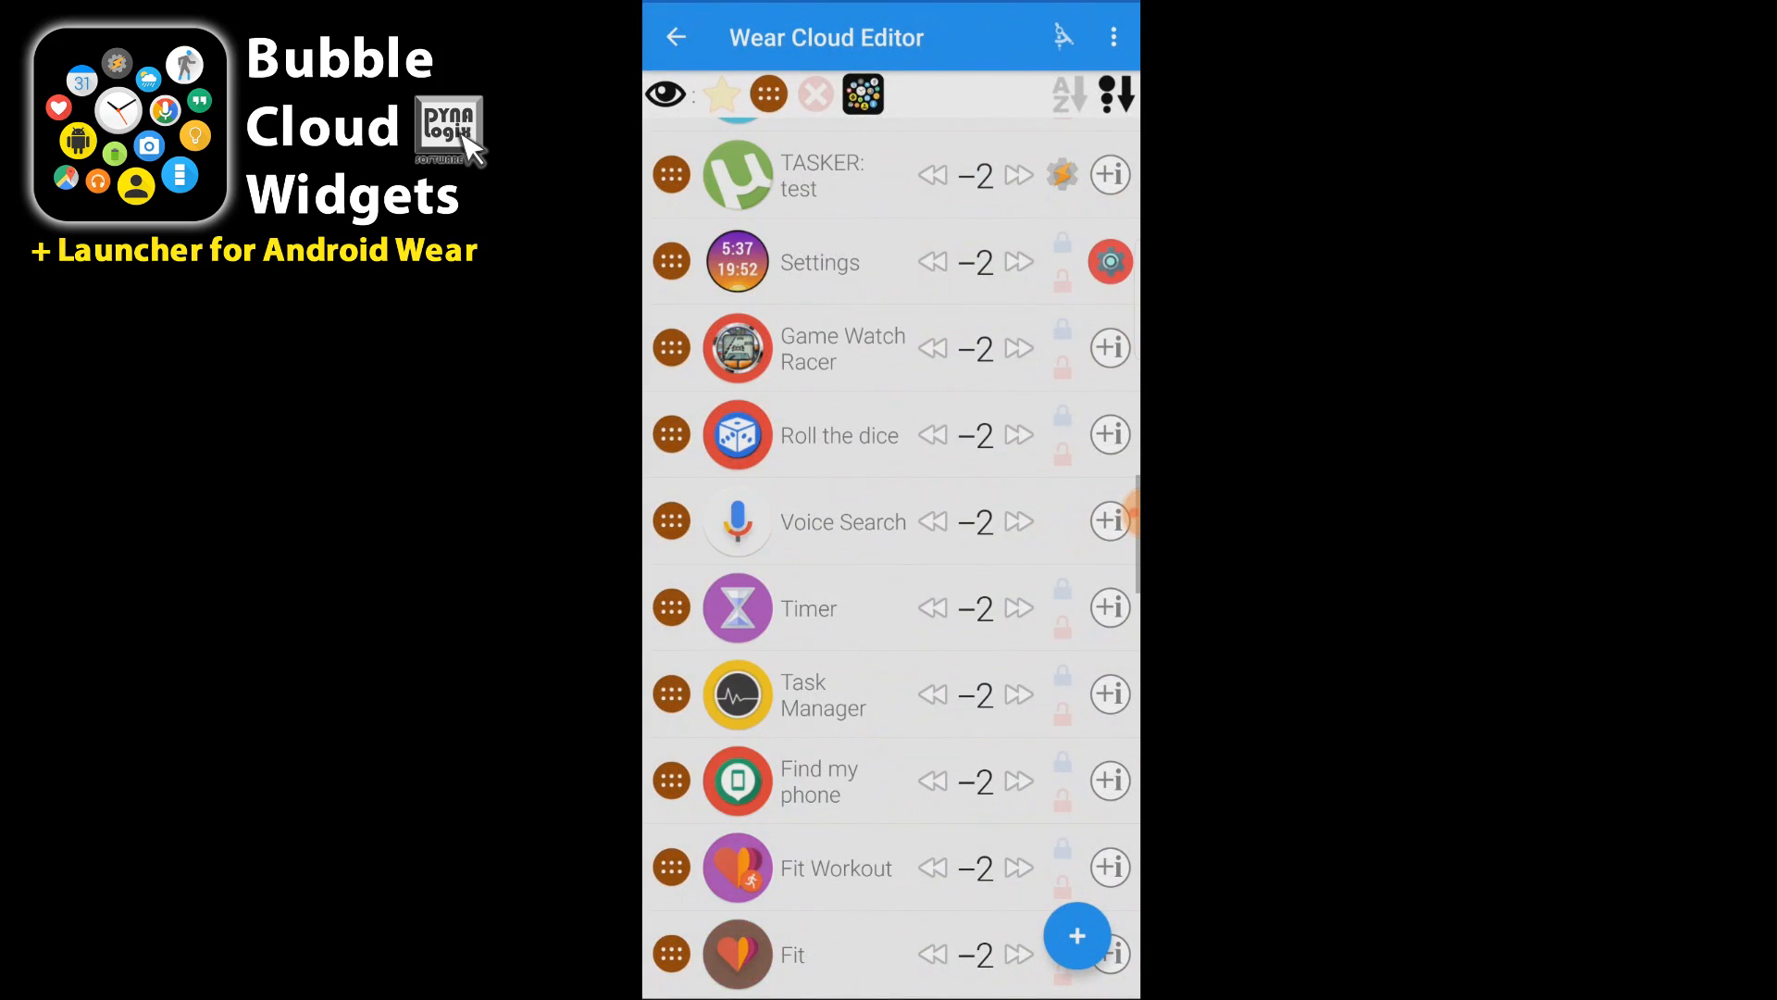
scroll(down, 3)
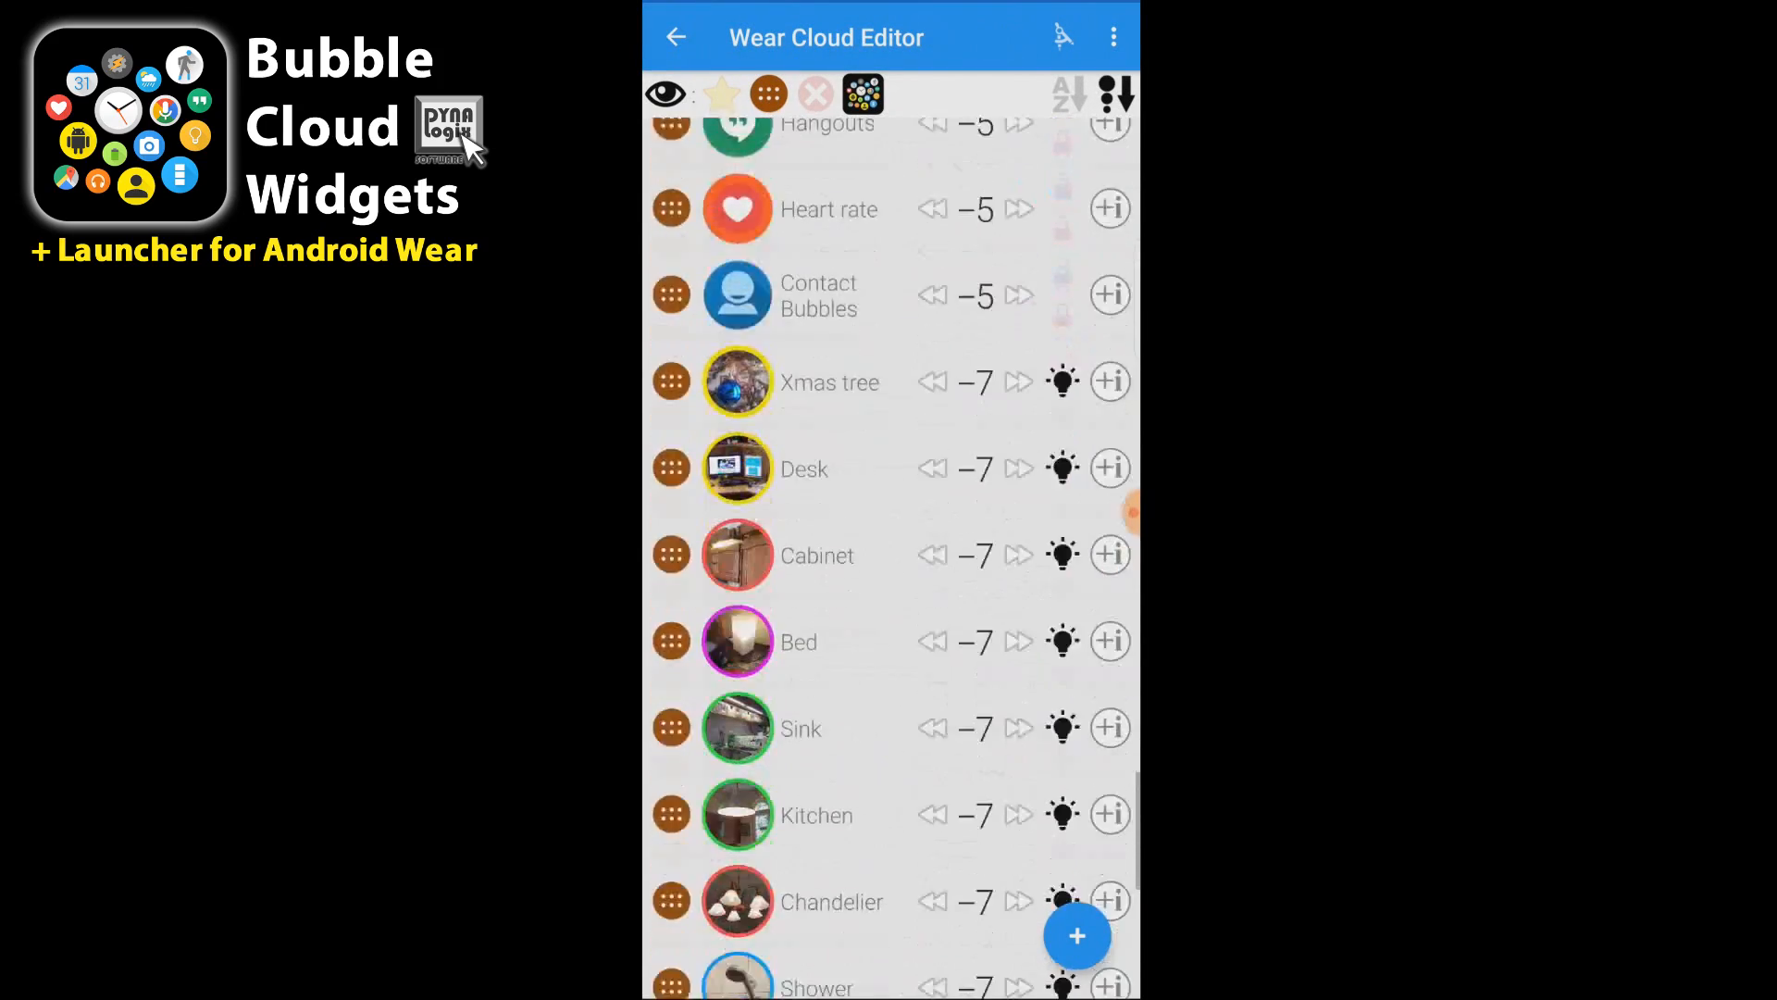
scroll(up, 3)
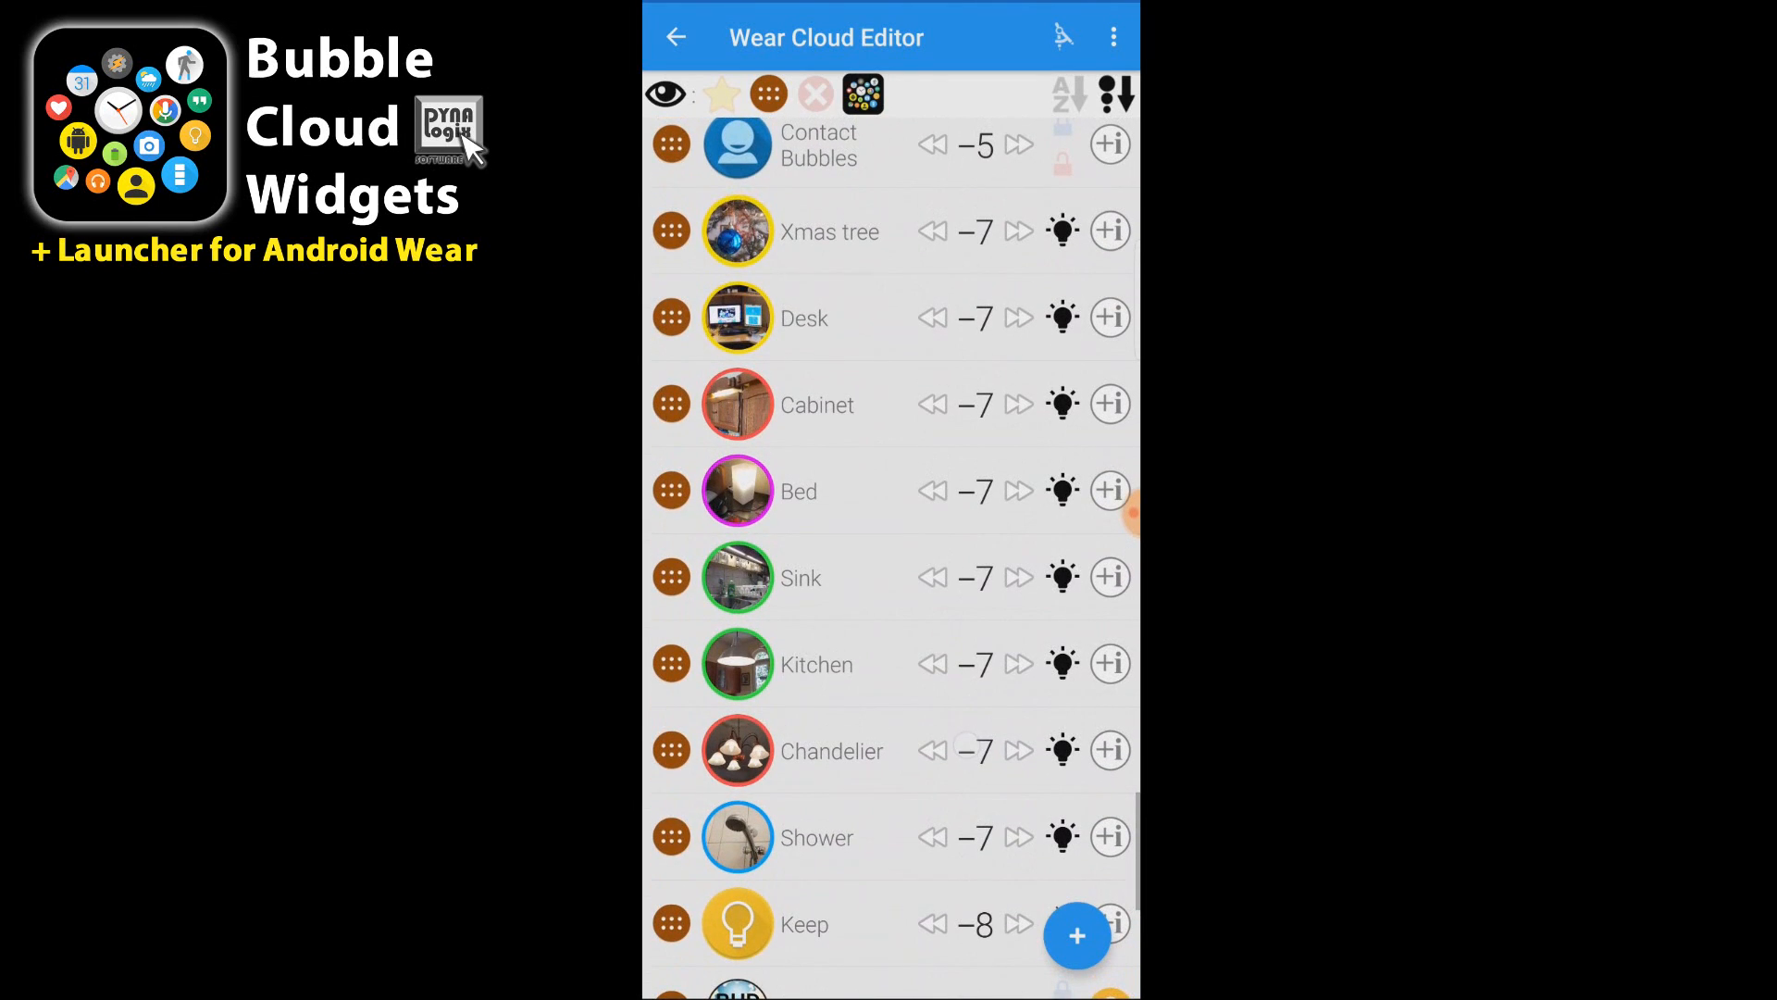
click(828, 232)
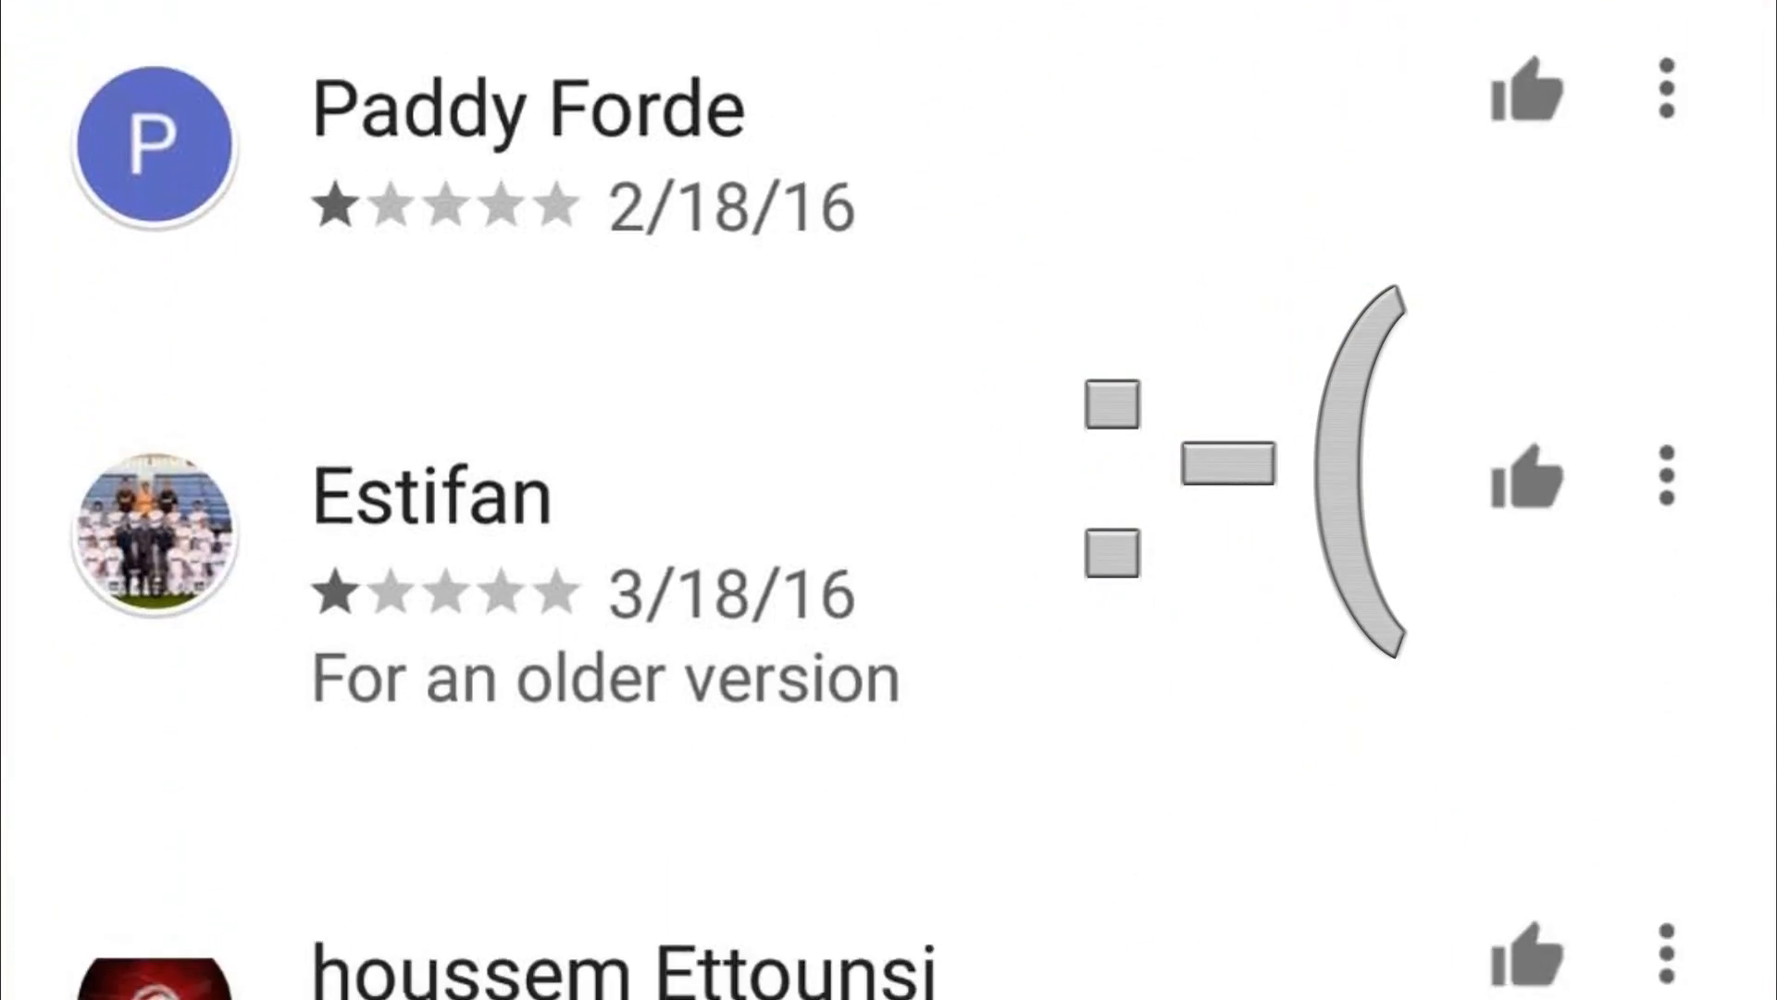
scroll(down, 3)
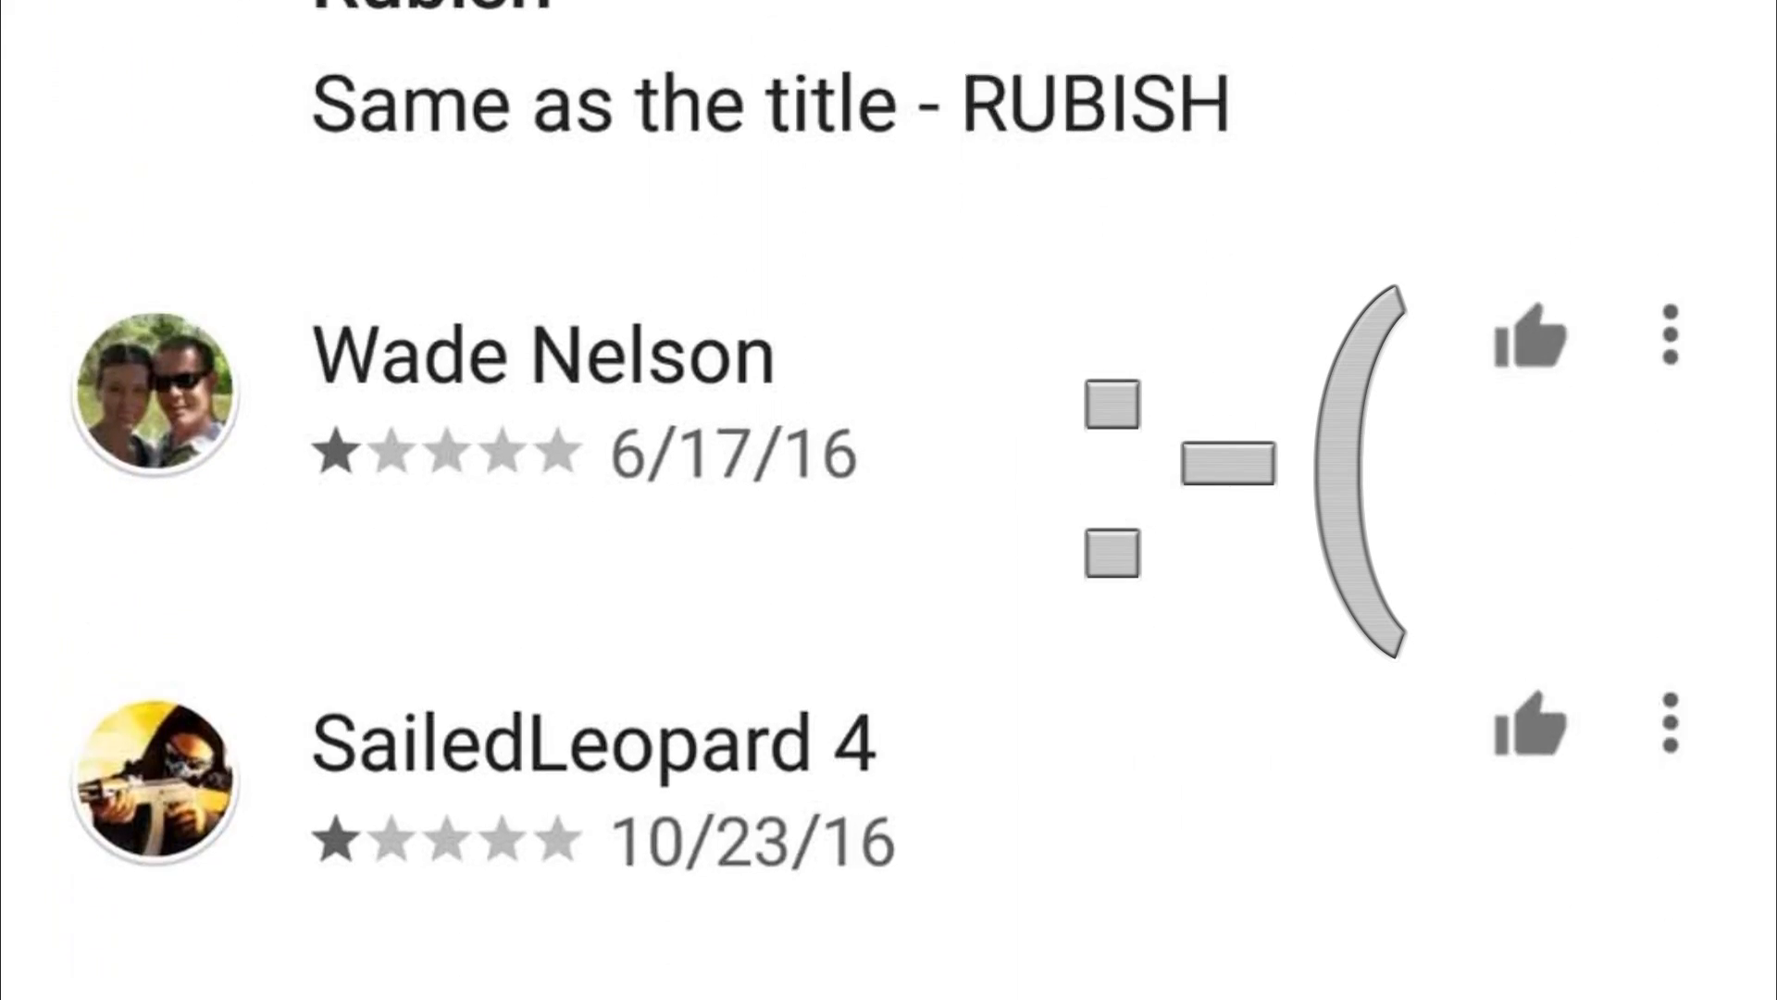
scroll(up, 3)
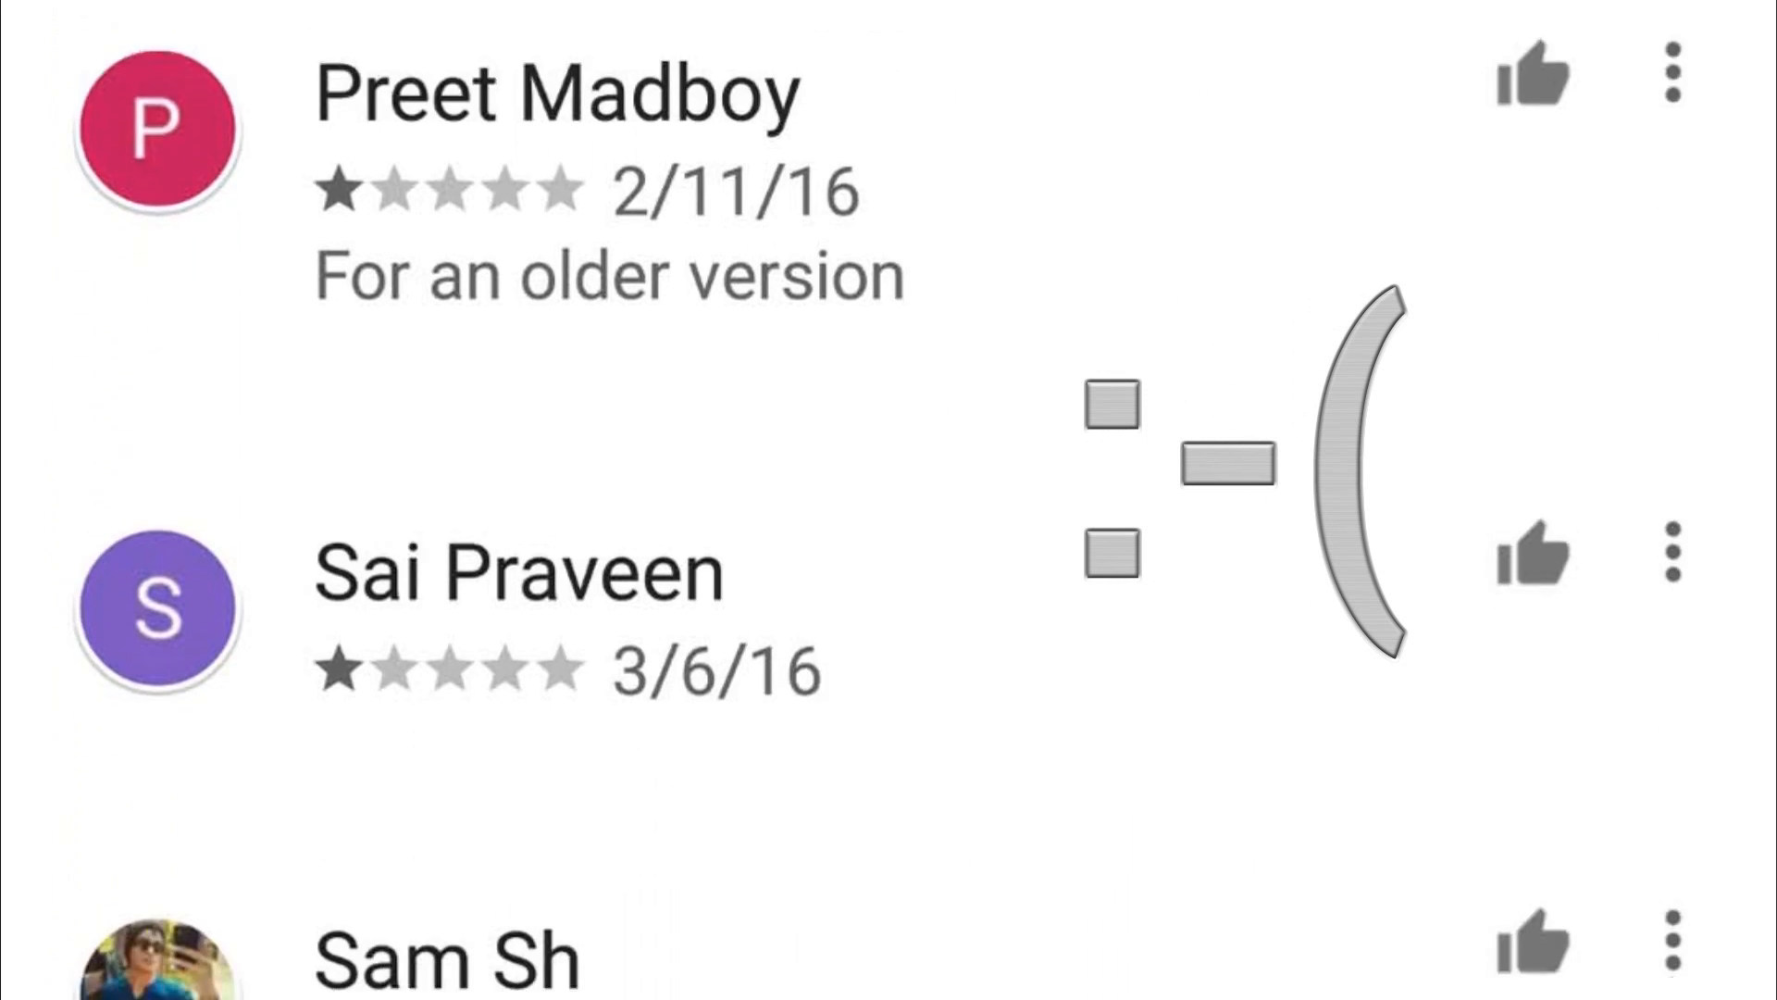
scroll(up, 3)
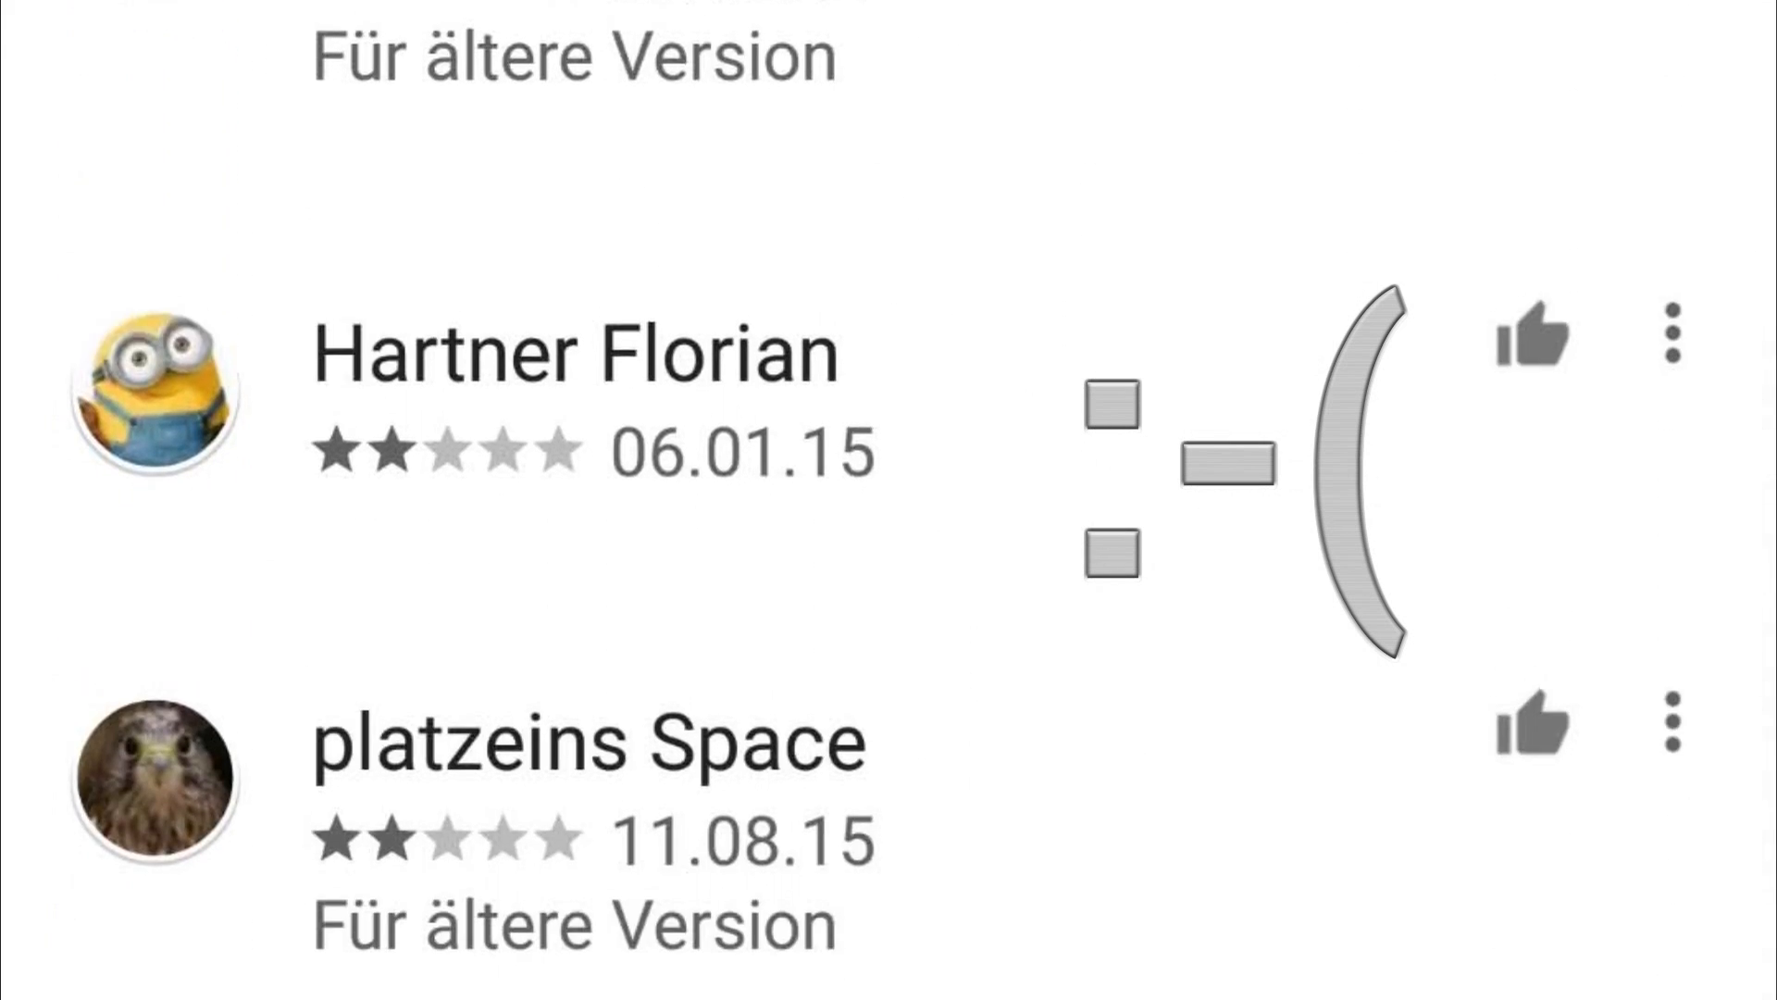
scroll(down, 3)
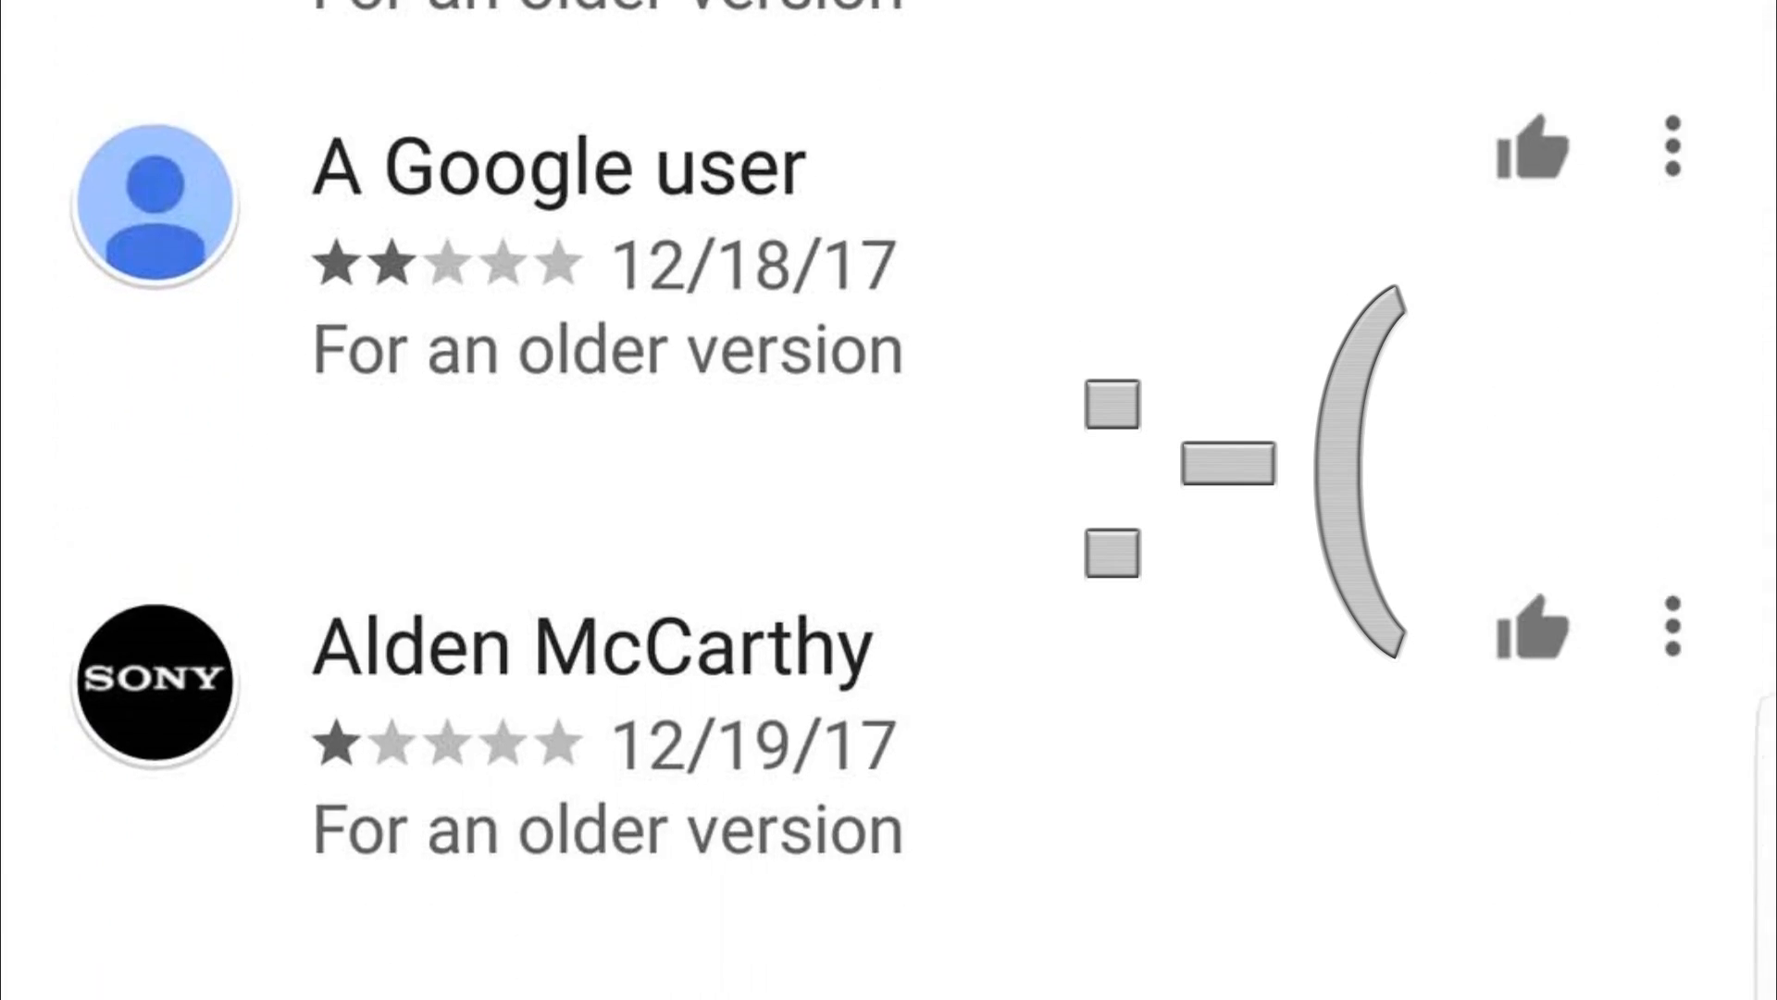
scroll(down, 3)
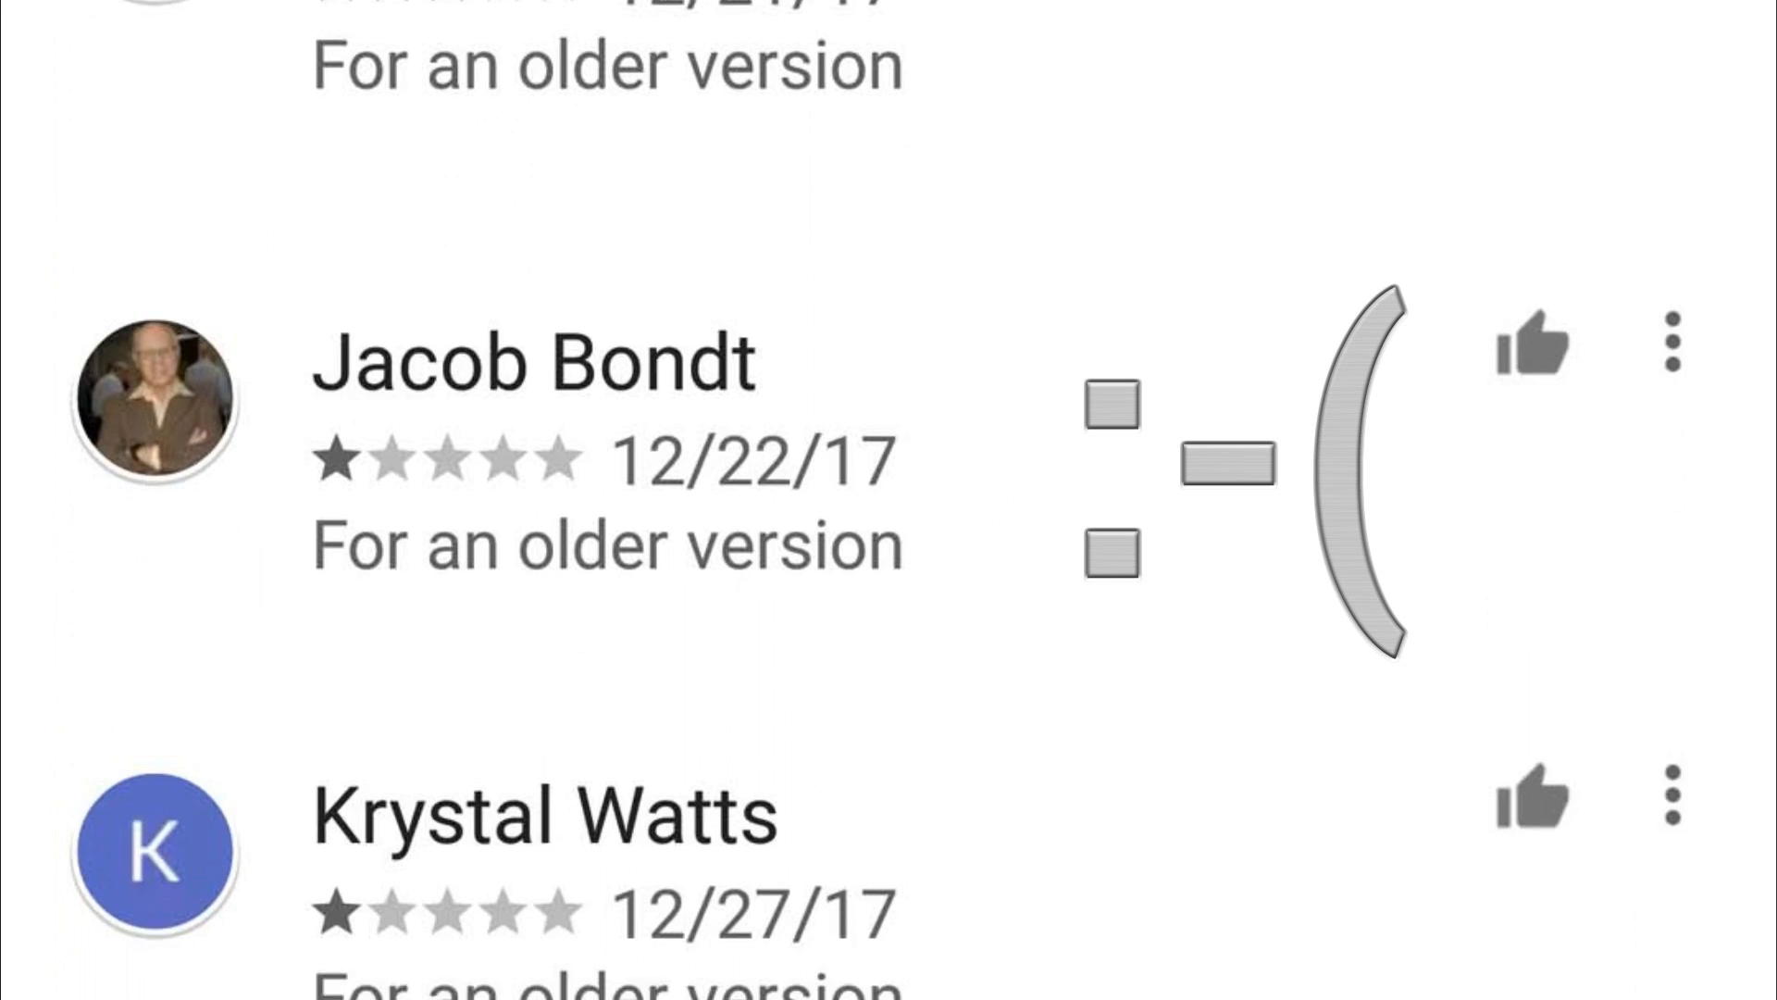
scroll(down, 3)
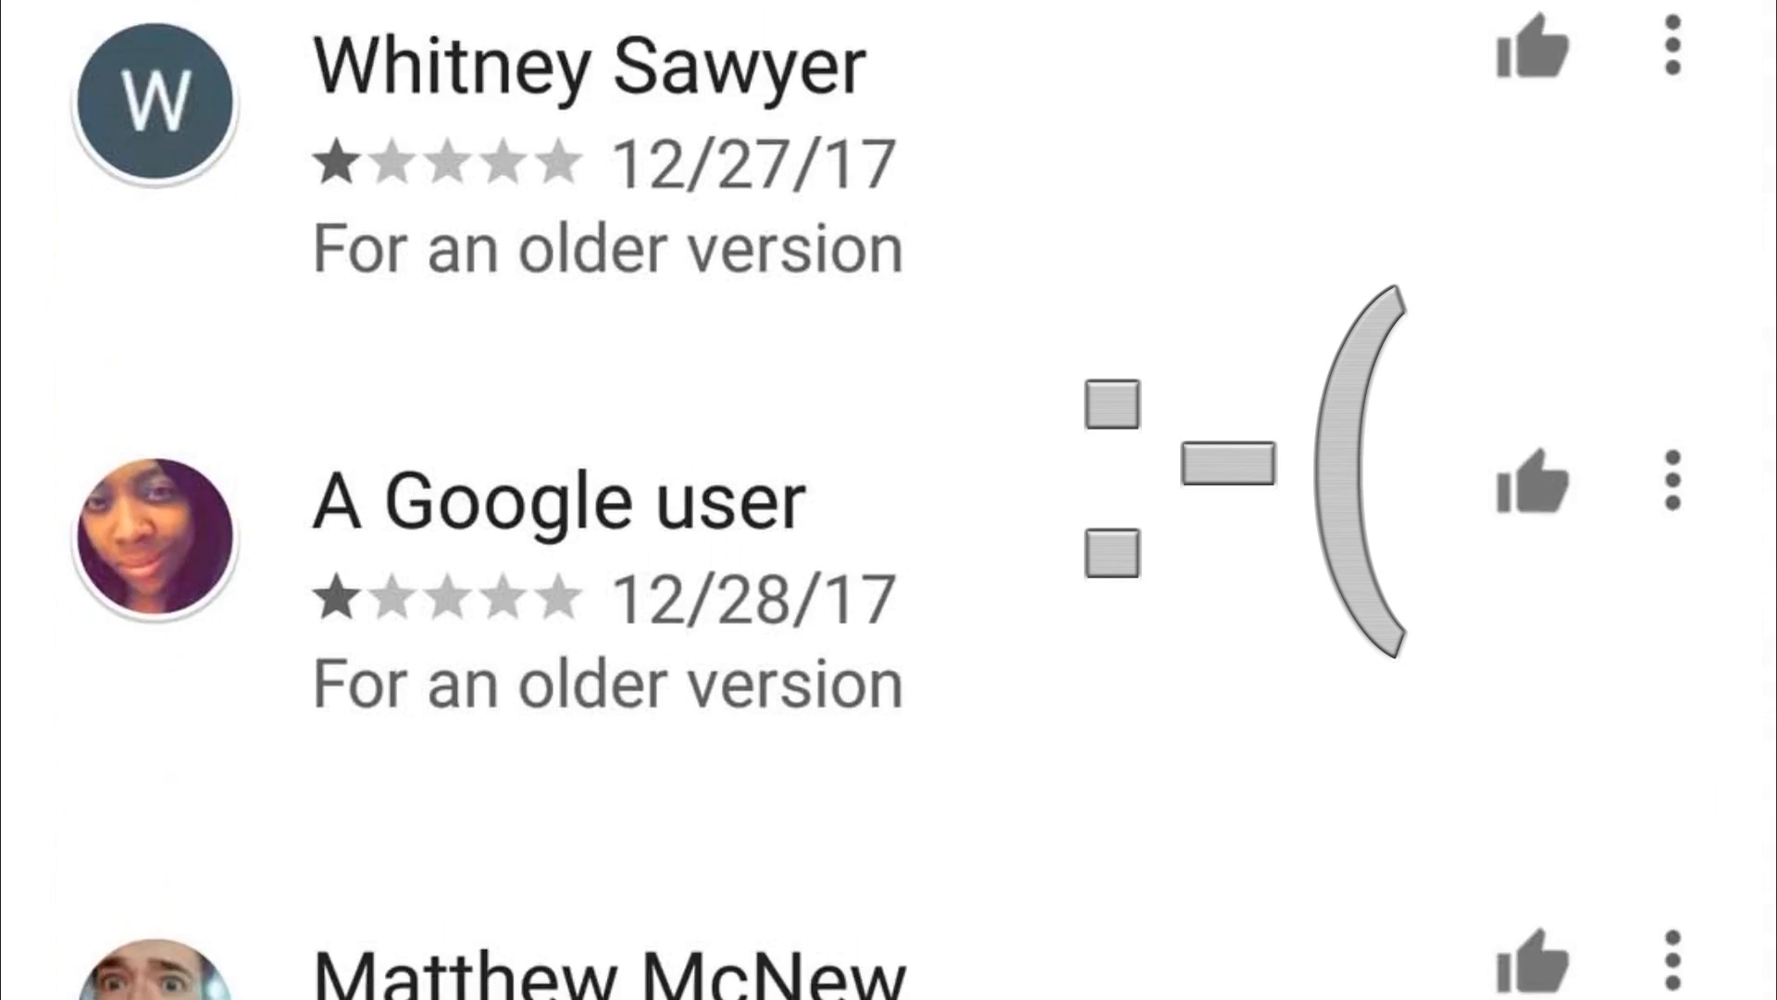